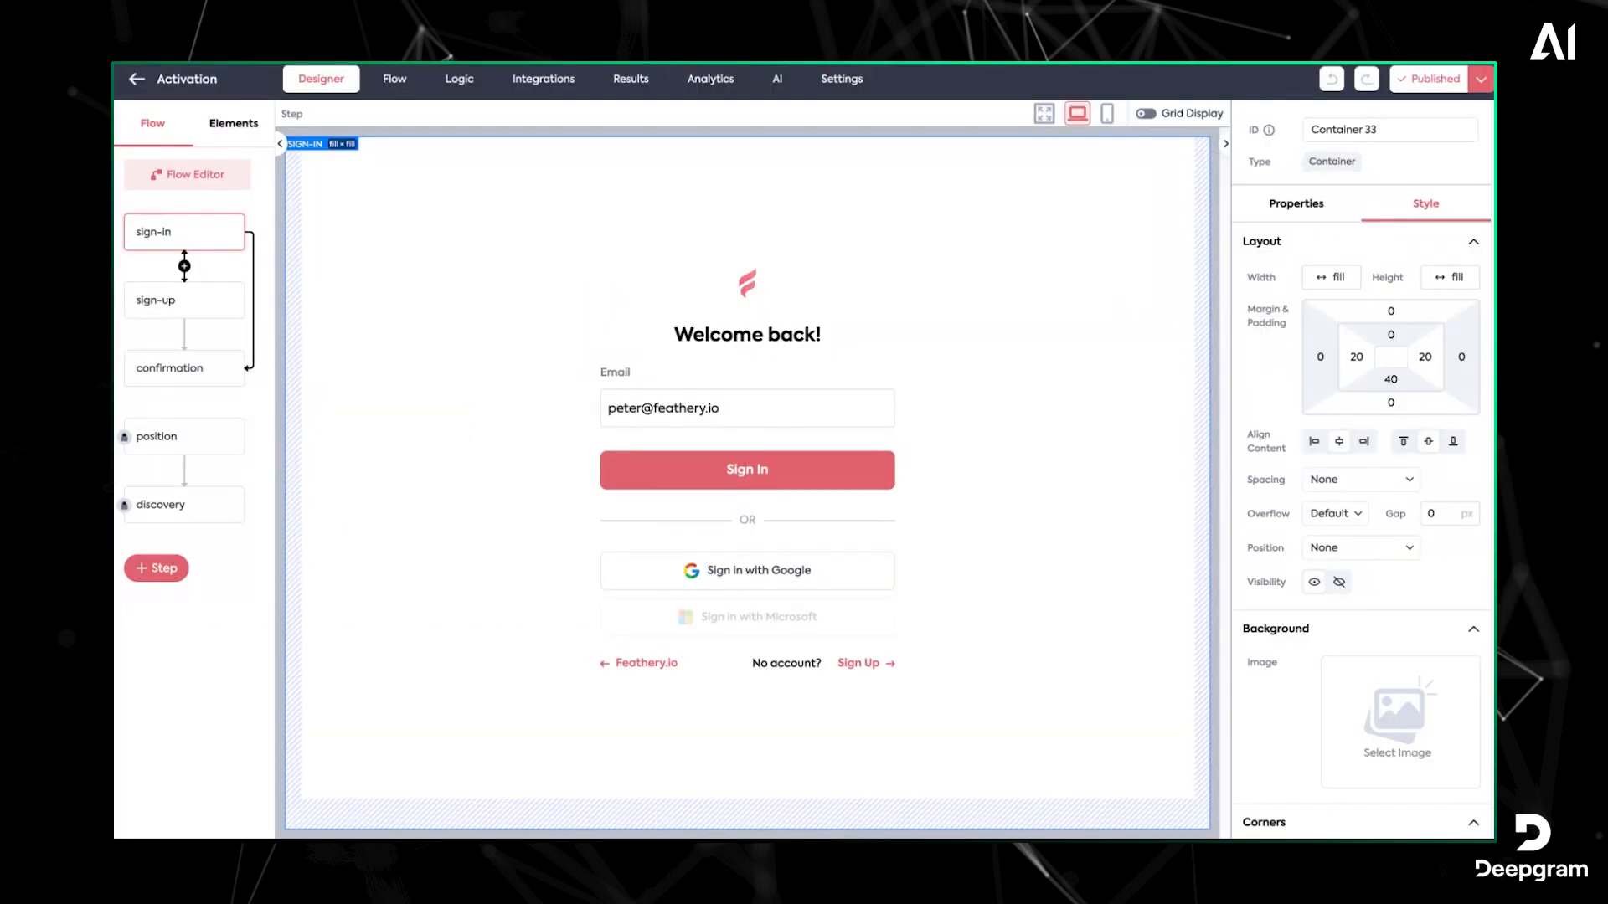
Switch from sign-up to sign-in and back, then select the sign-up form container
click(687, 271)
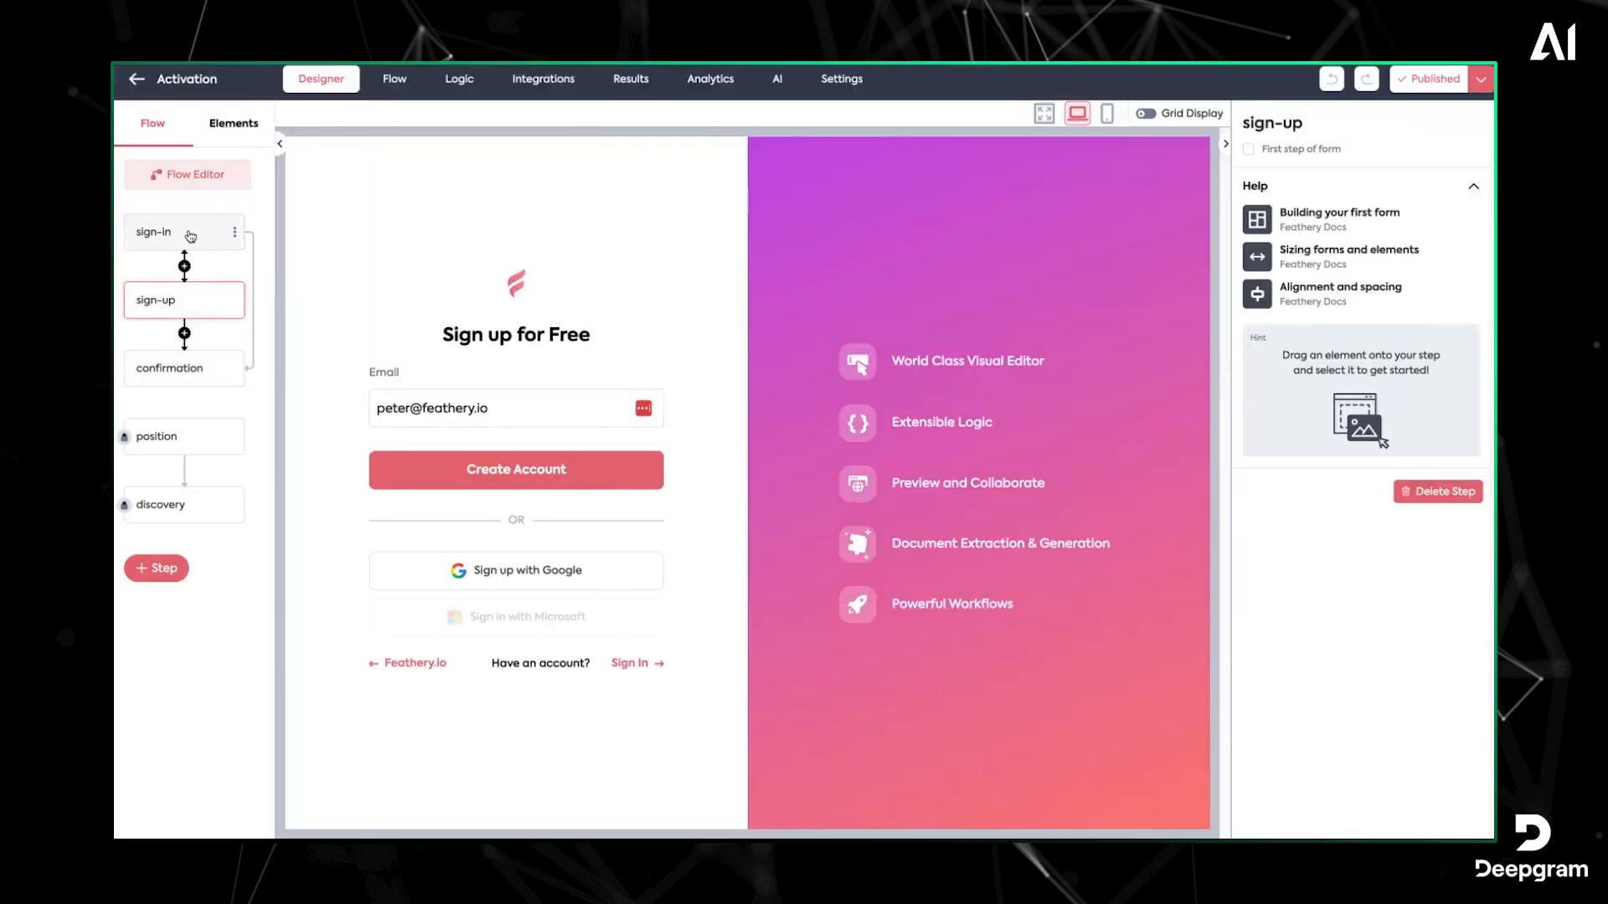
click(152, 231)
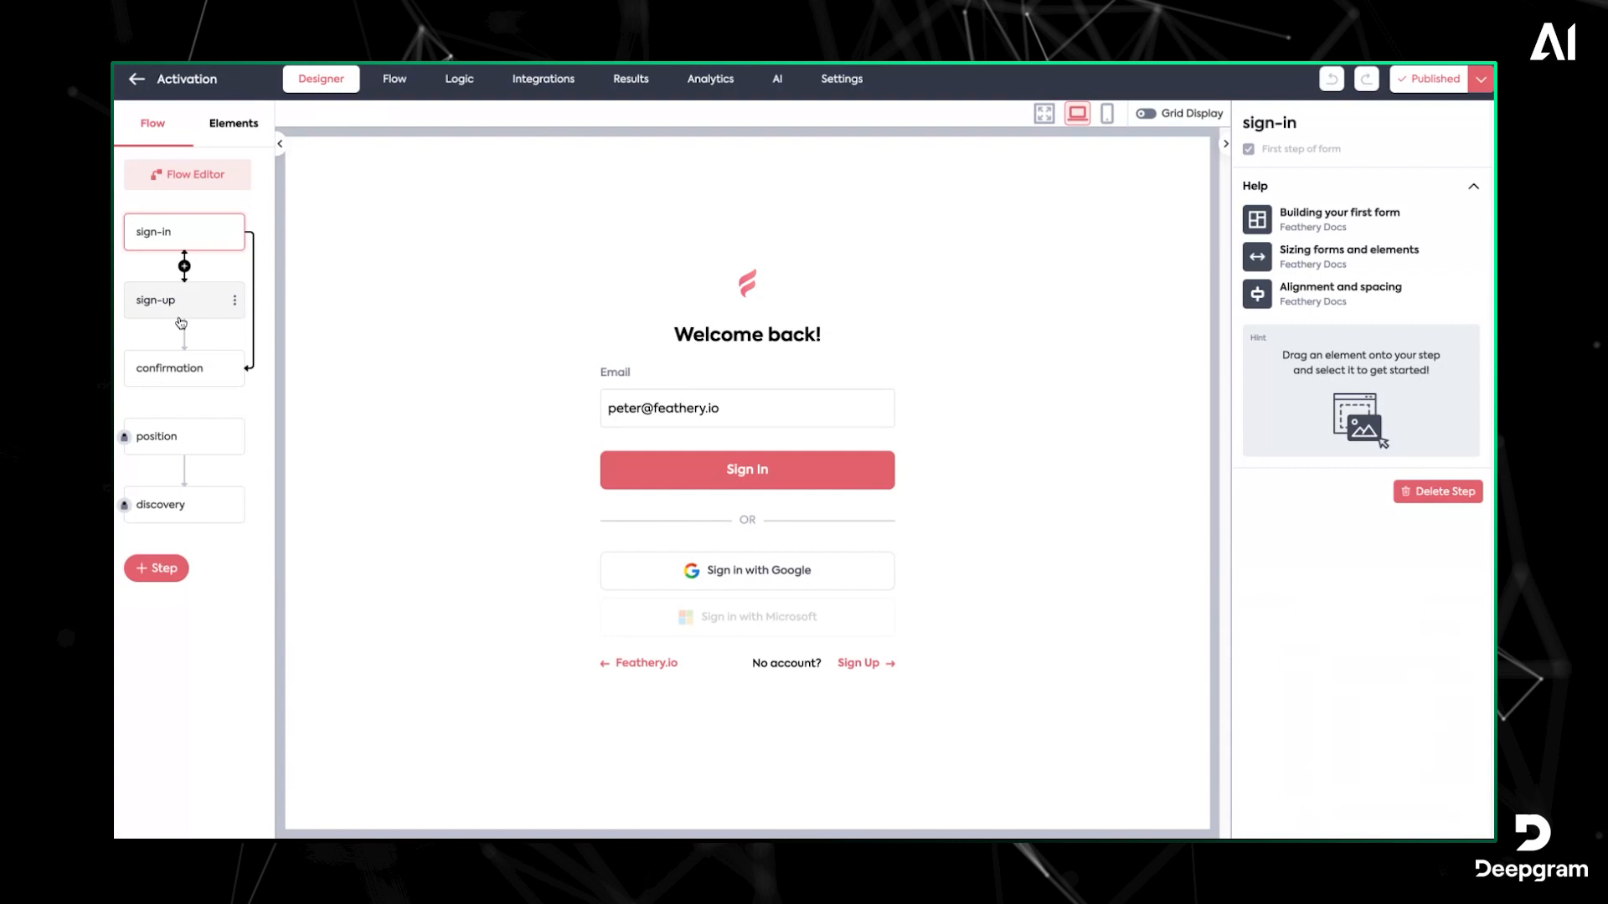
click(174, 300)
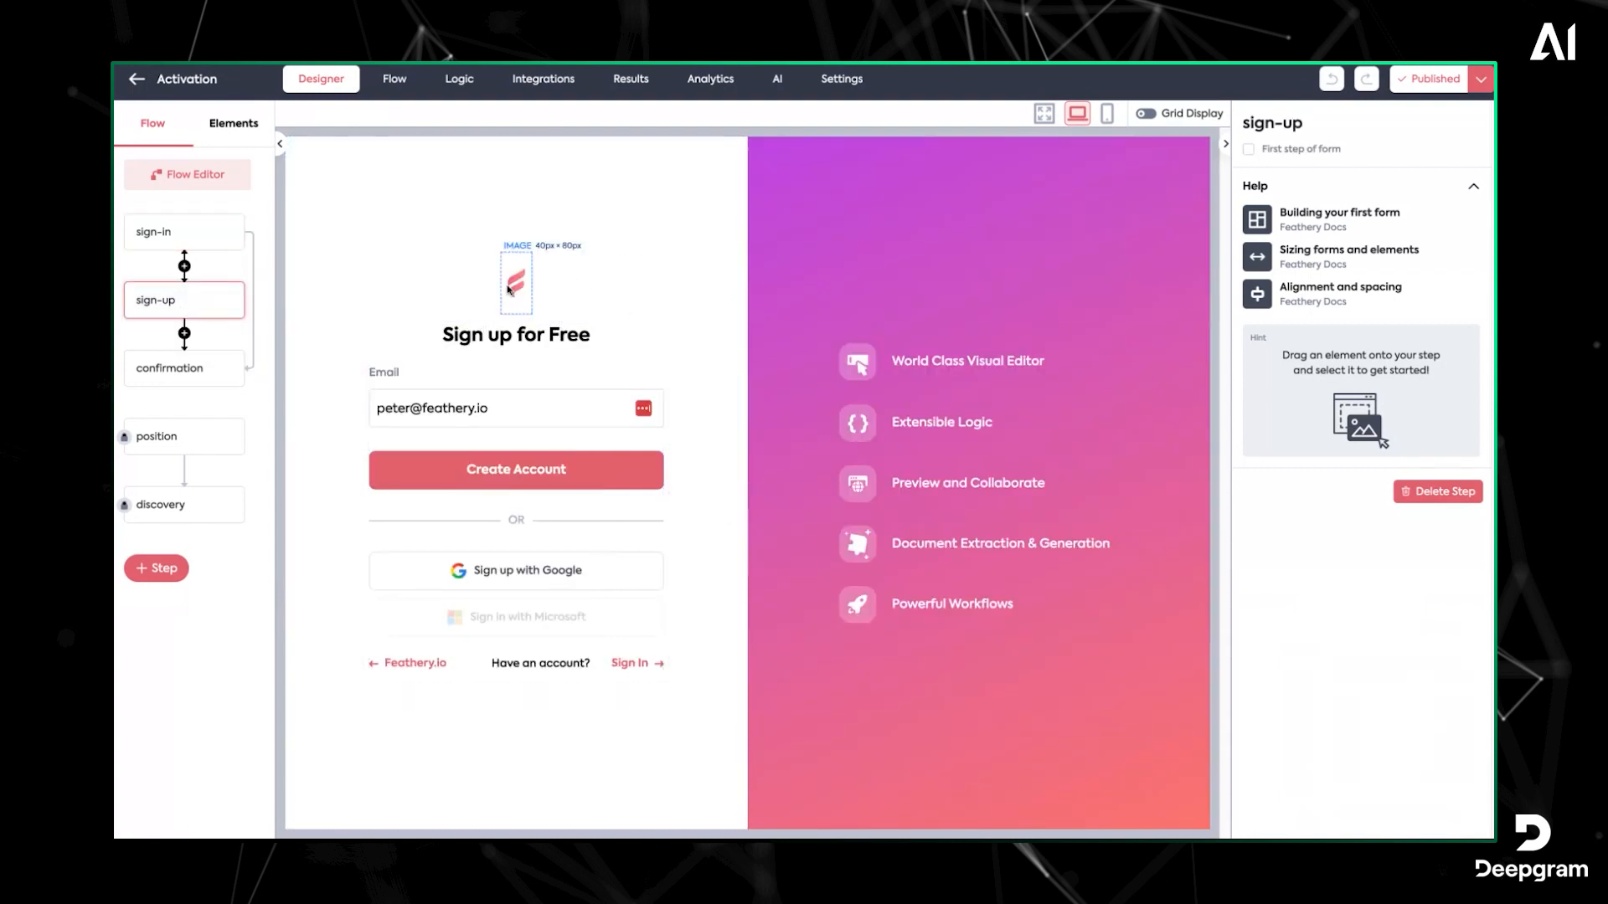
click(516, 279)
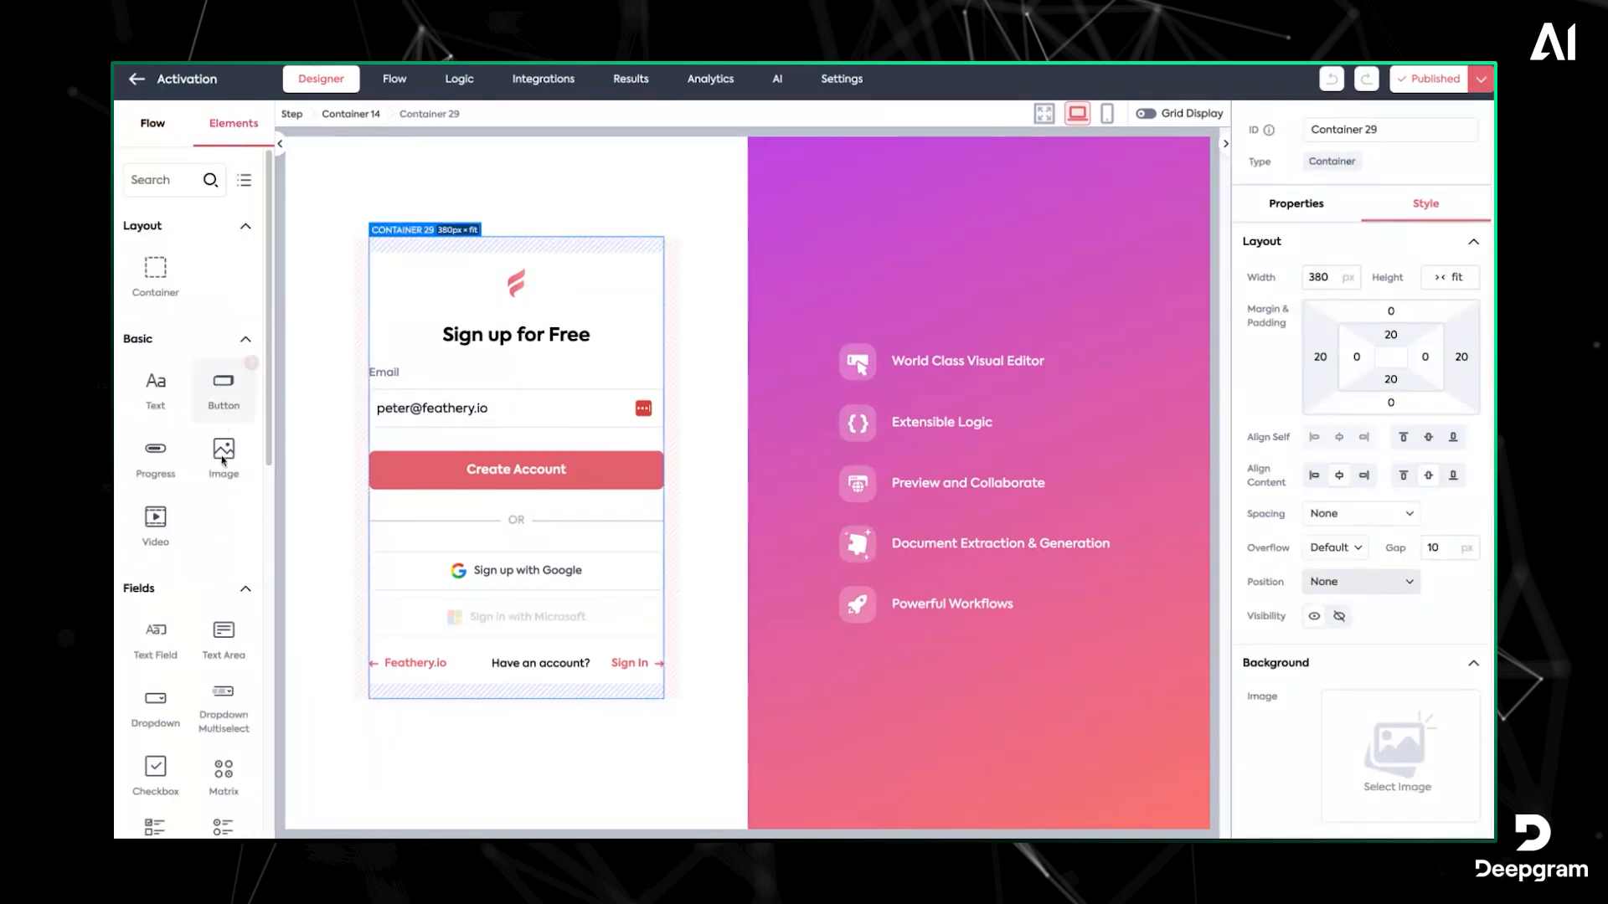
Scroll the new text area's Style settings and view its Properties
scroll(down, 3)
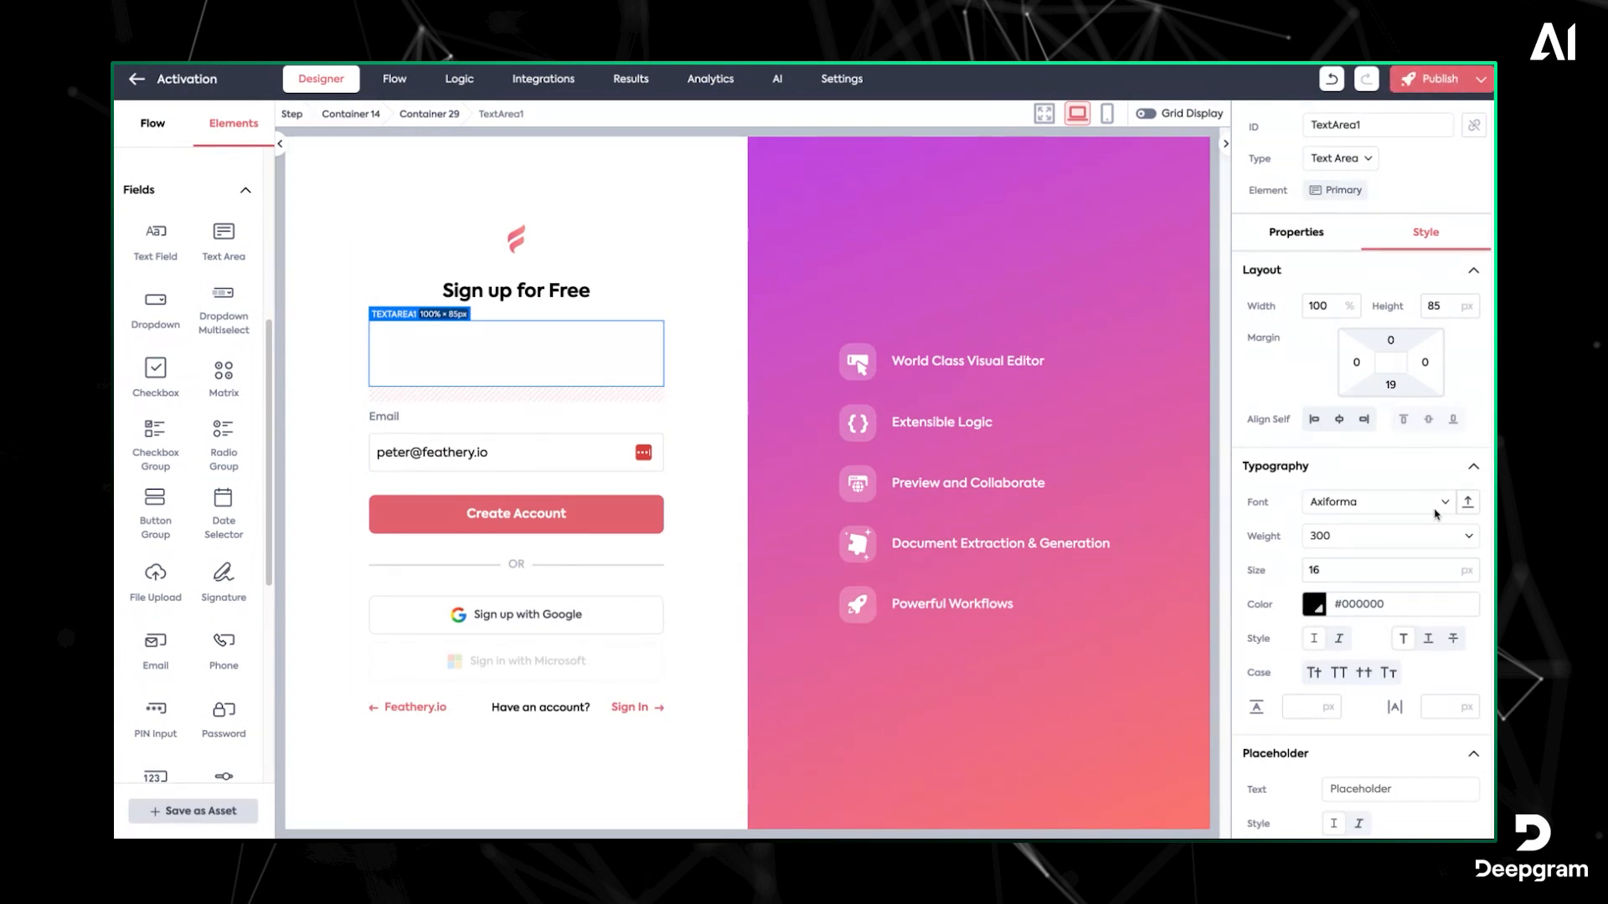
scroll(down, 3)
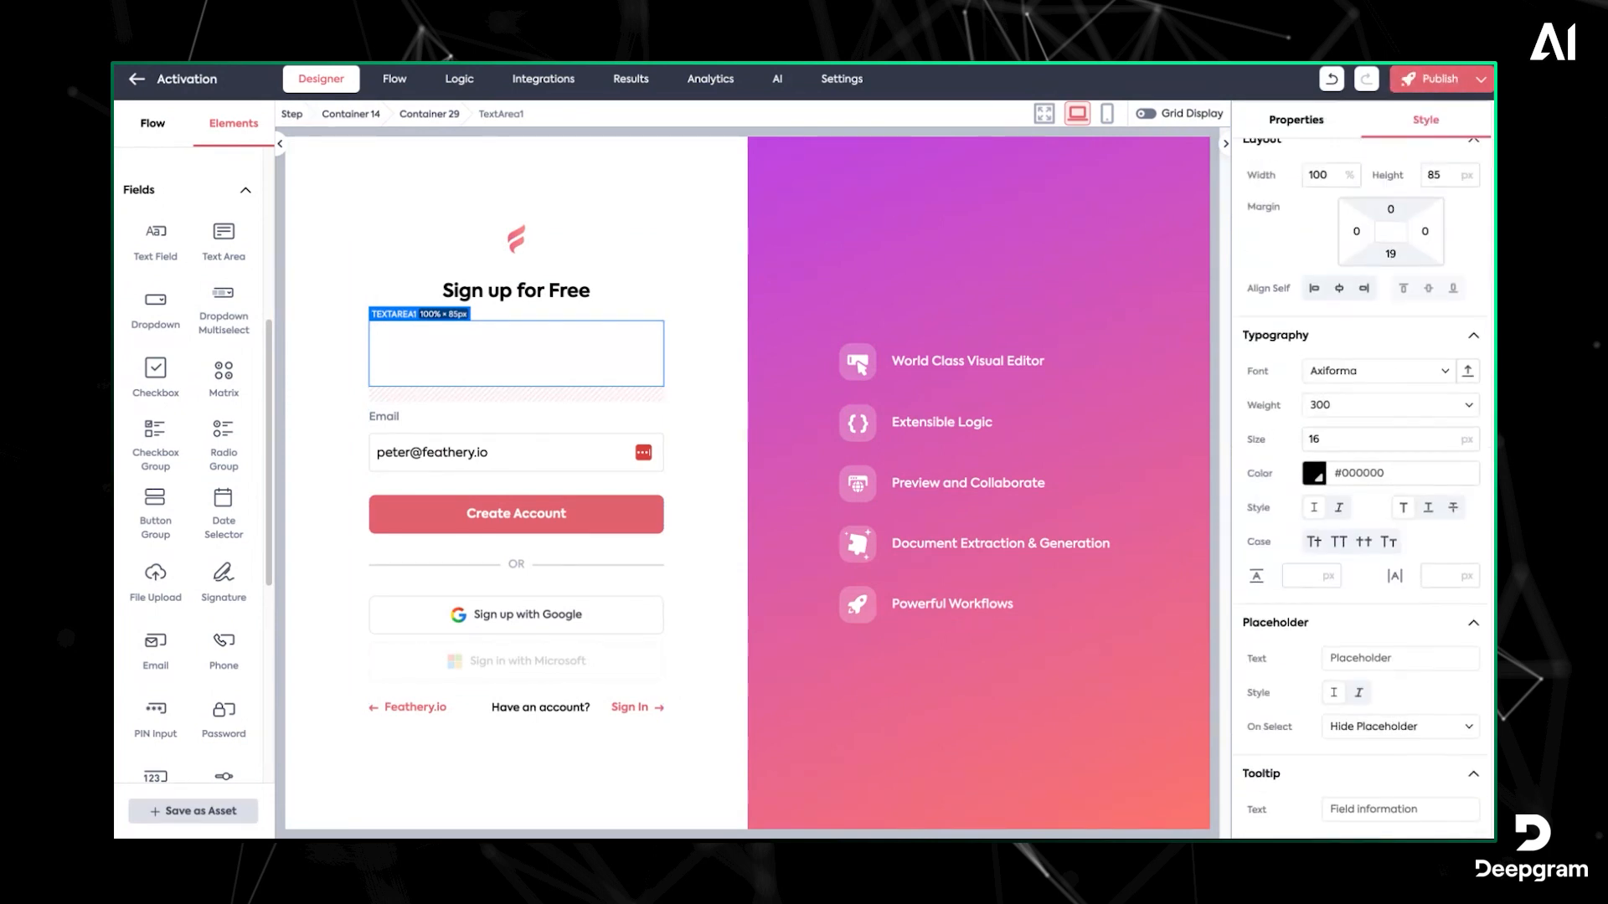
click(1296, 232)
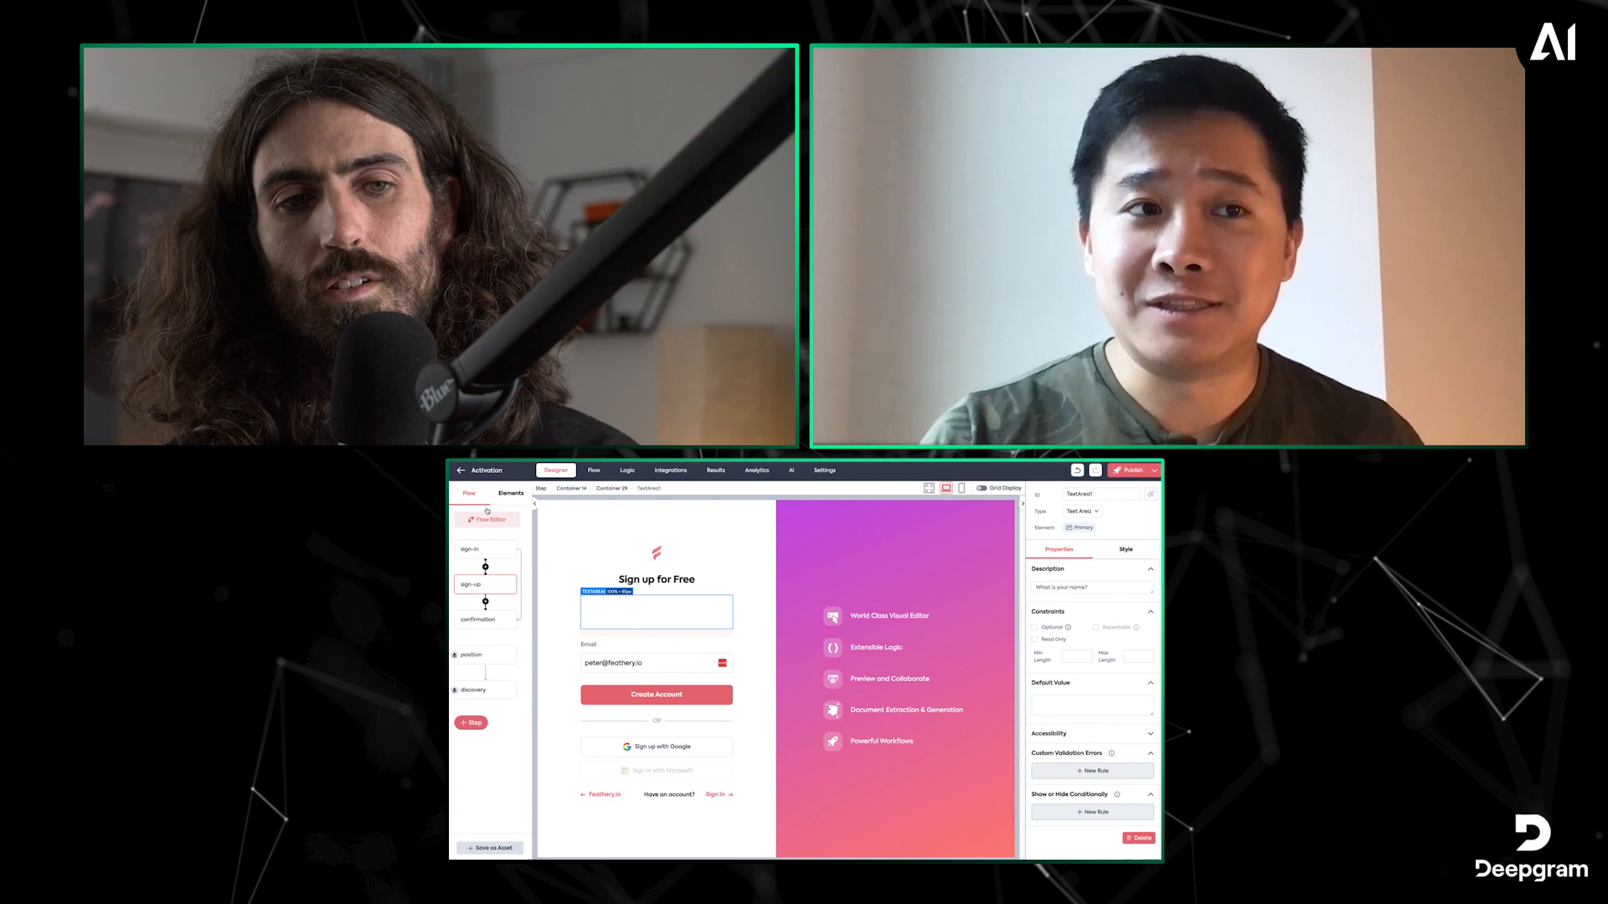
Show the sign-in step in the Responsive Mobile view
click(471, 549)
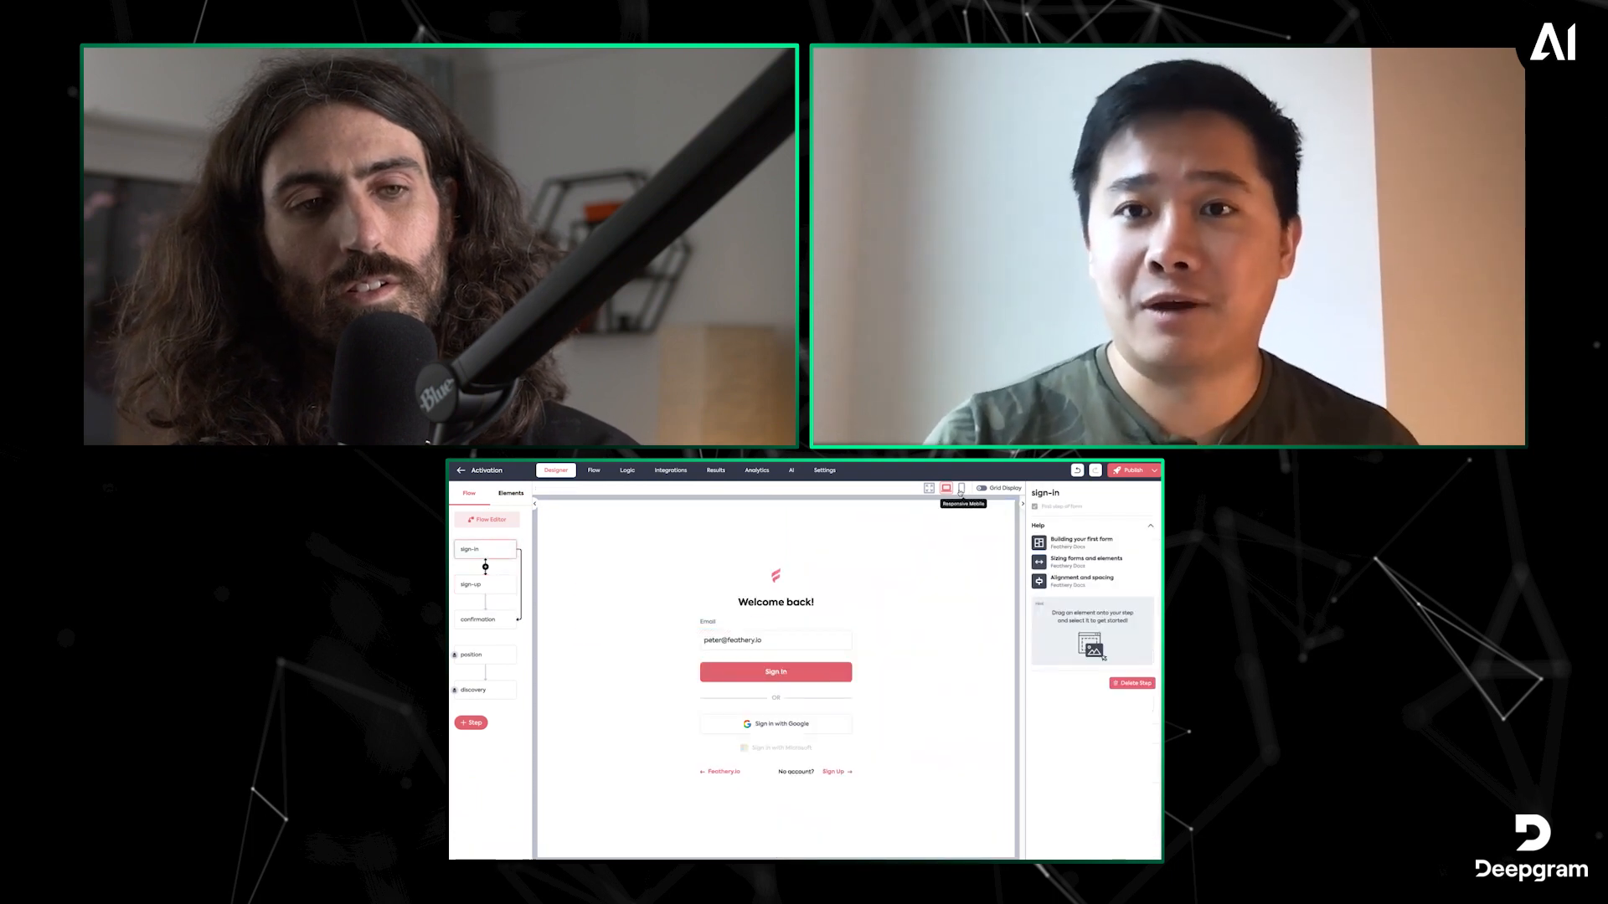
click(962, 488)
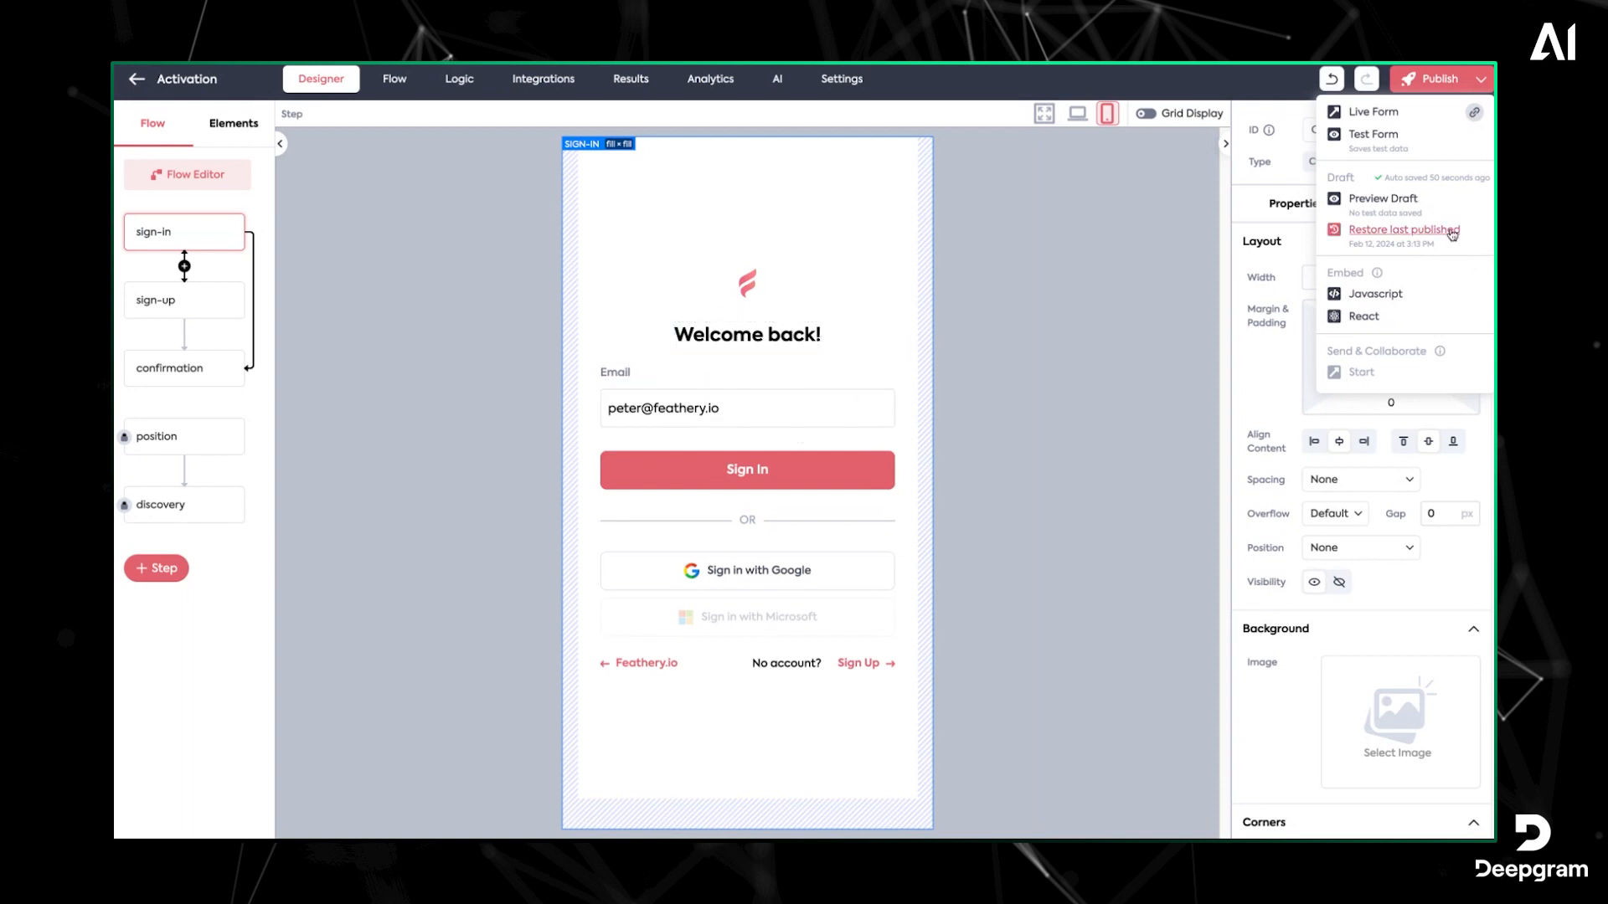
Restore and confirm the last published version, then view the form at desktop width
click(1404, 229)
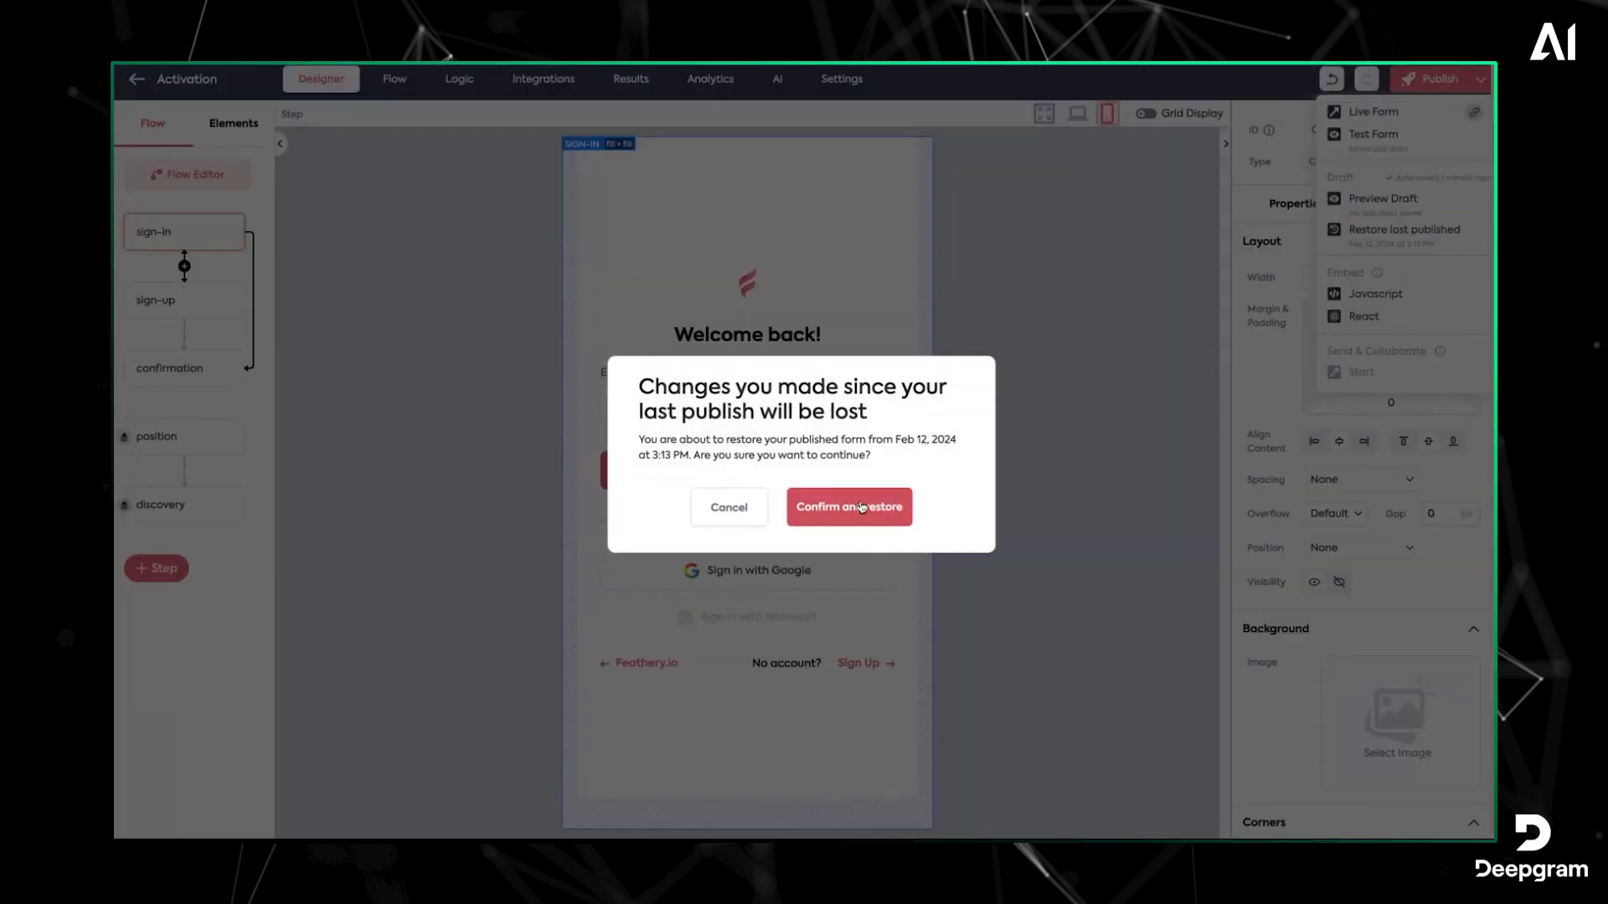
click(848, 506)
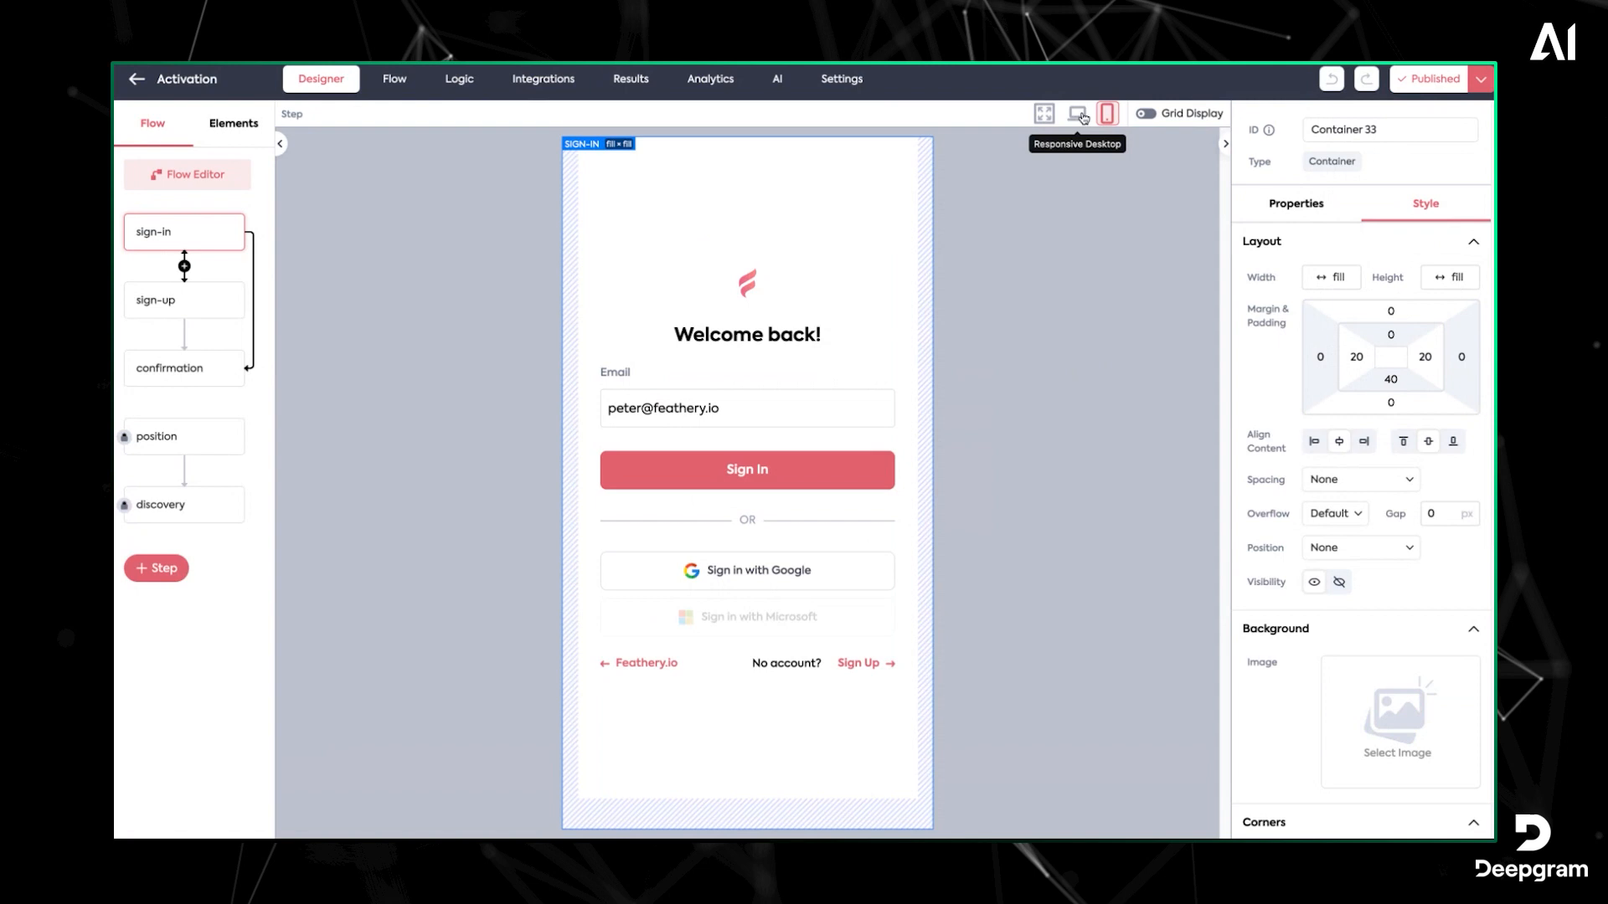
click(1077, 113)
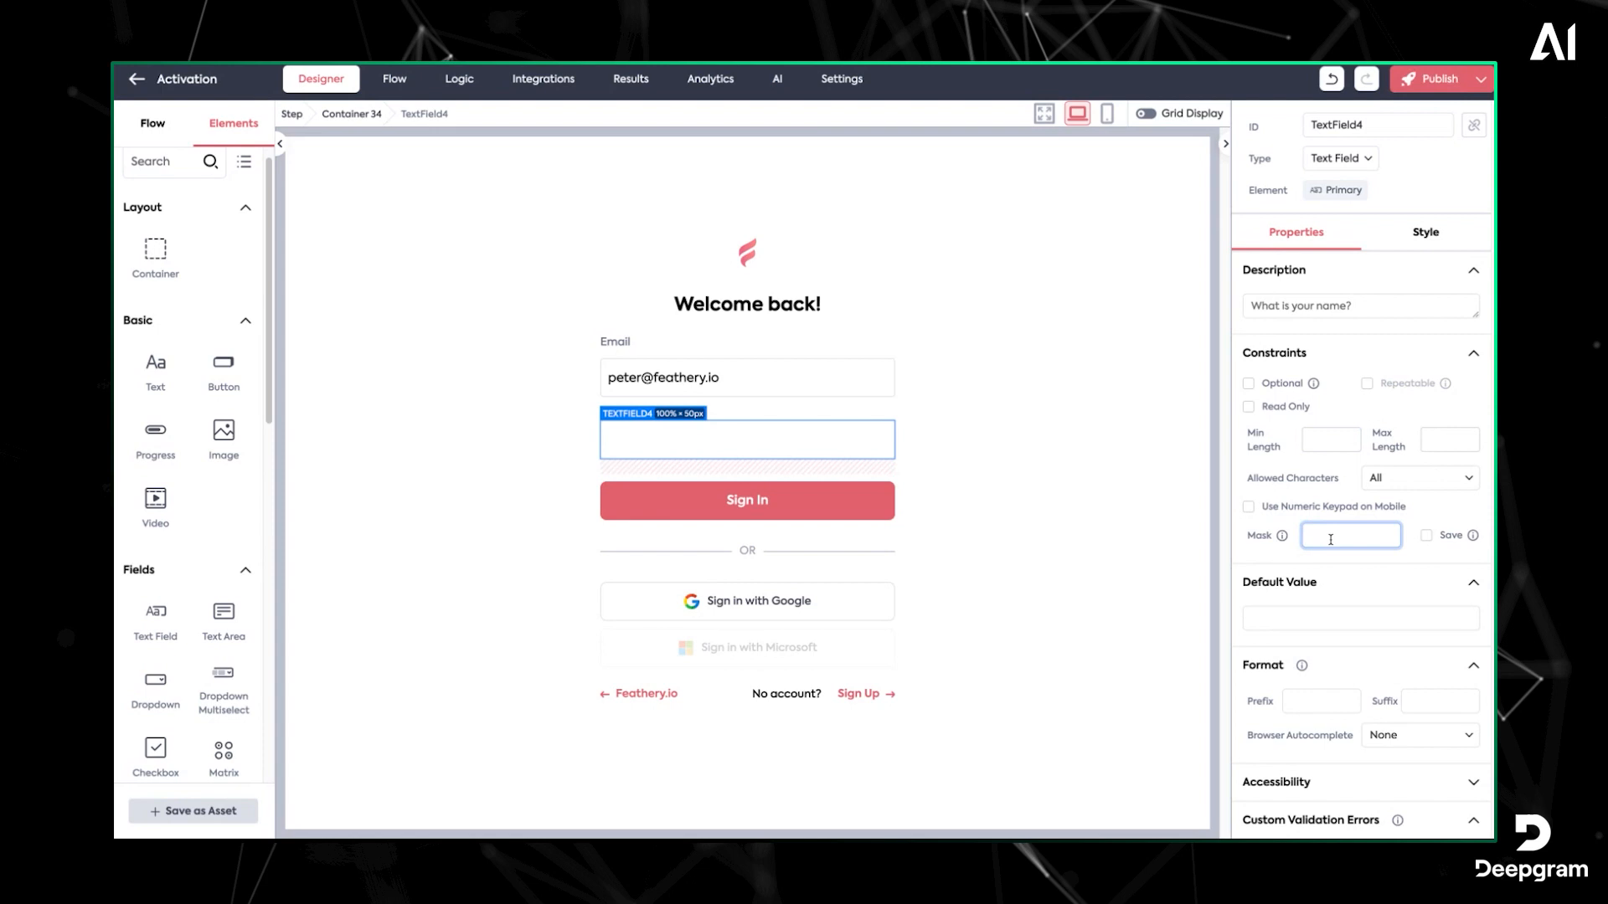
Give the text field a __/__/__ mask and start a new custom validation rule
text(_/_/_)
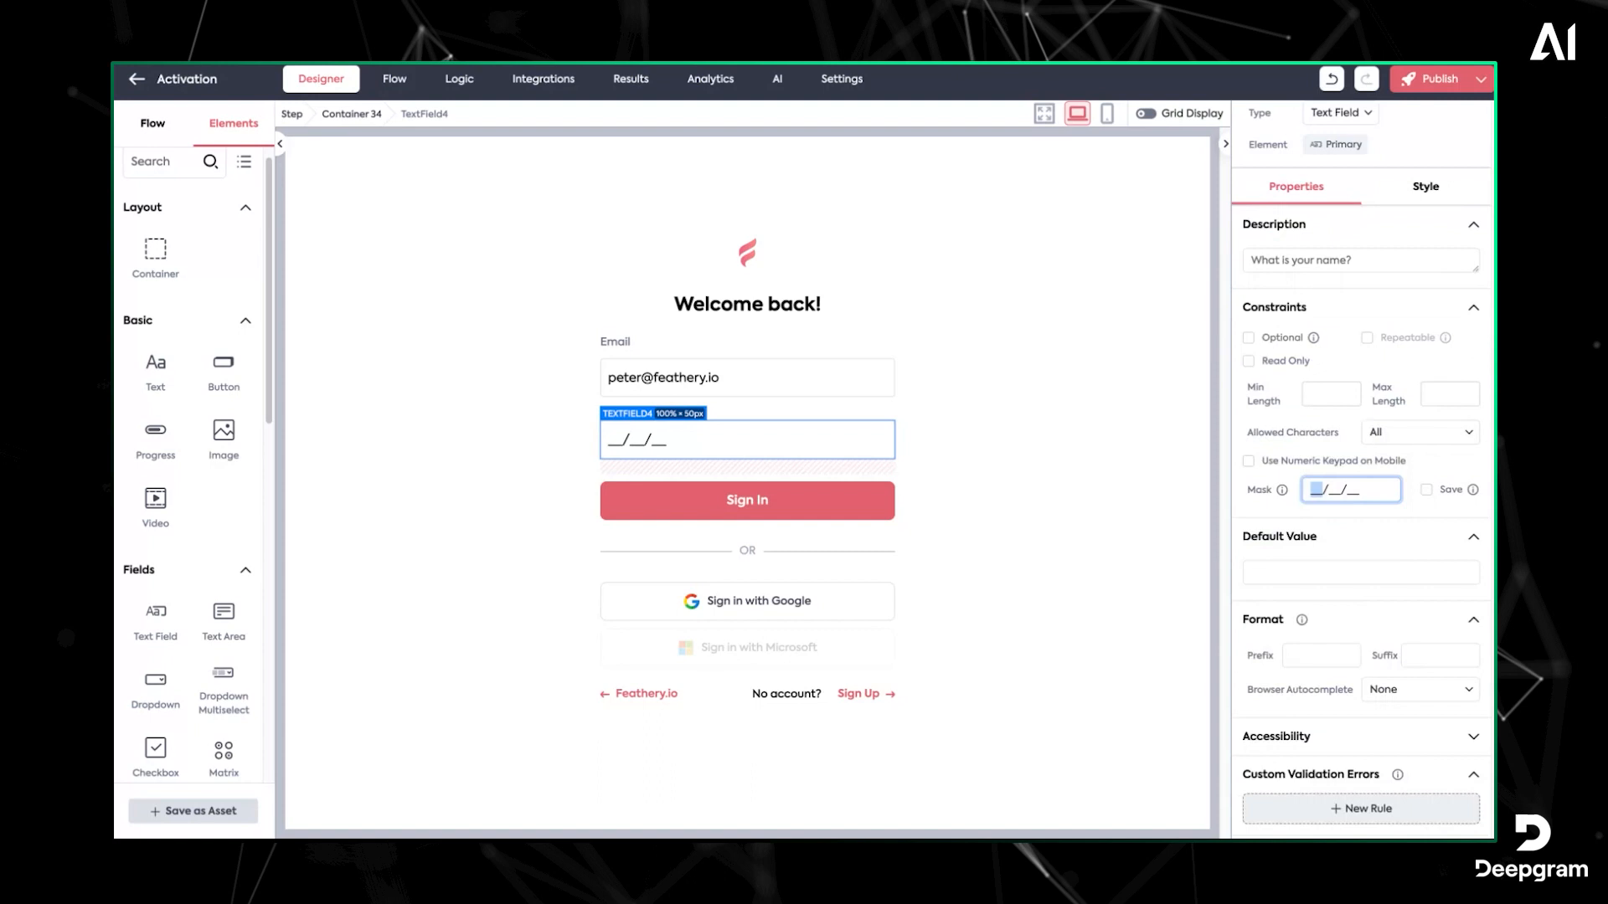
click(1365, 808)
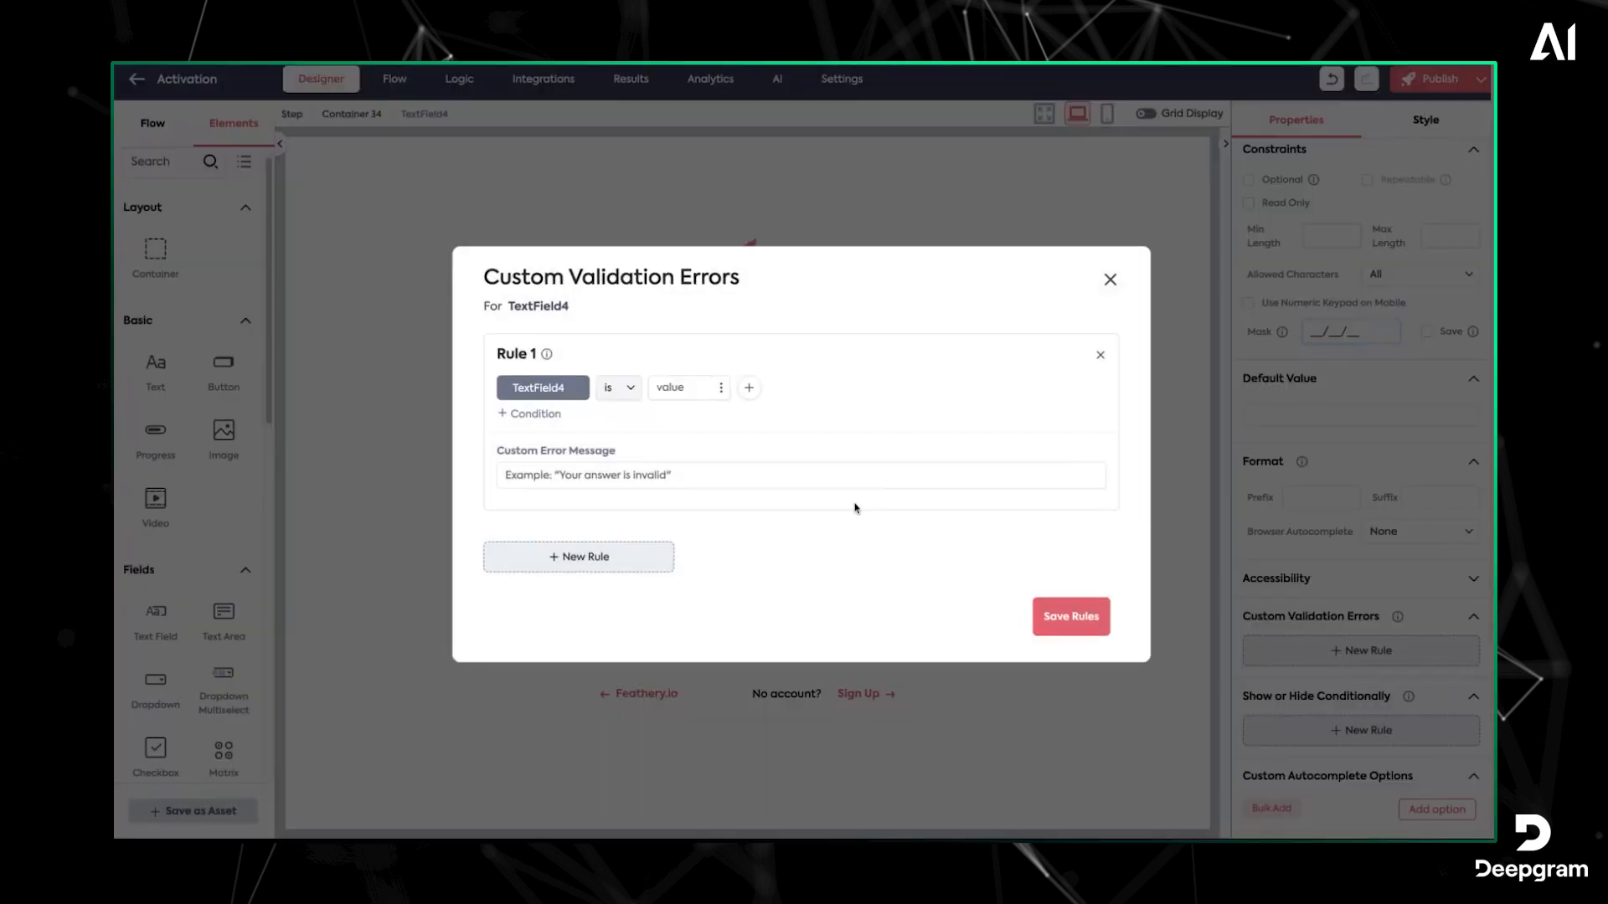
Add a condition to Rule 1, then dismiss the validation dialog unsaved
click(529, 412)
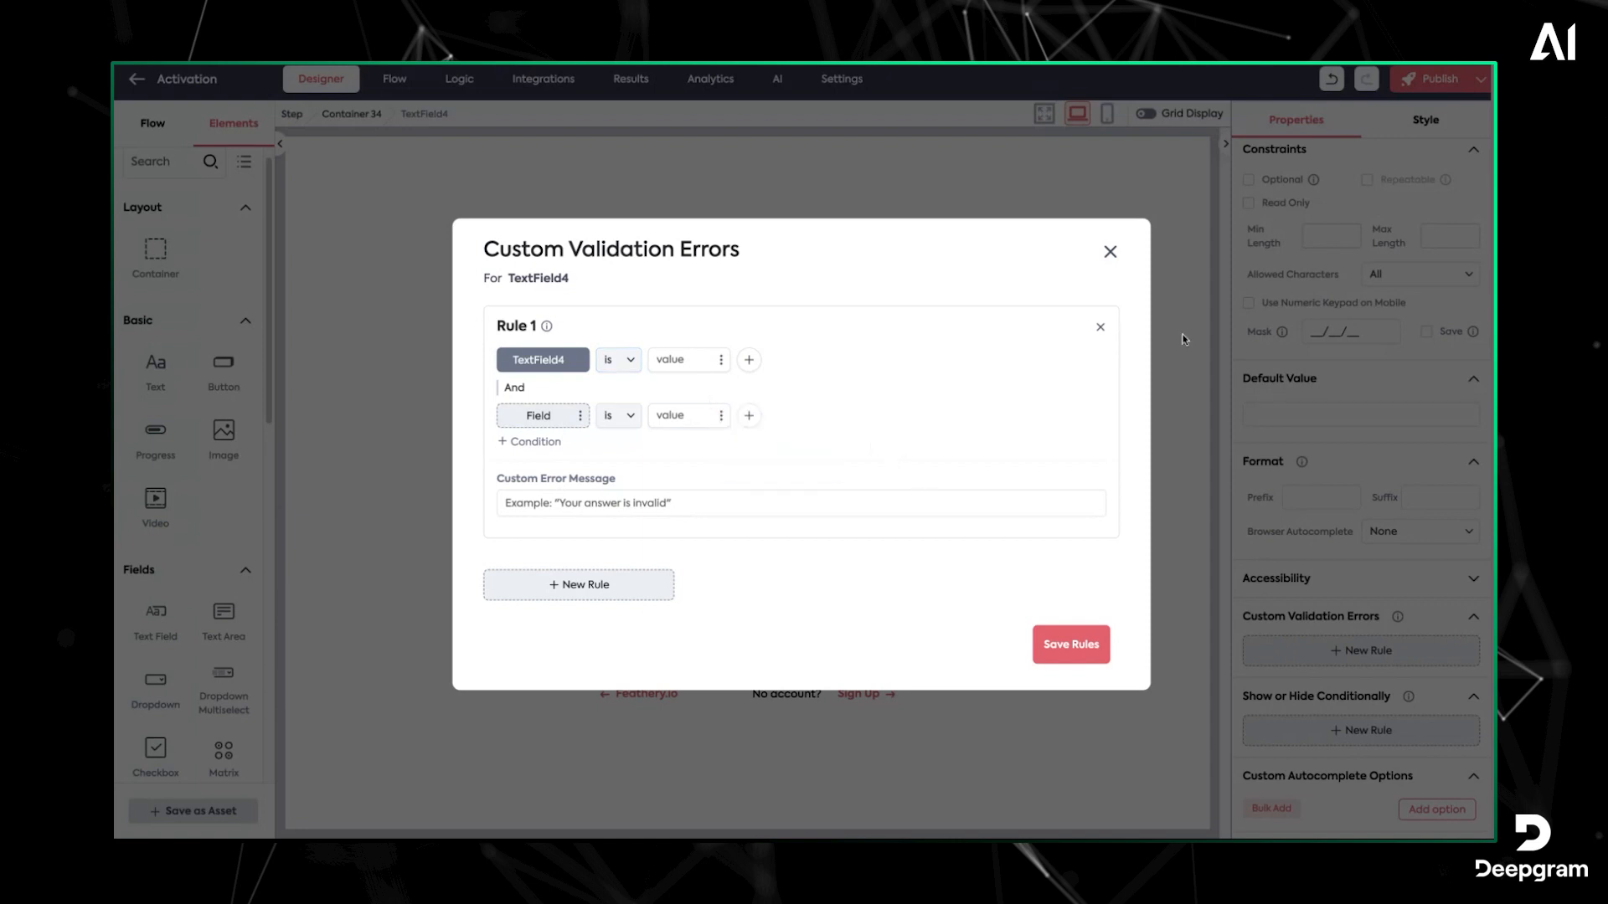
click(1109, 251)
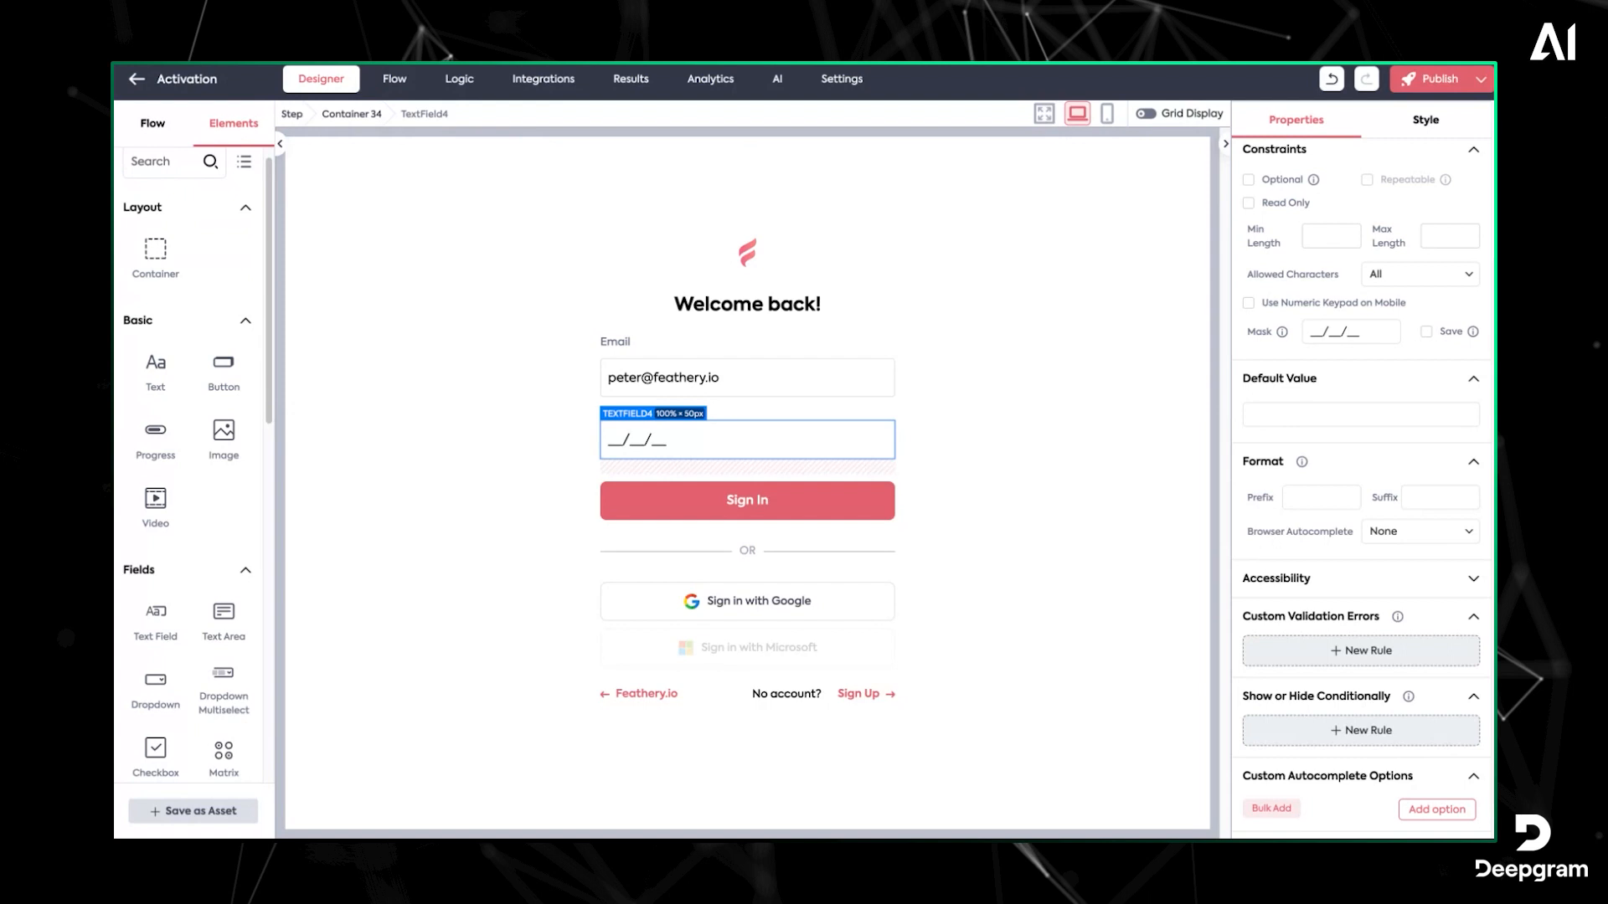
Create Rule 1 in Logic, triggered when the ai-file-1 field value changes
click(458, 78)
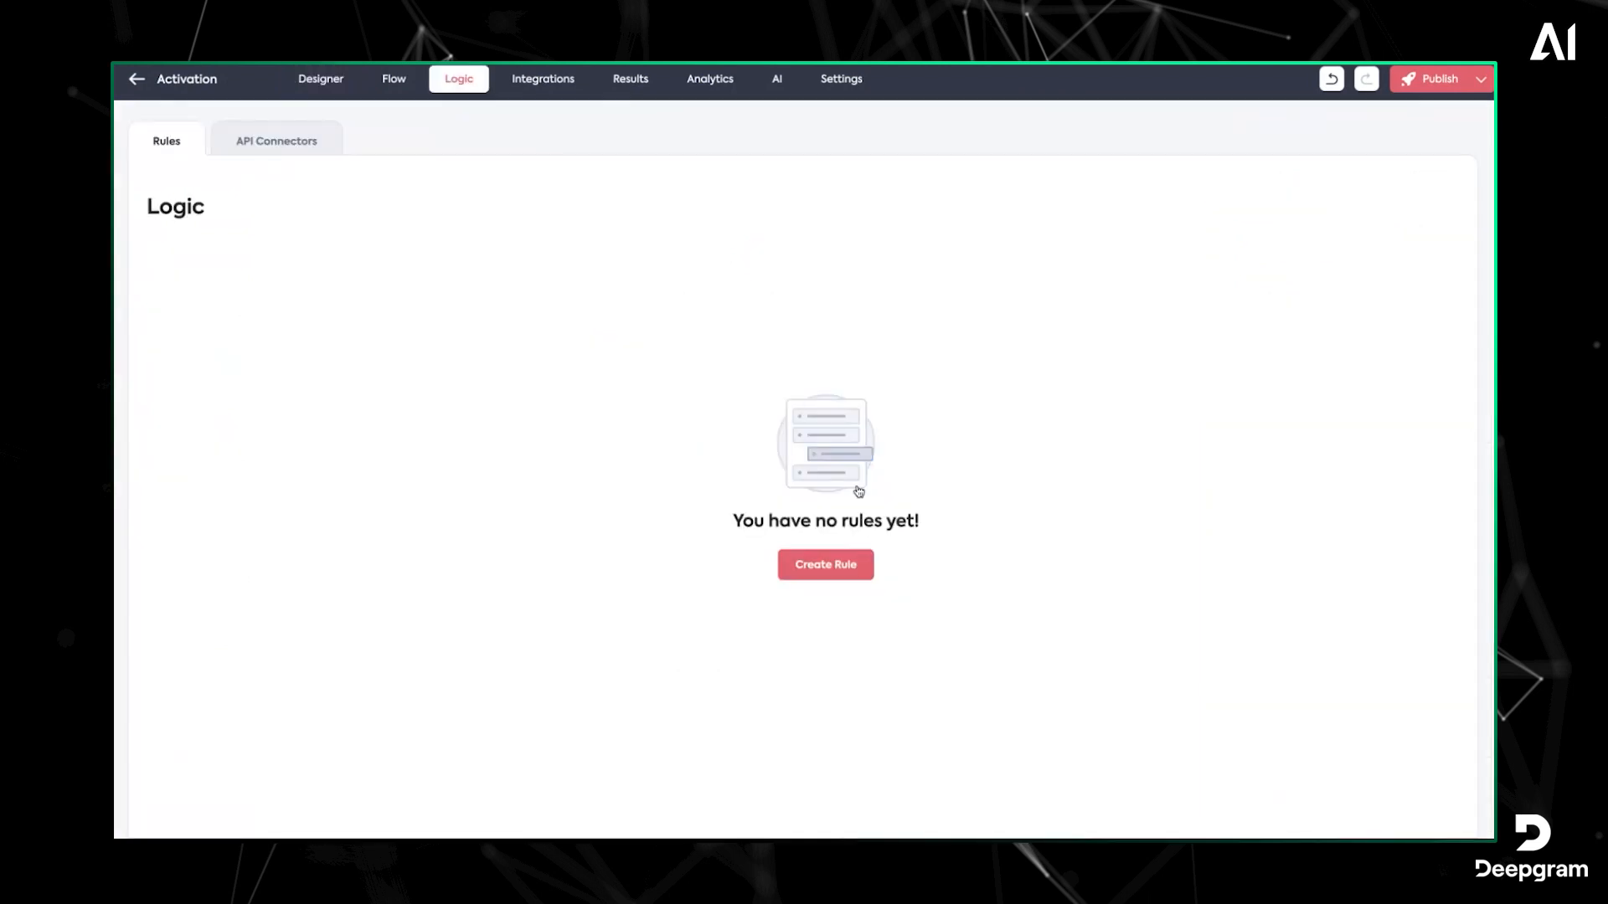
click(824, 564)
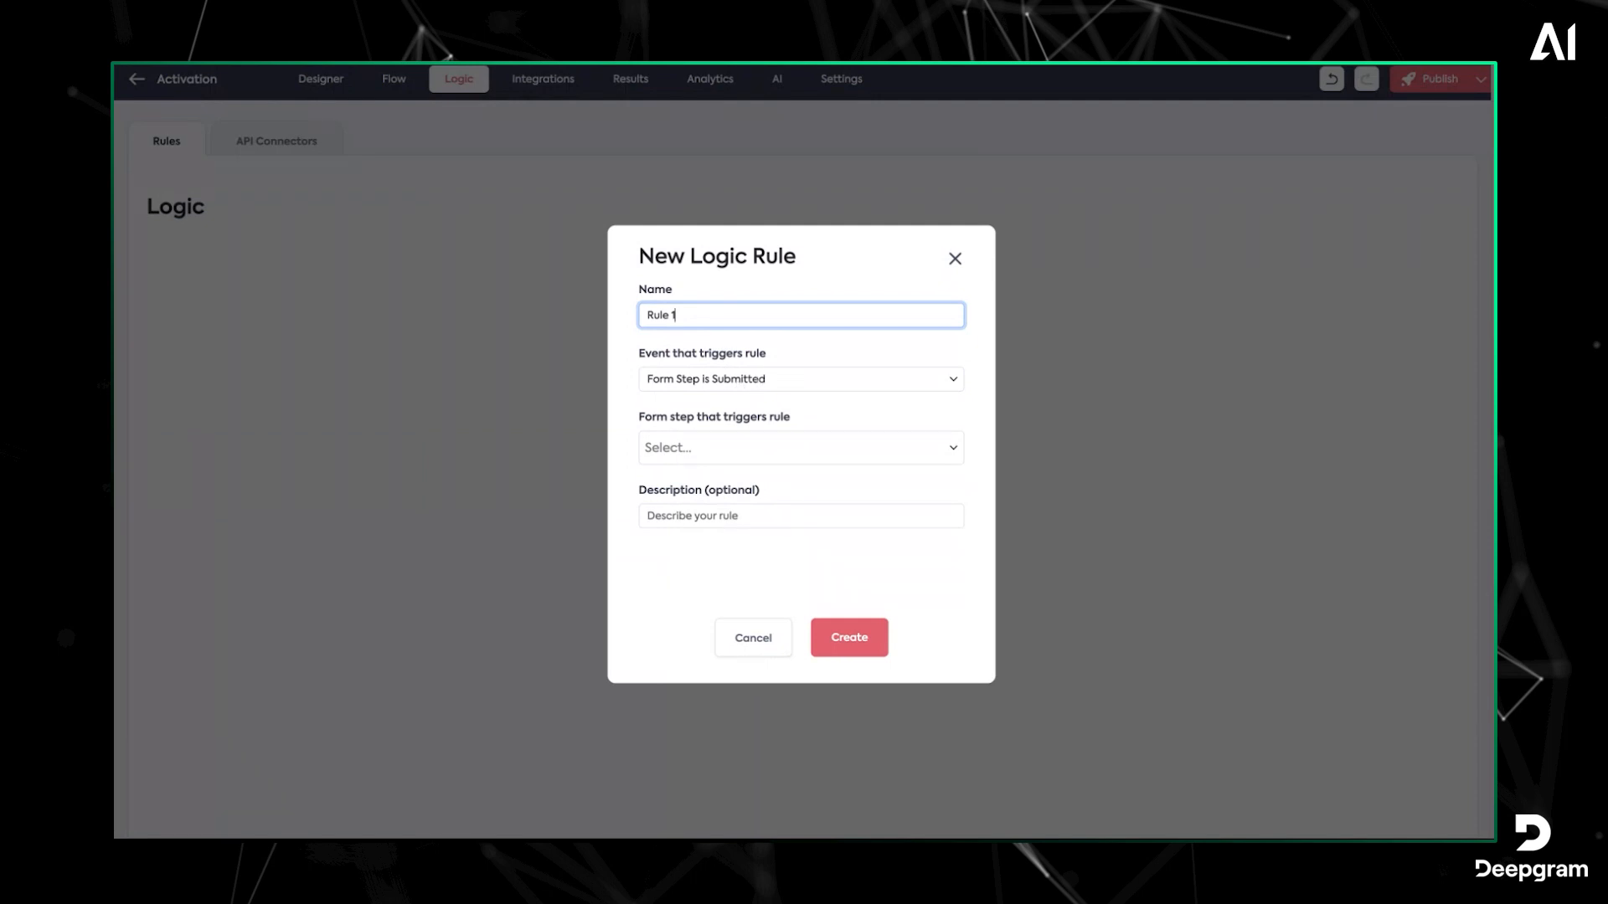
click(800, 379)
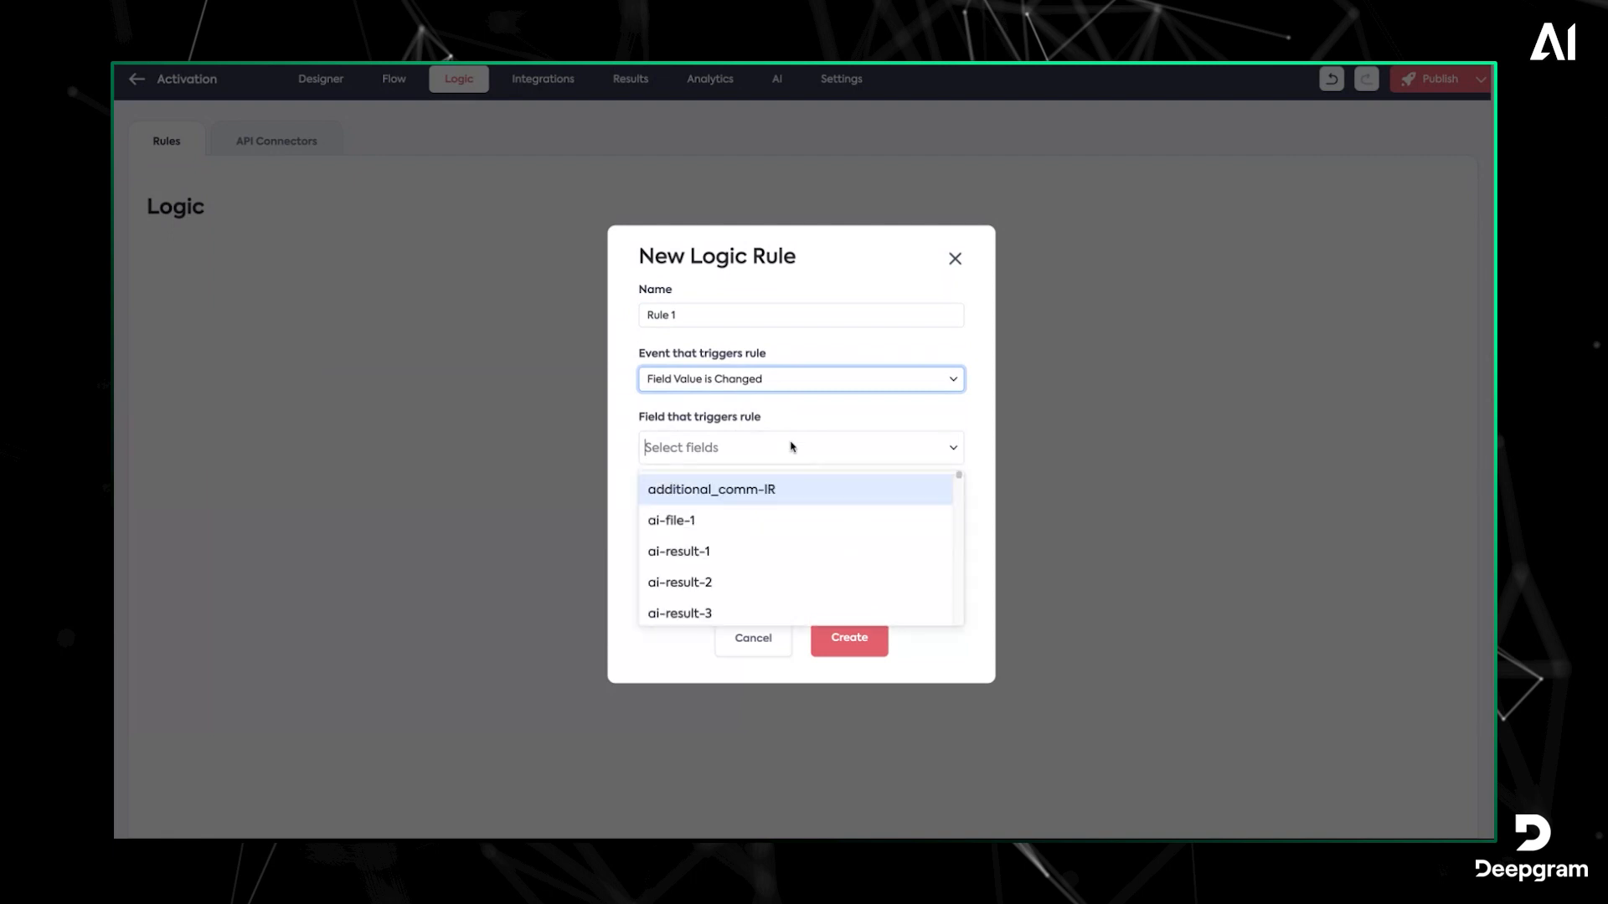
click(671, 520)
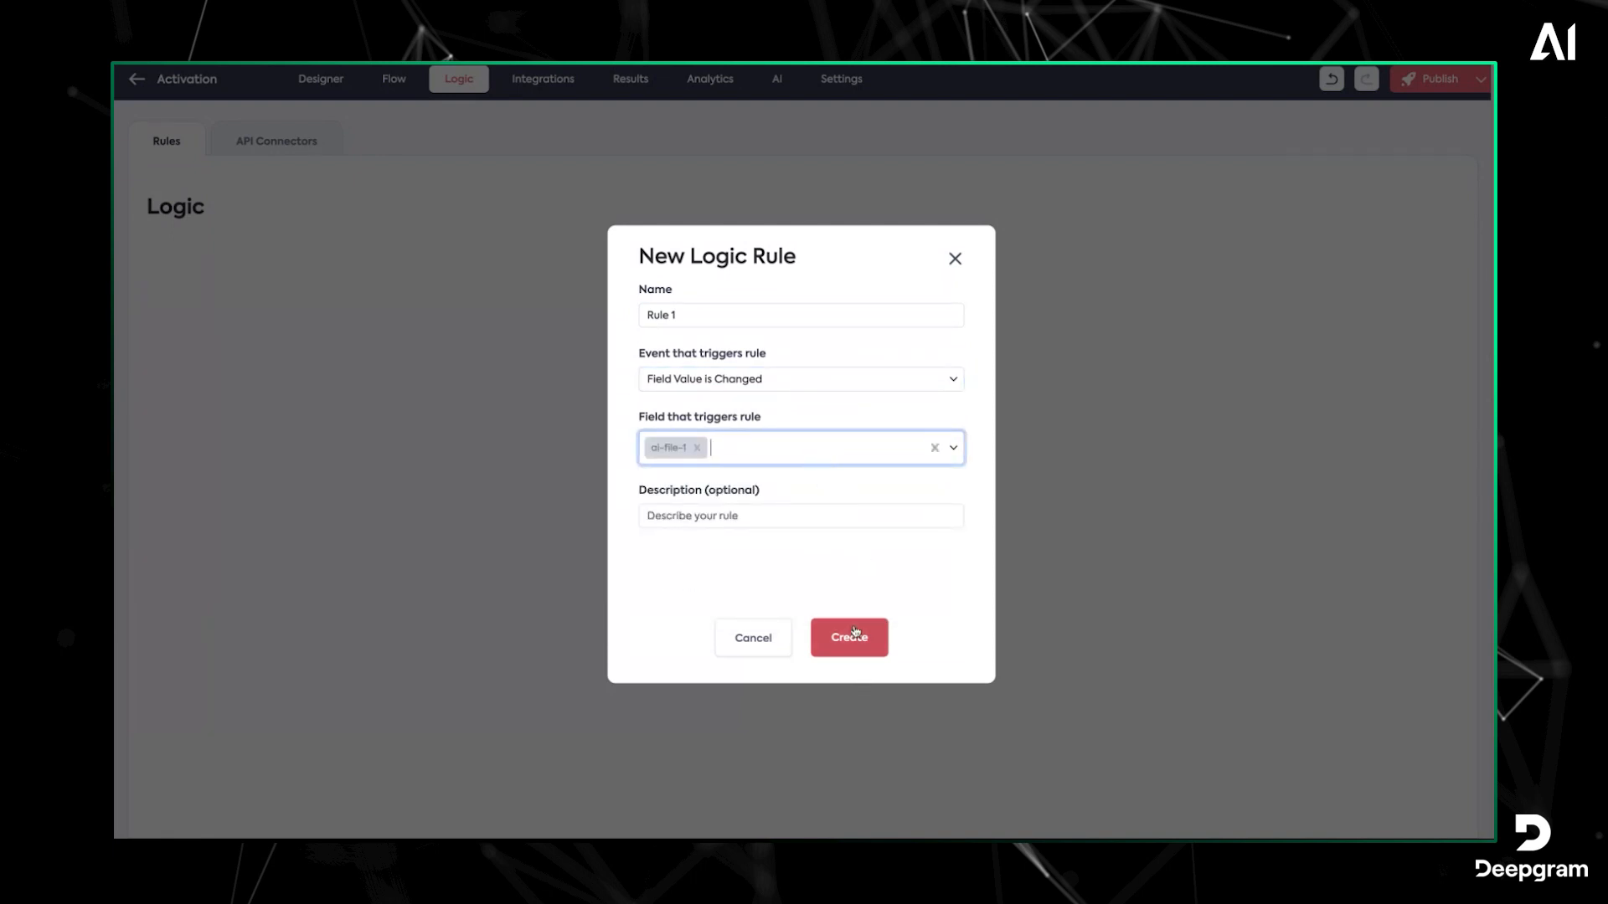
click(846, 636)
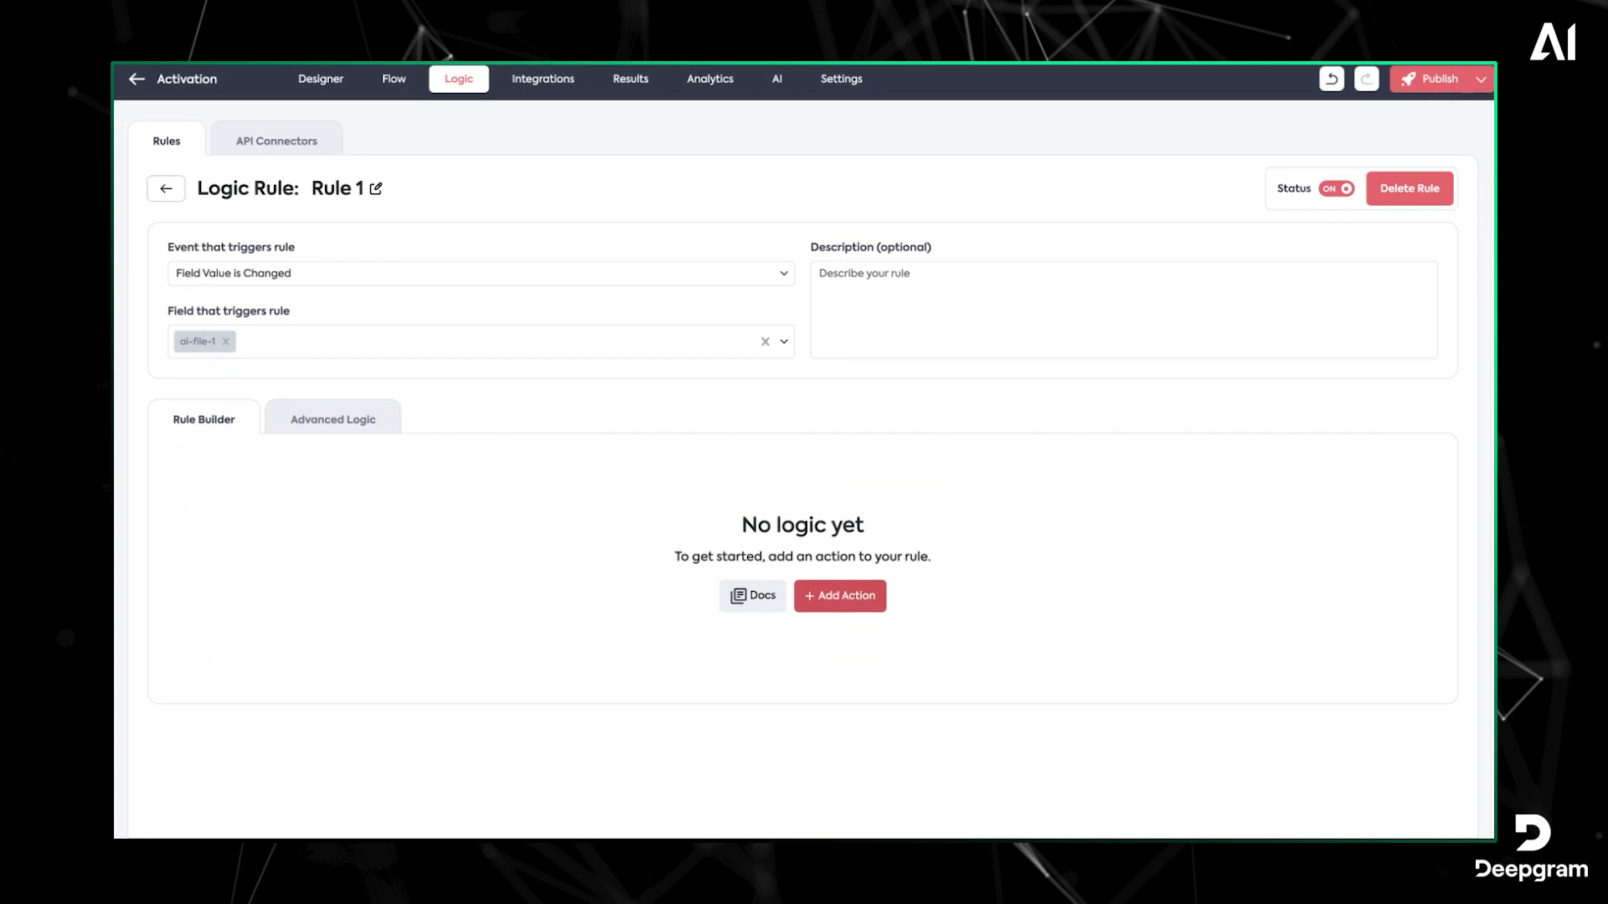
Add an action to Rule 1 and switch it to Advanced Logic code editing
click(839, 595)
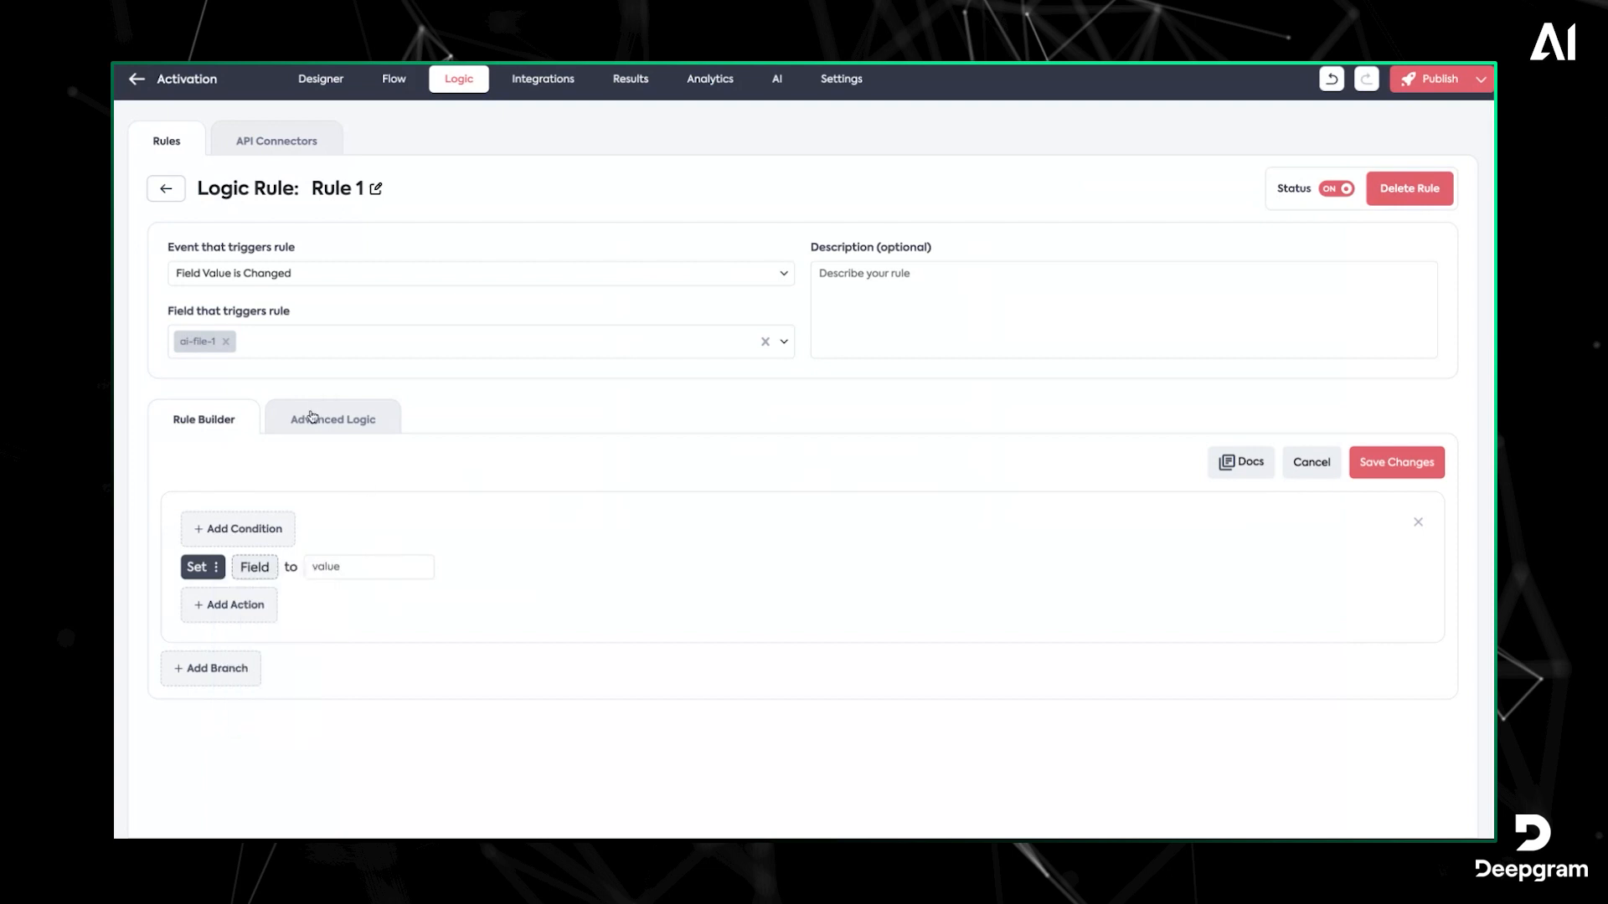
click(332, 419)
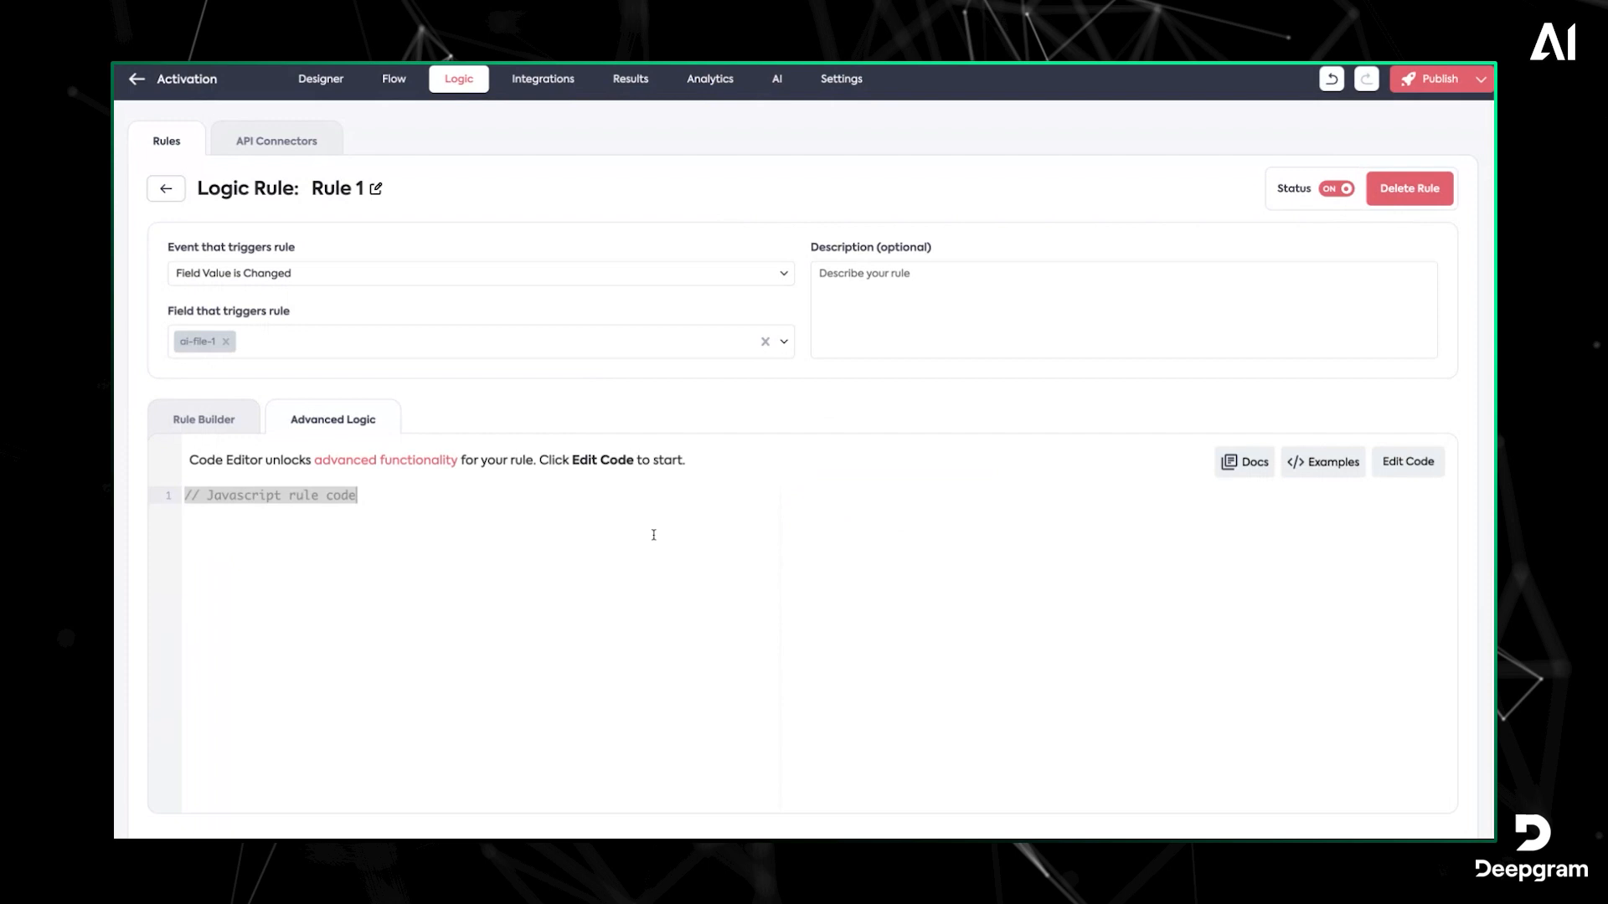
click(1407, 462)
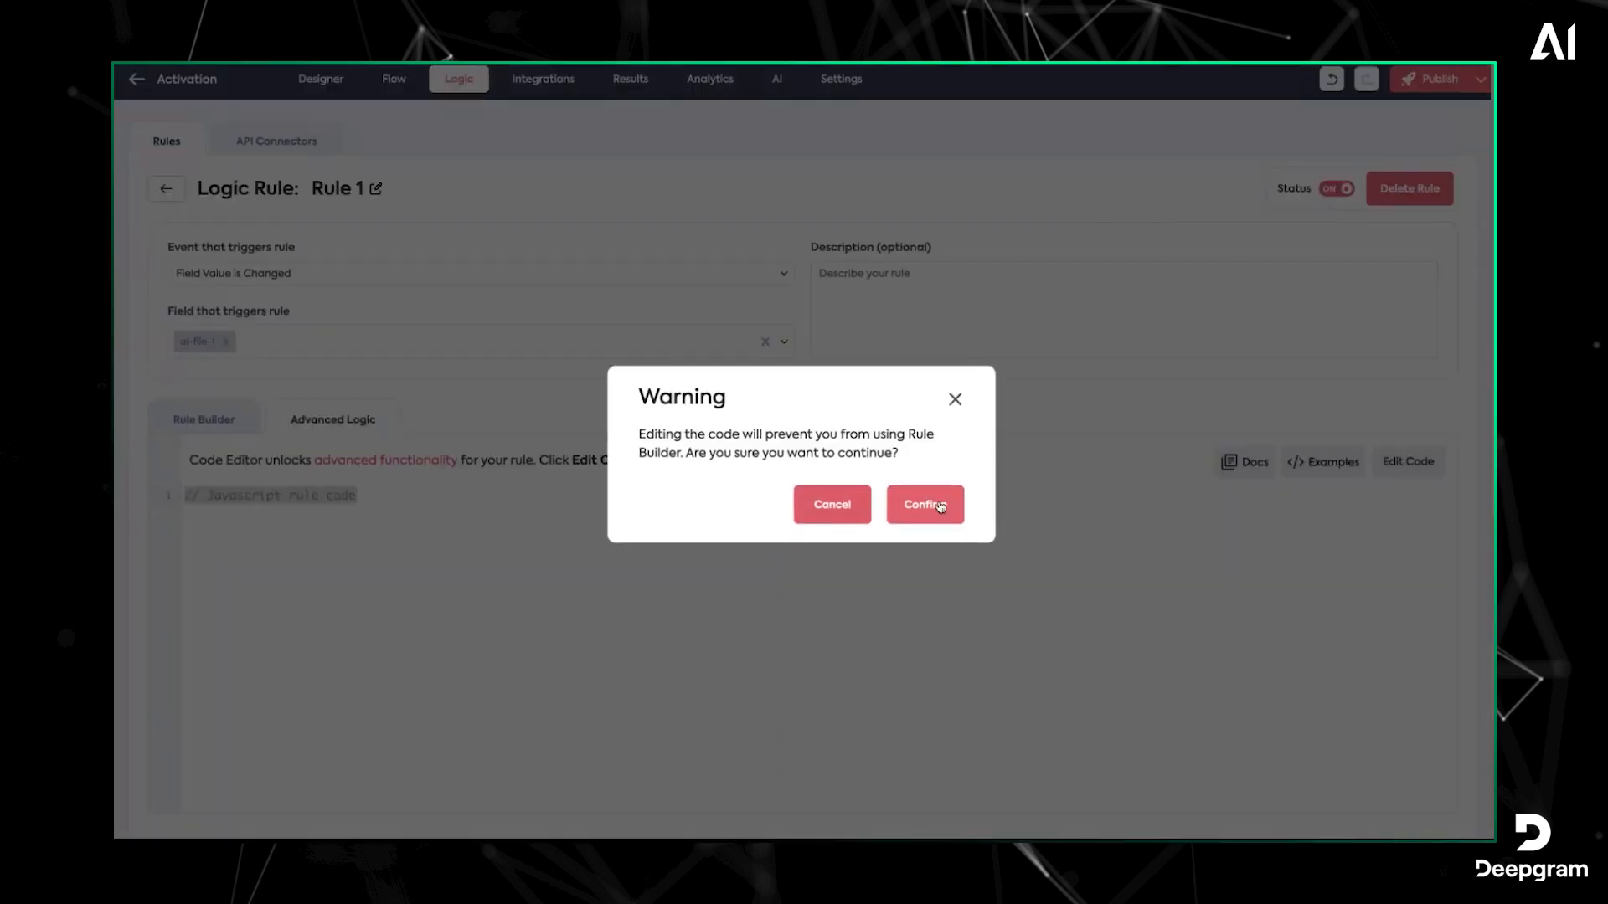
click(923, 503)
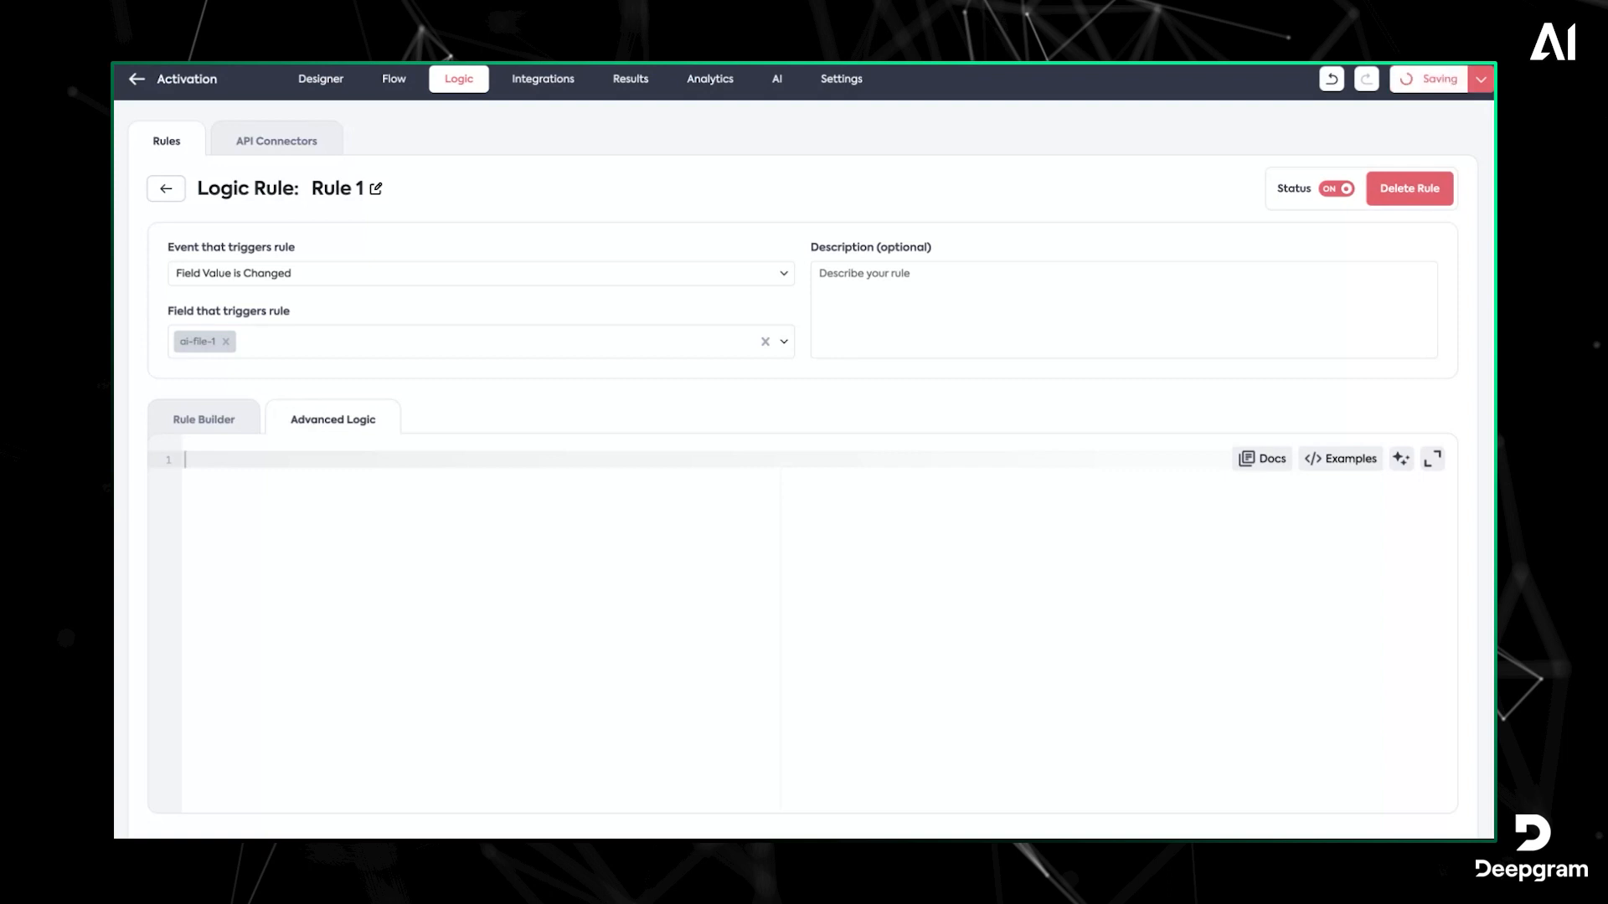
text(feathery.fields['text_area-1'])
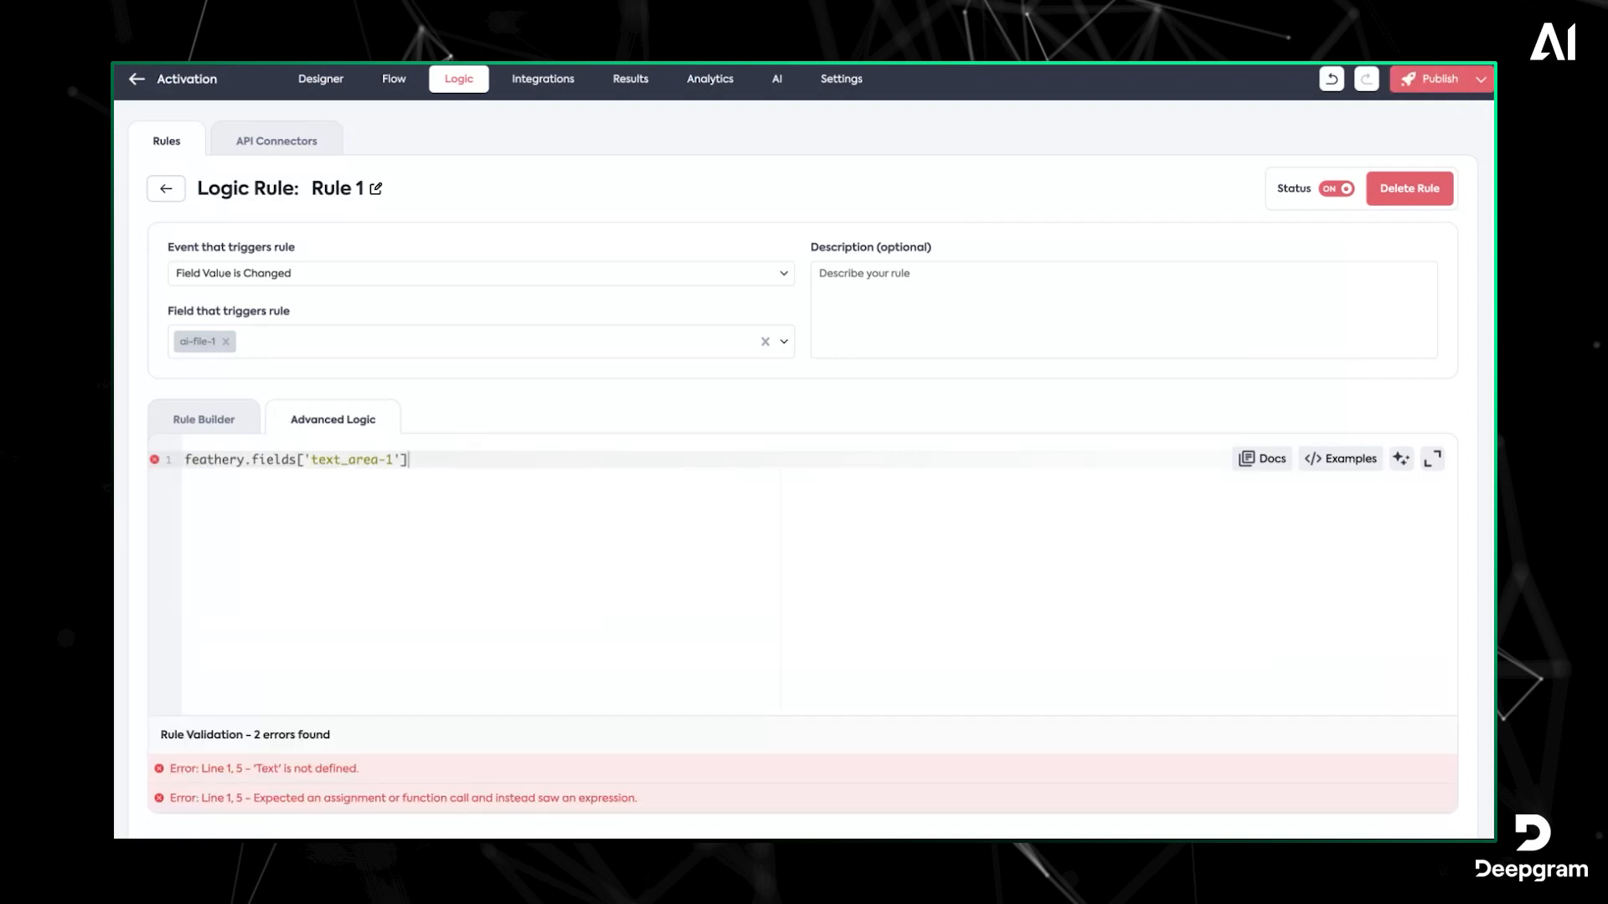
text(.value)
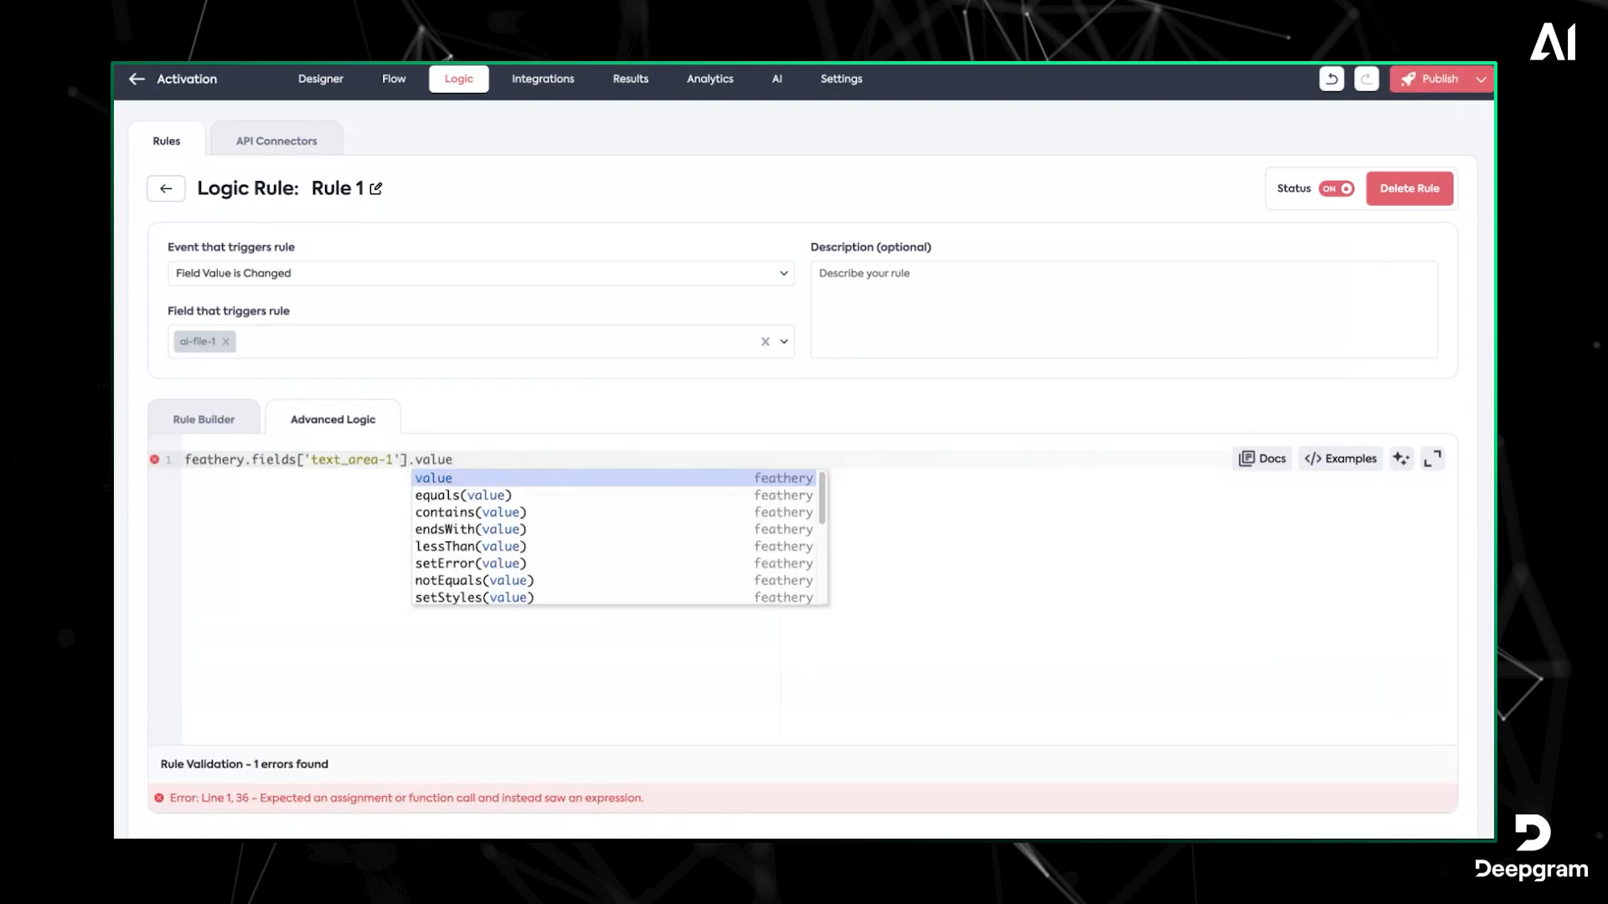
click(1433, 79)
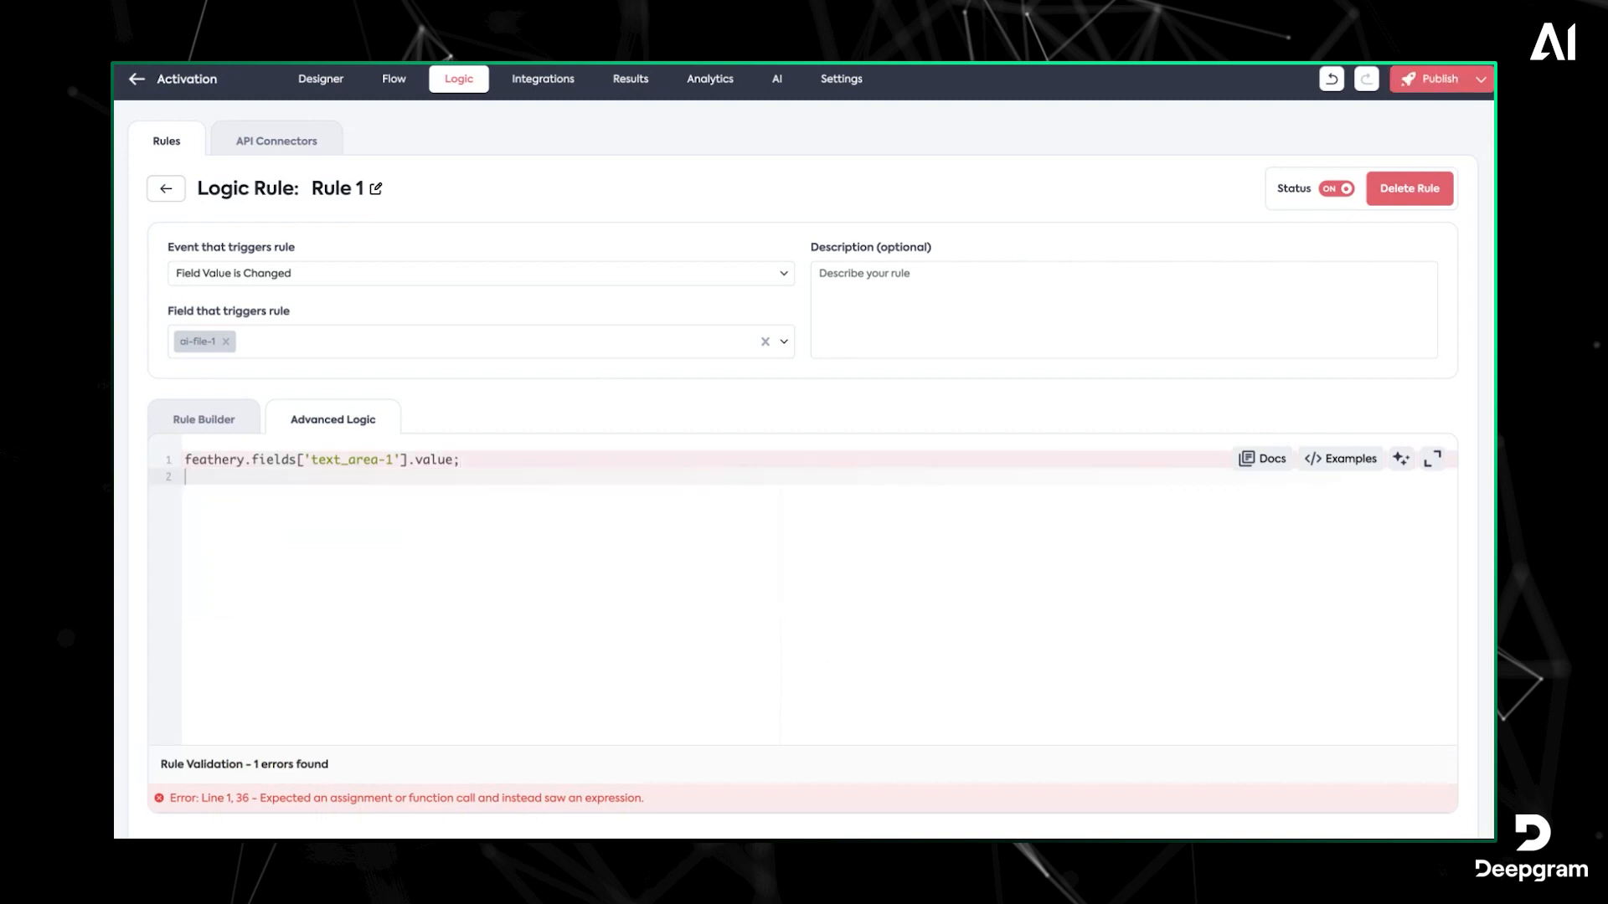
text(http)
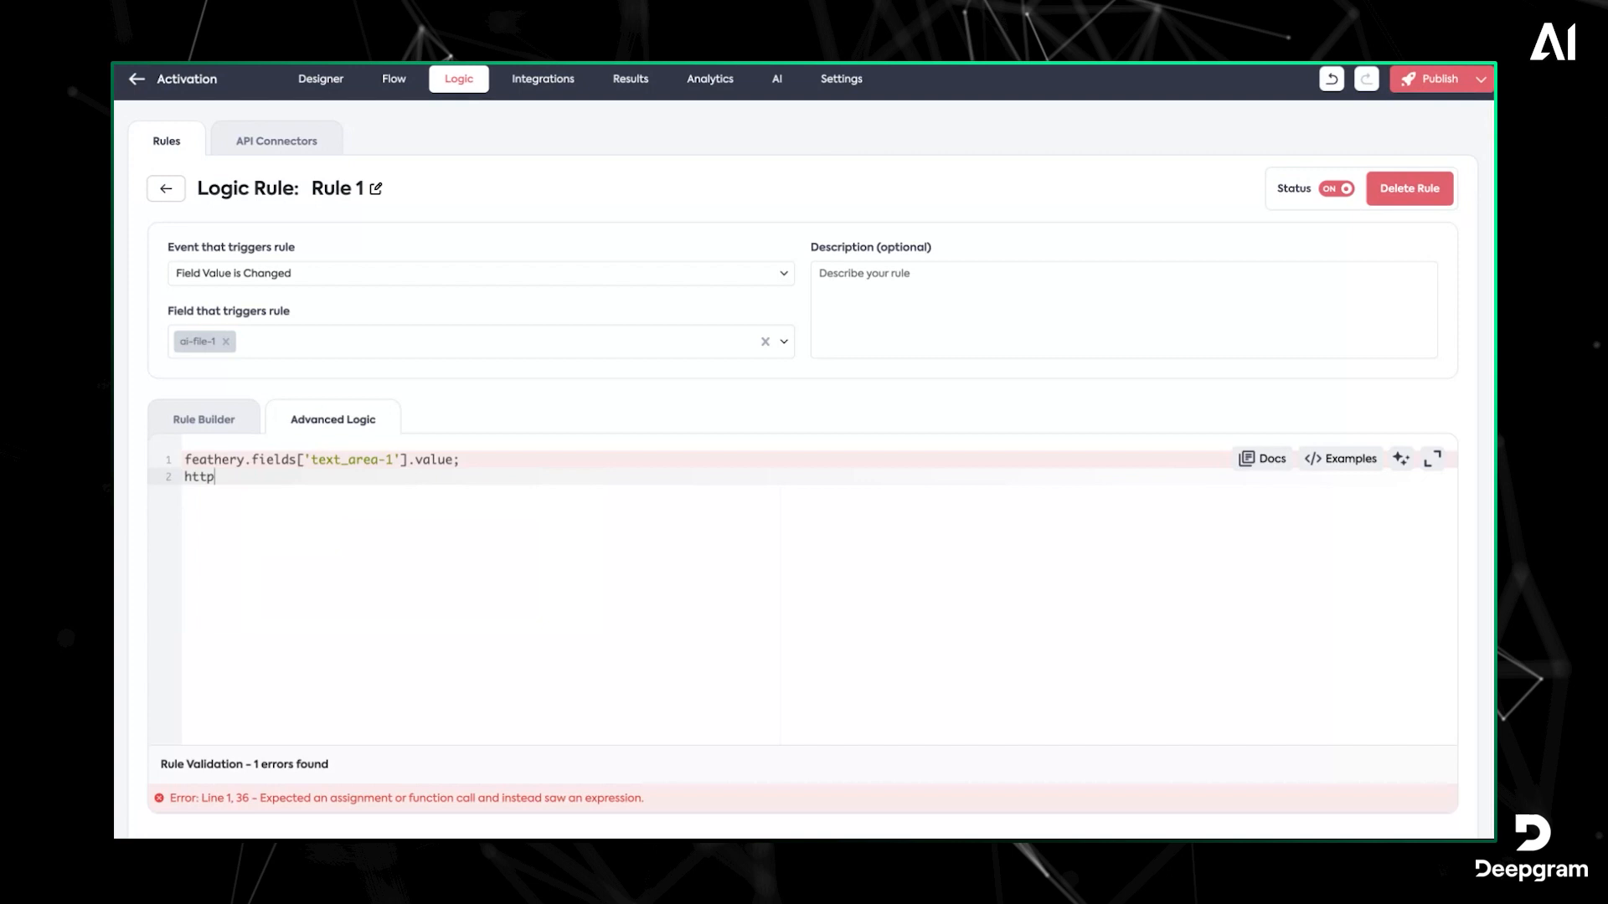
text(.get())
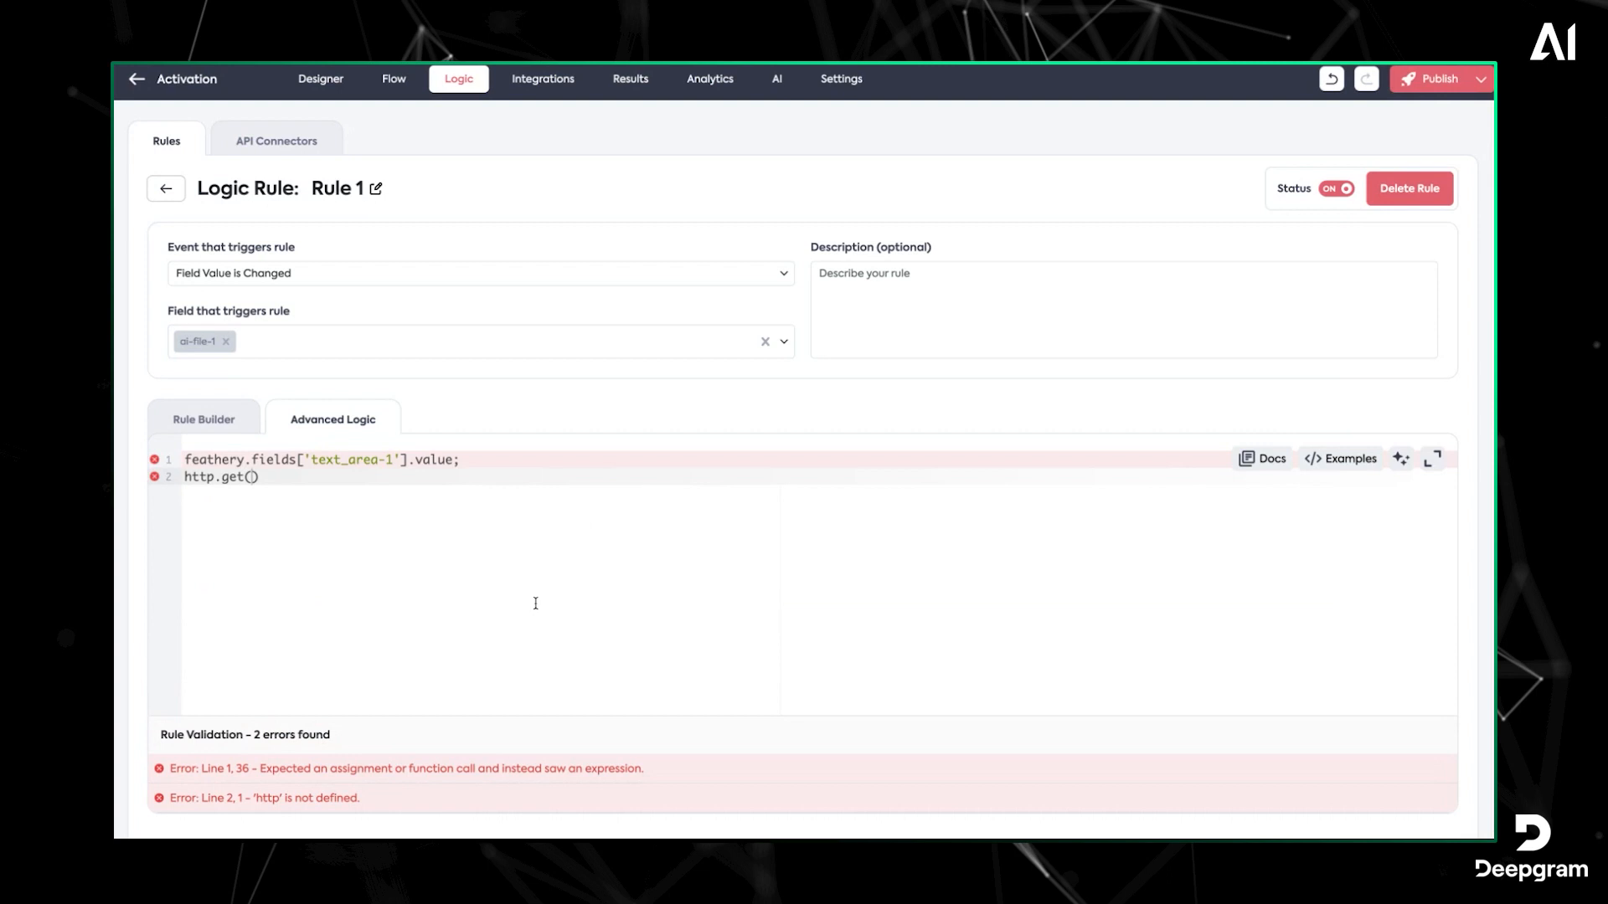
text('https://')
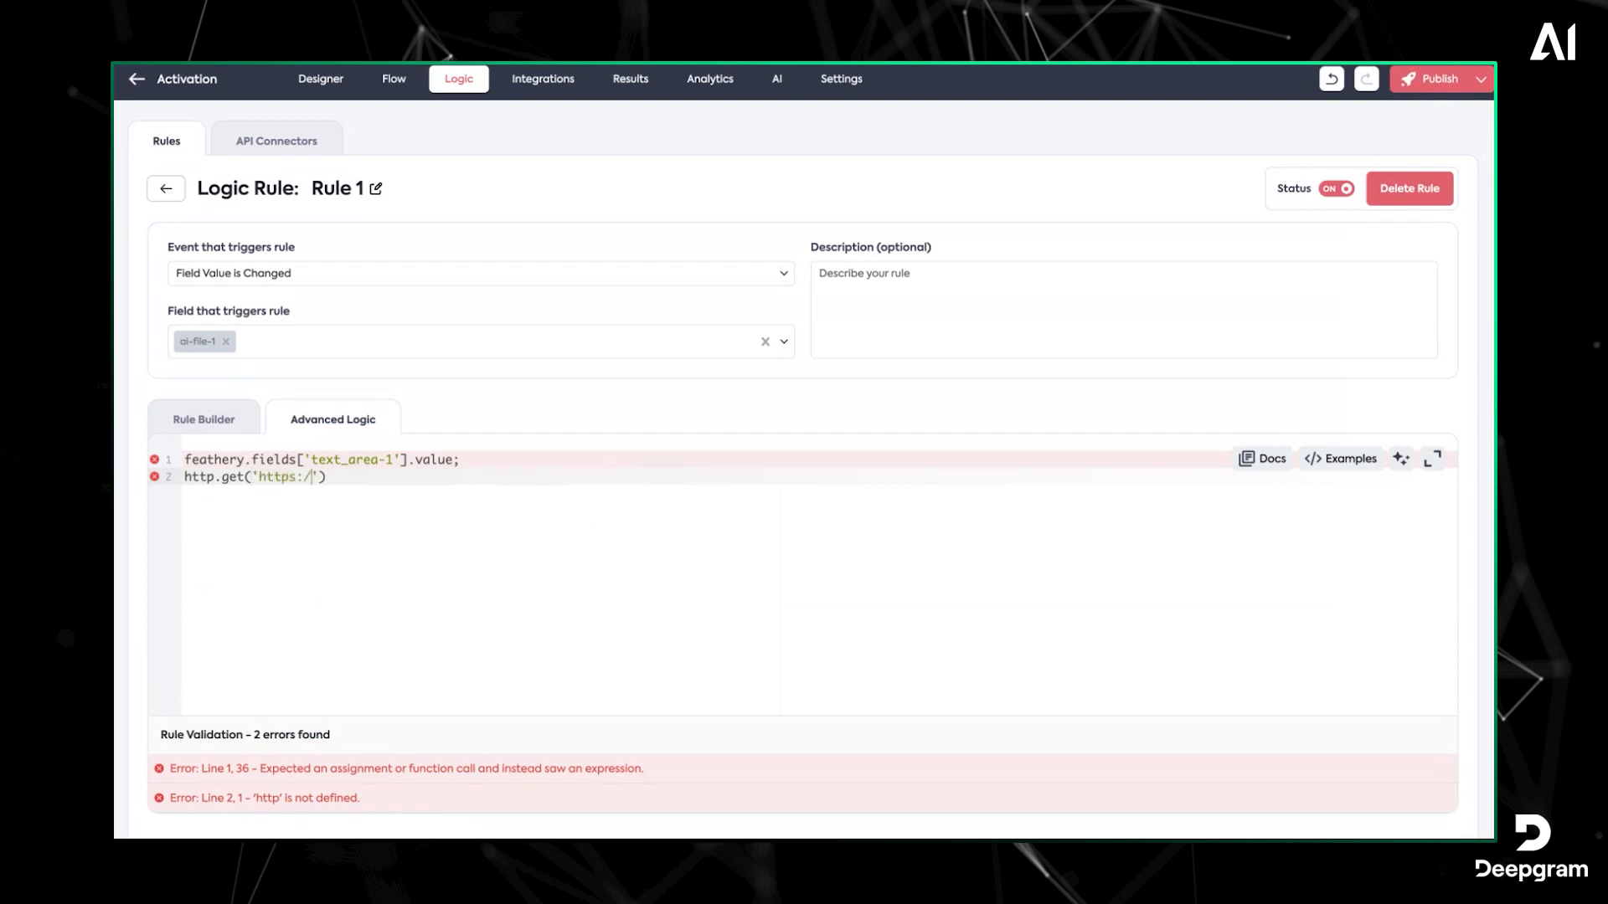
text(salesfroce.)
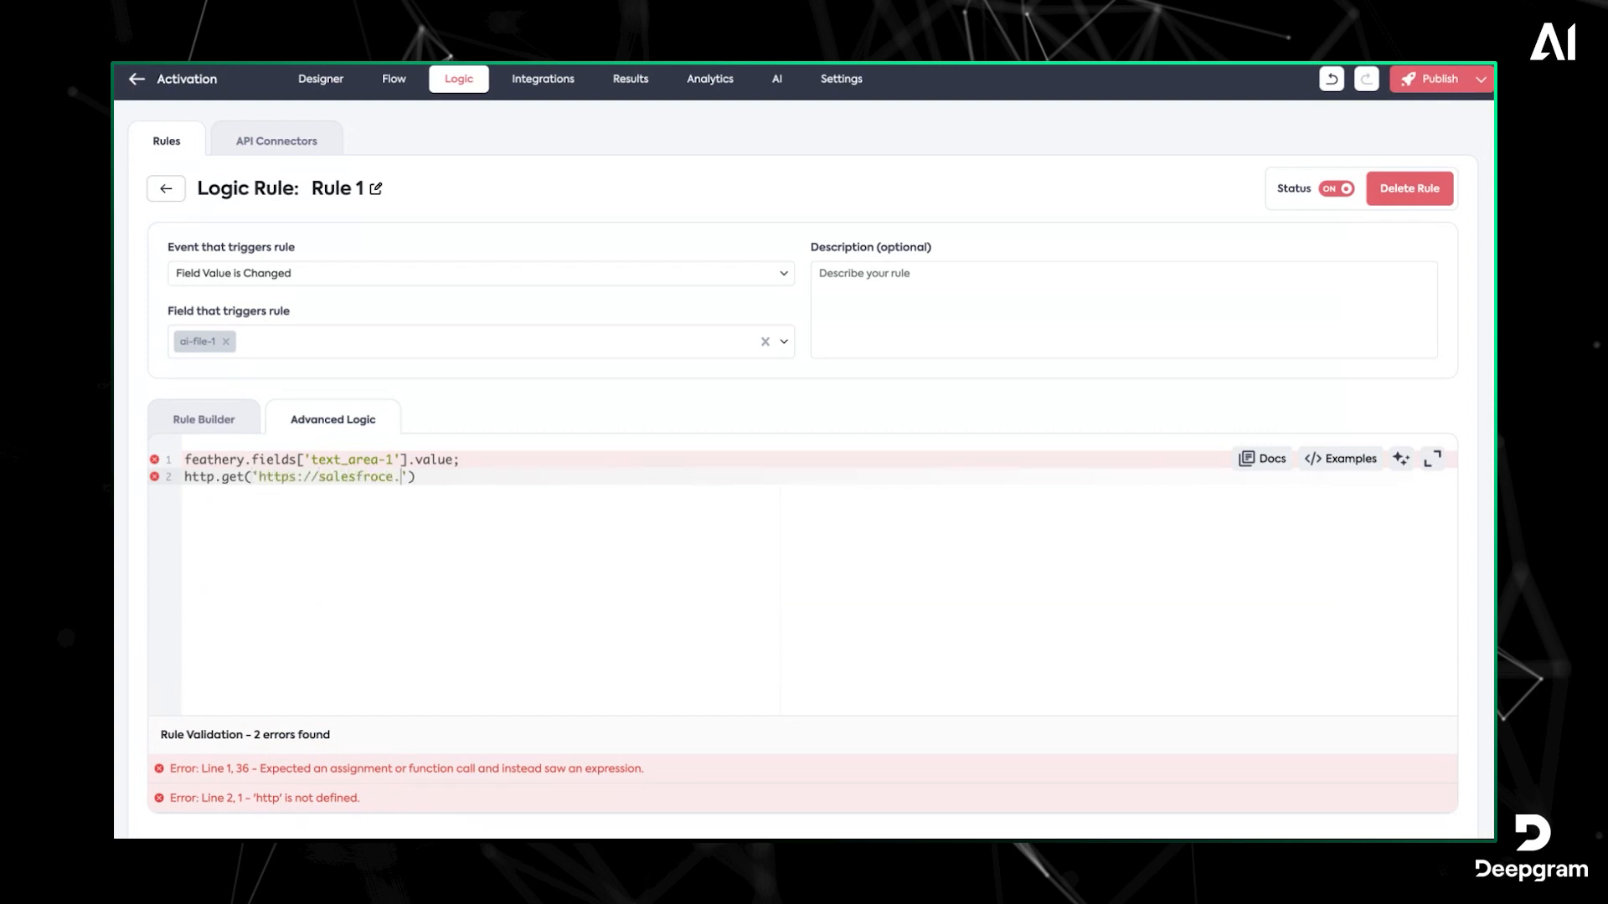
text(com');)
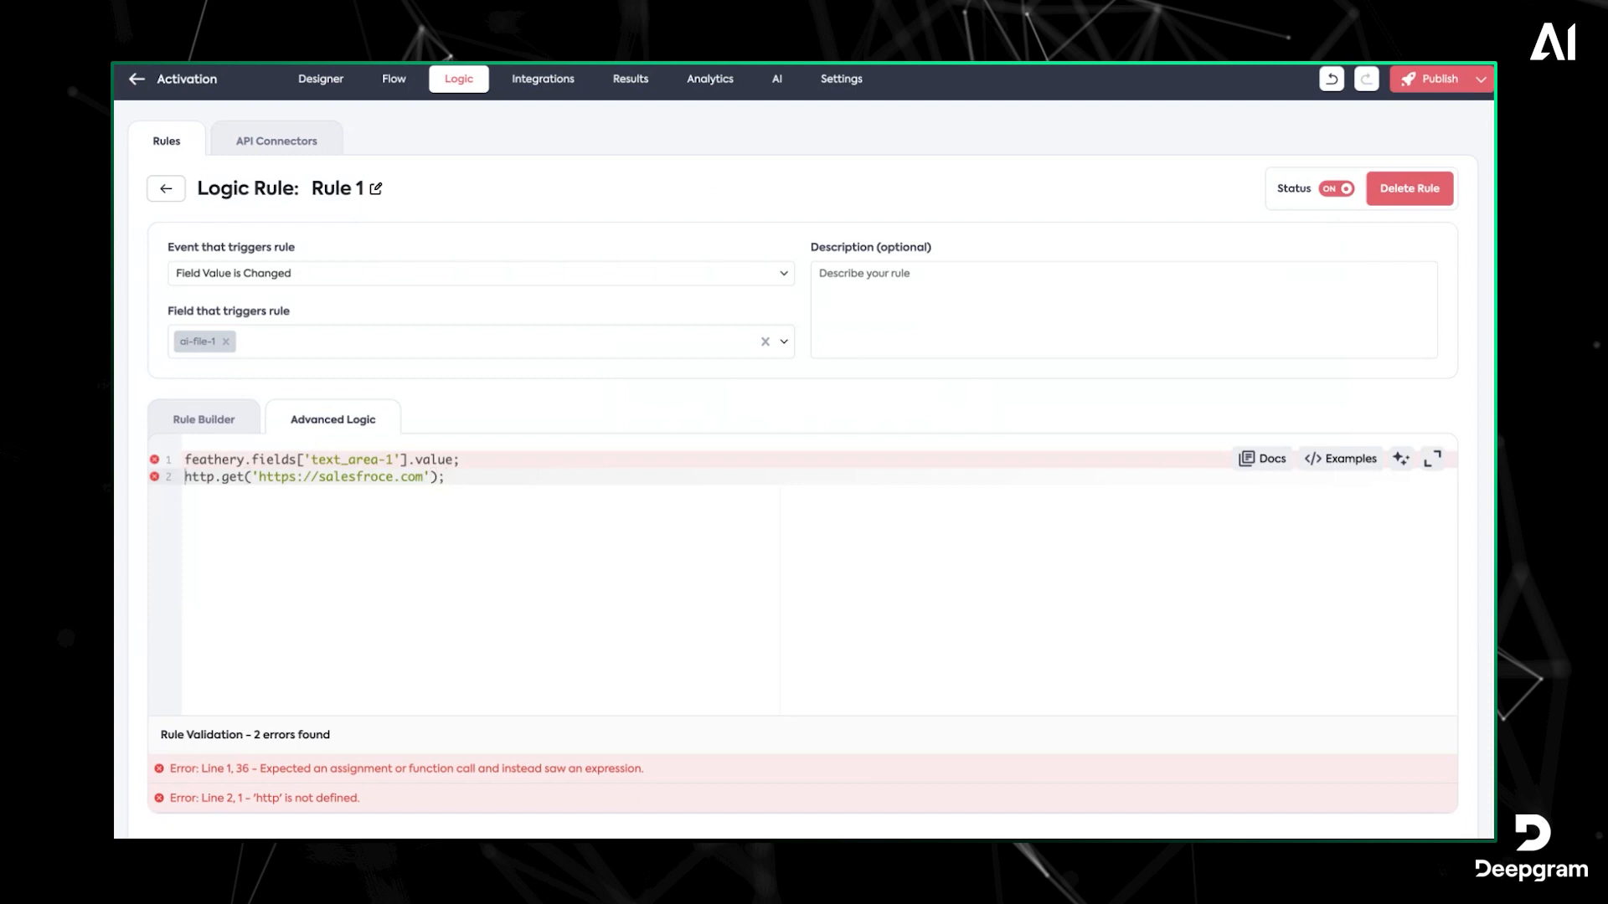
text(const response =)
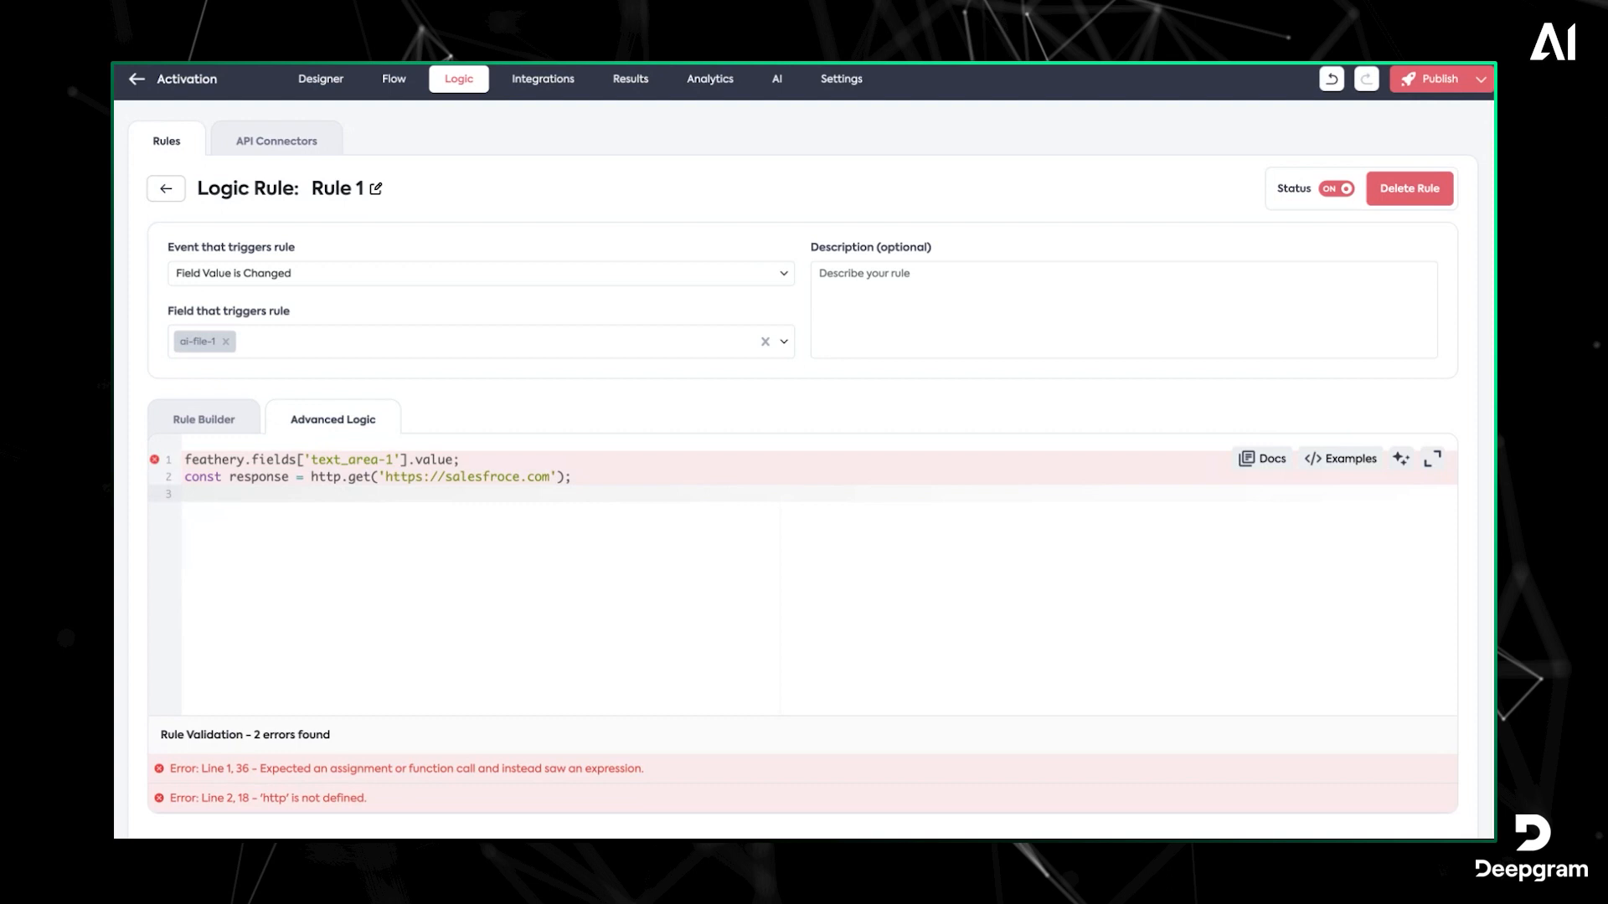
Begin an if statement comparing value with response.data
click(1429, 78)
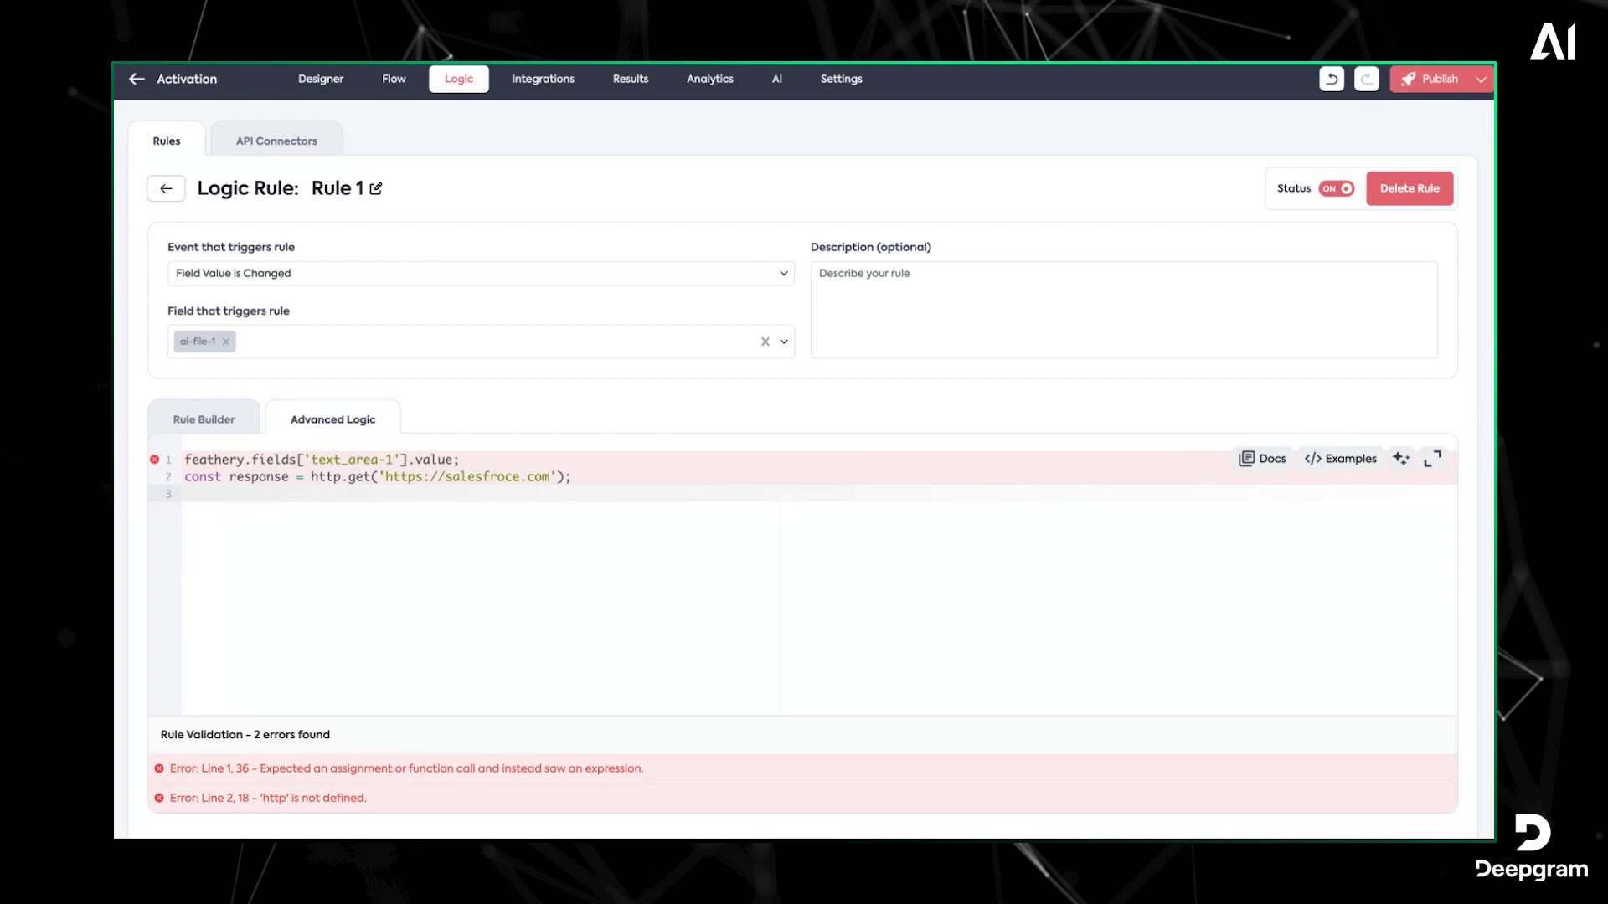
text(if)
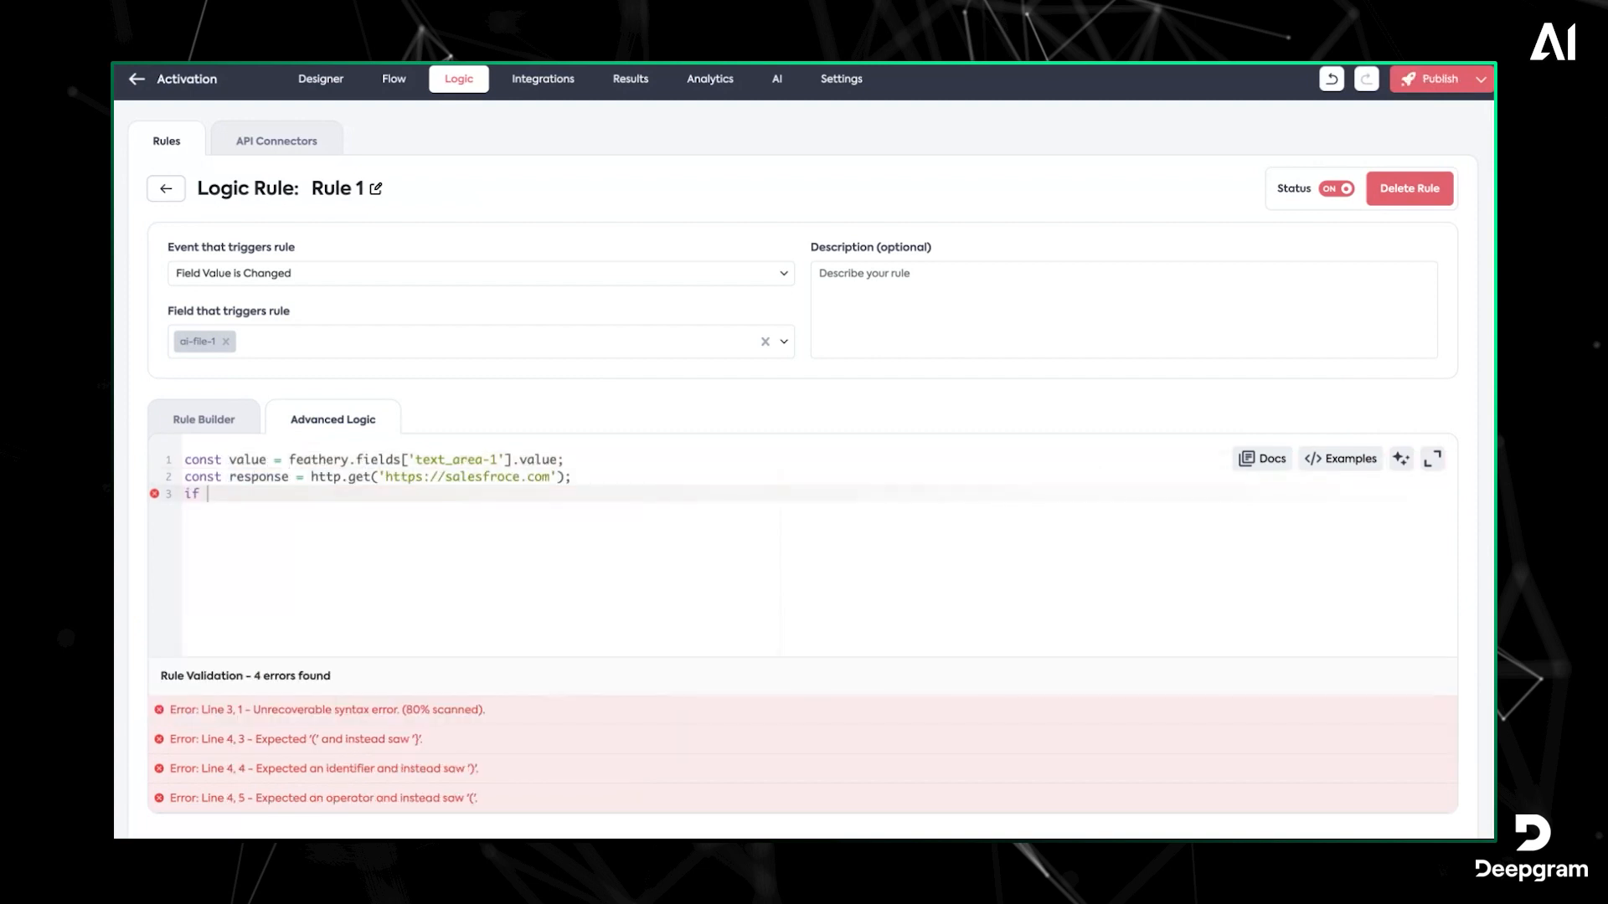
text((value == r)
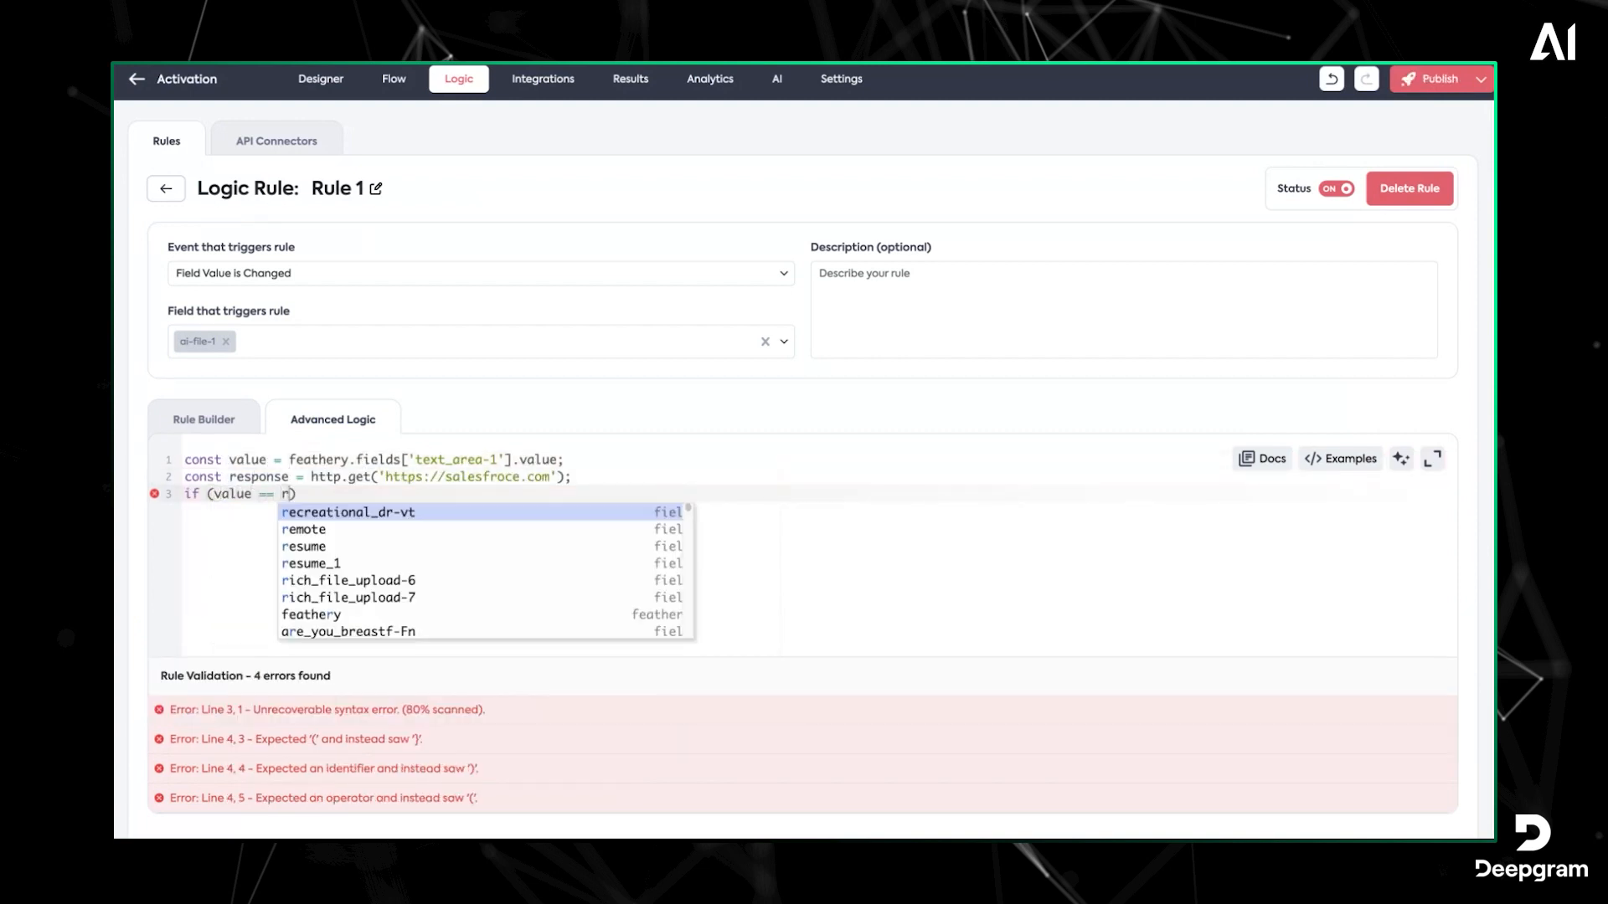
text(response.data))
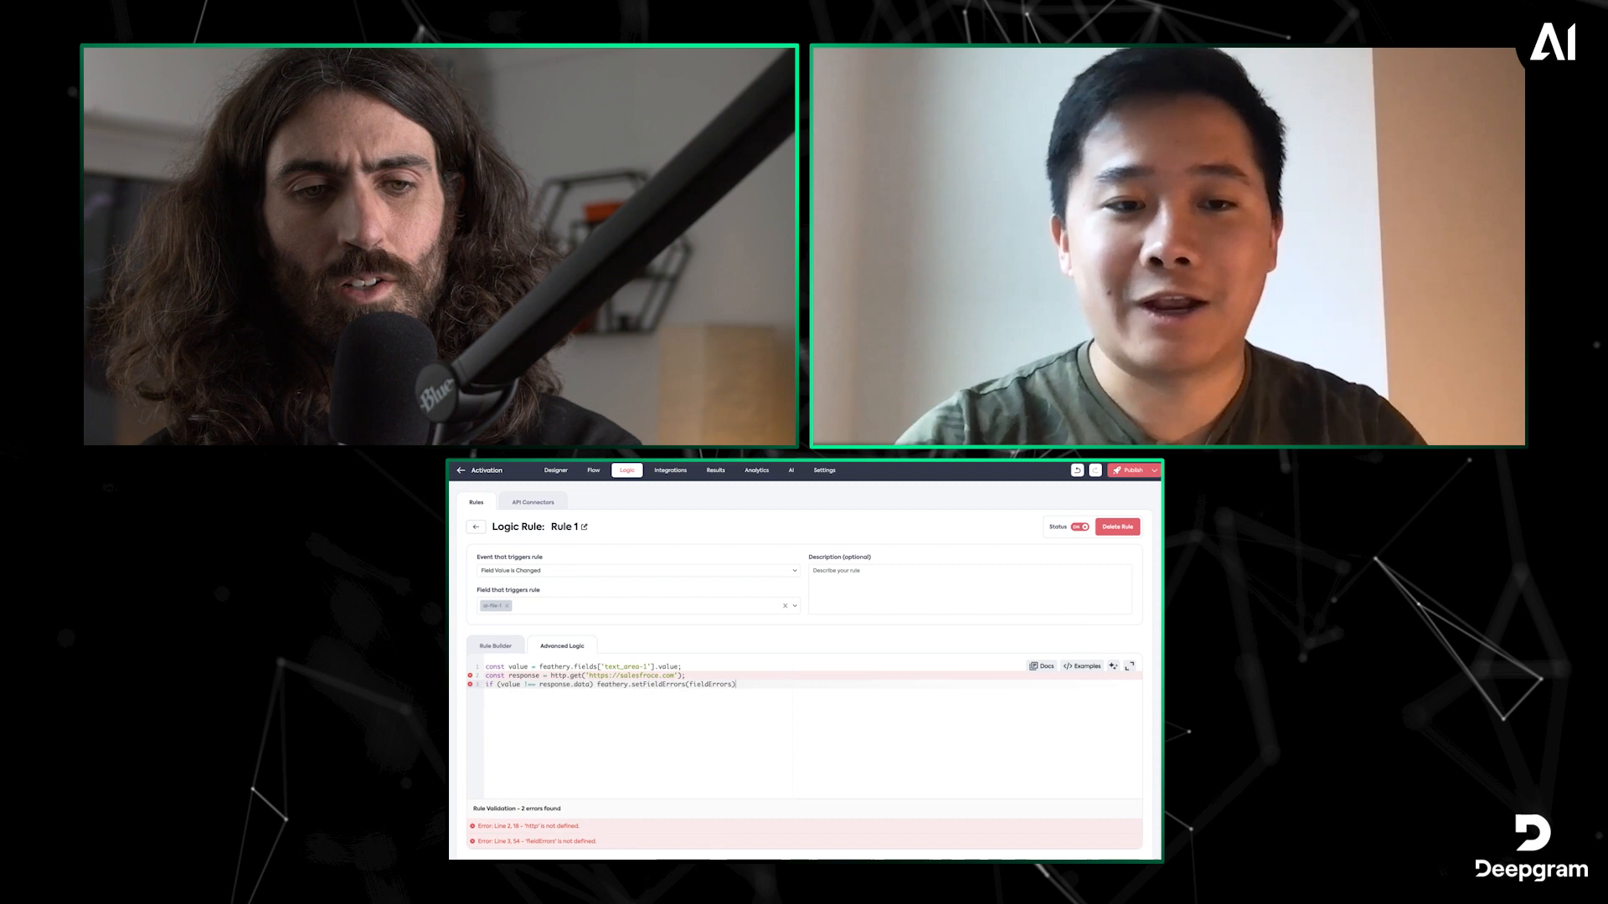
Complete the if with feathery.setFieldErrors(fieldErrors), then go to the Integrations page
click(1132, 470)
text(;)
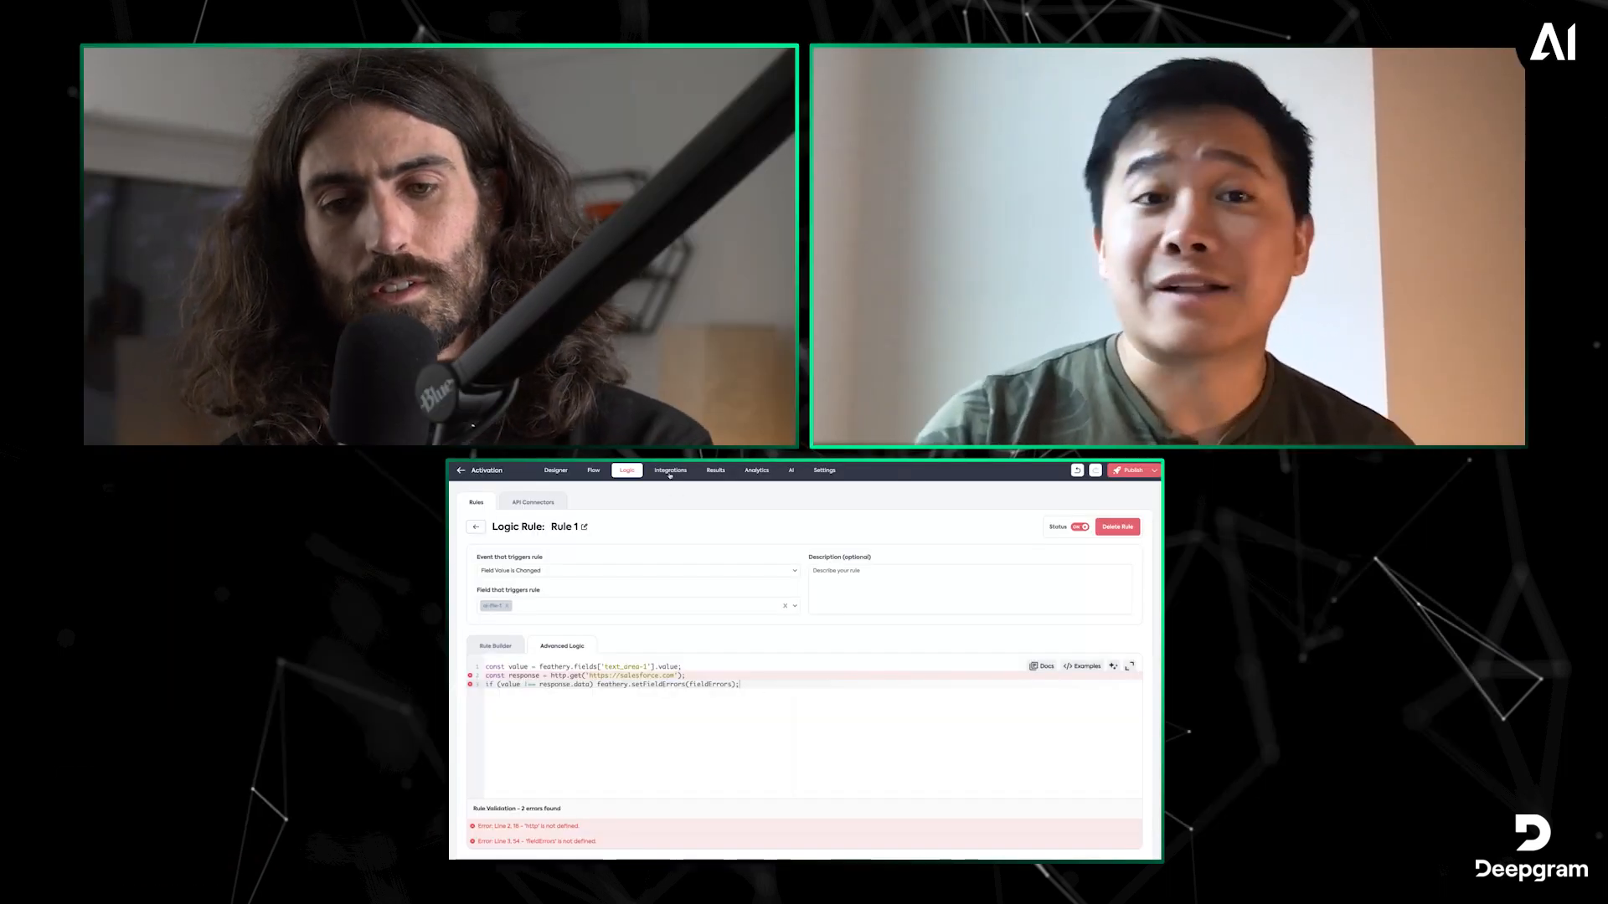
click(670, 470)
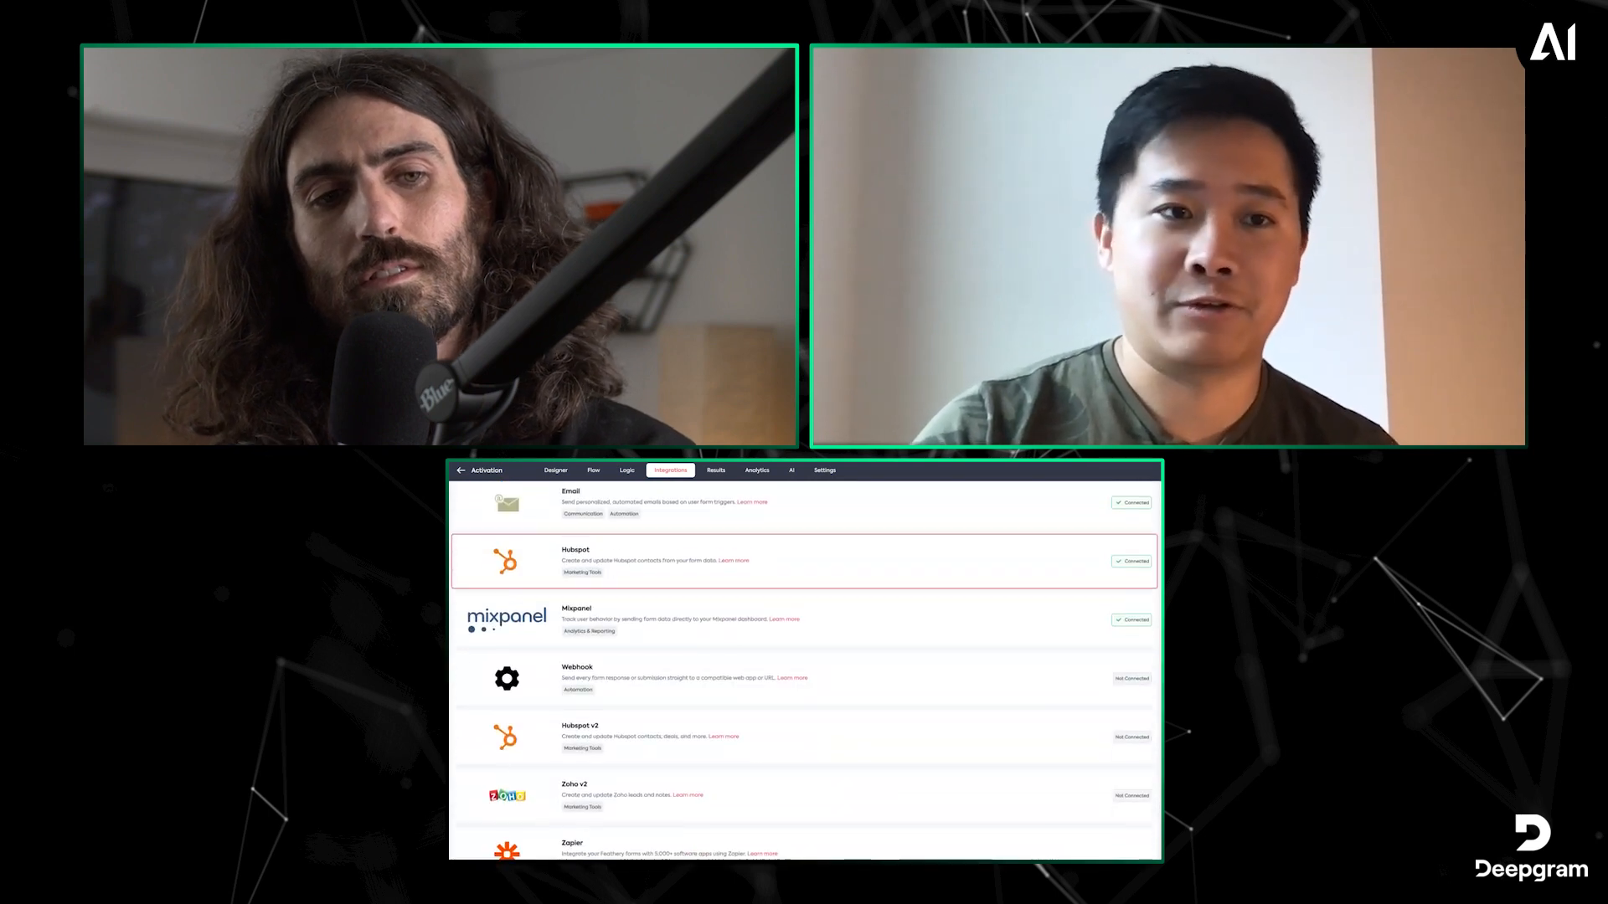
Scroll down the integrations list to the Premium Integrations section
scroll(down, 3)
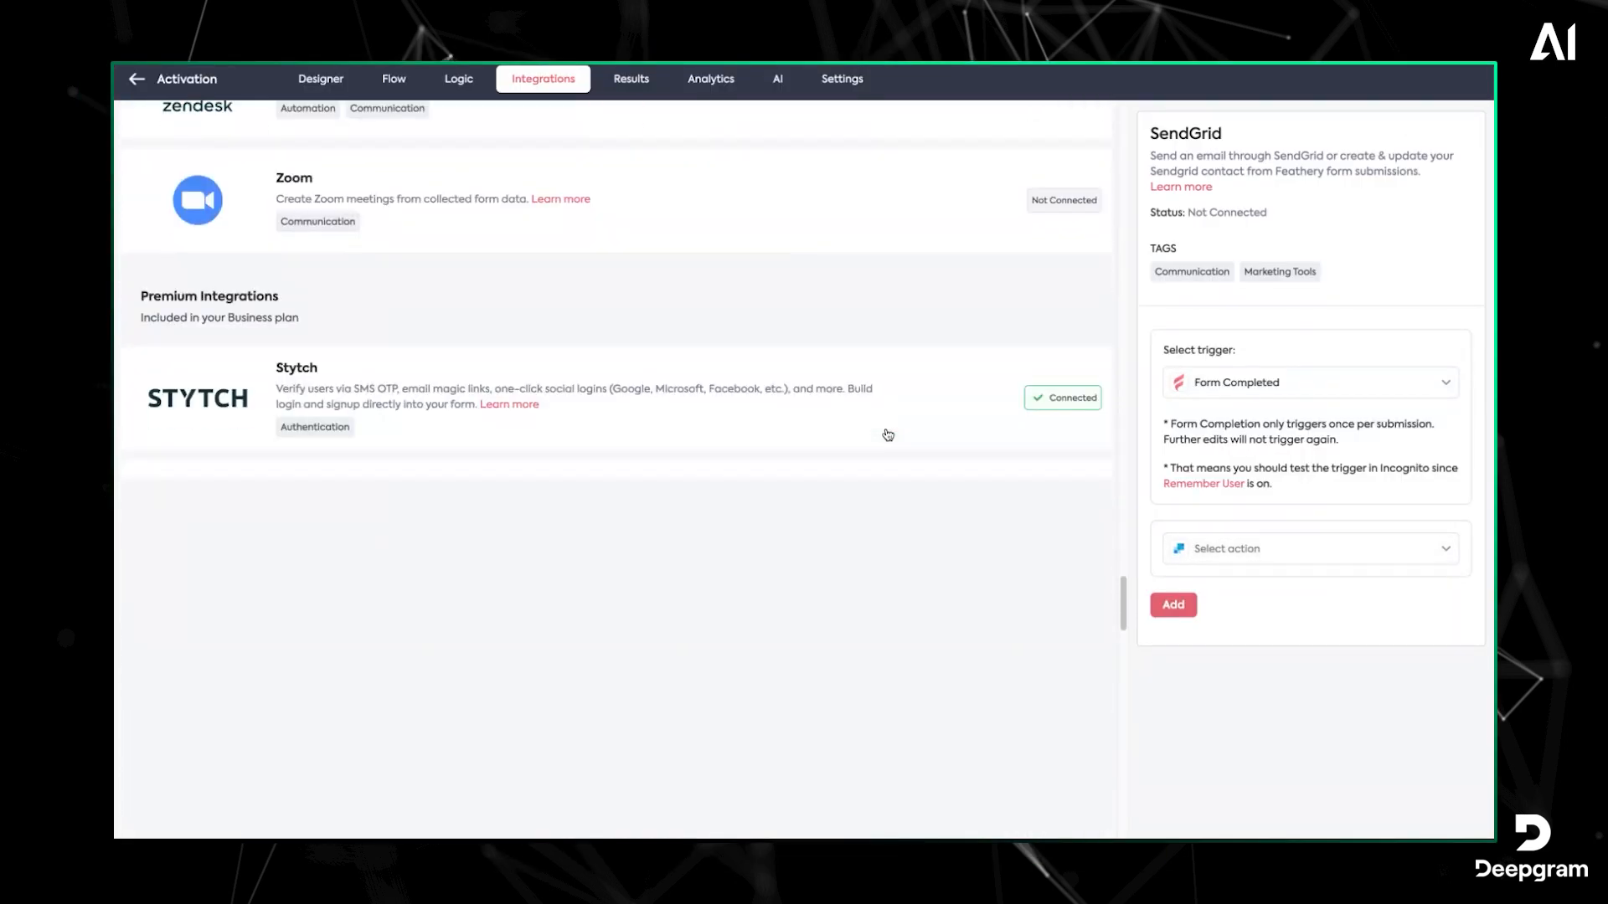
scroll(down, 3)
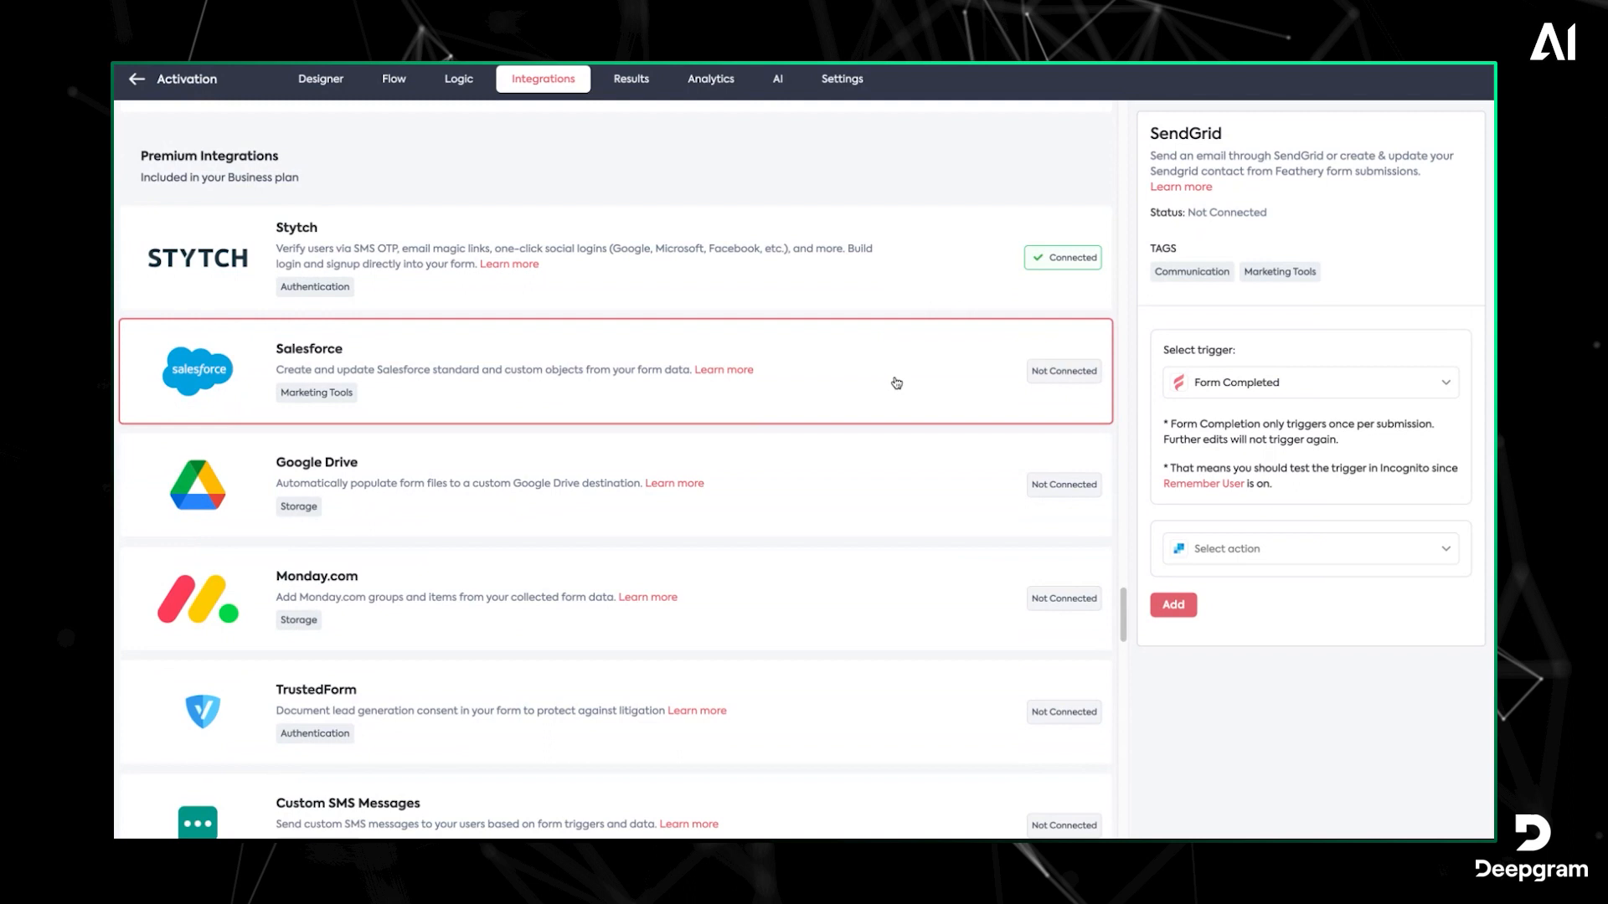
scroll(down, 3)
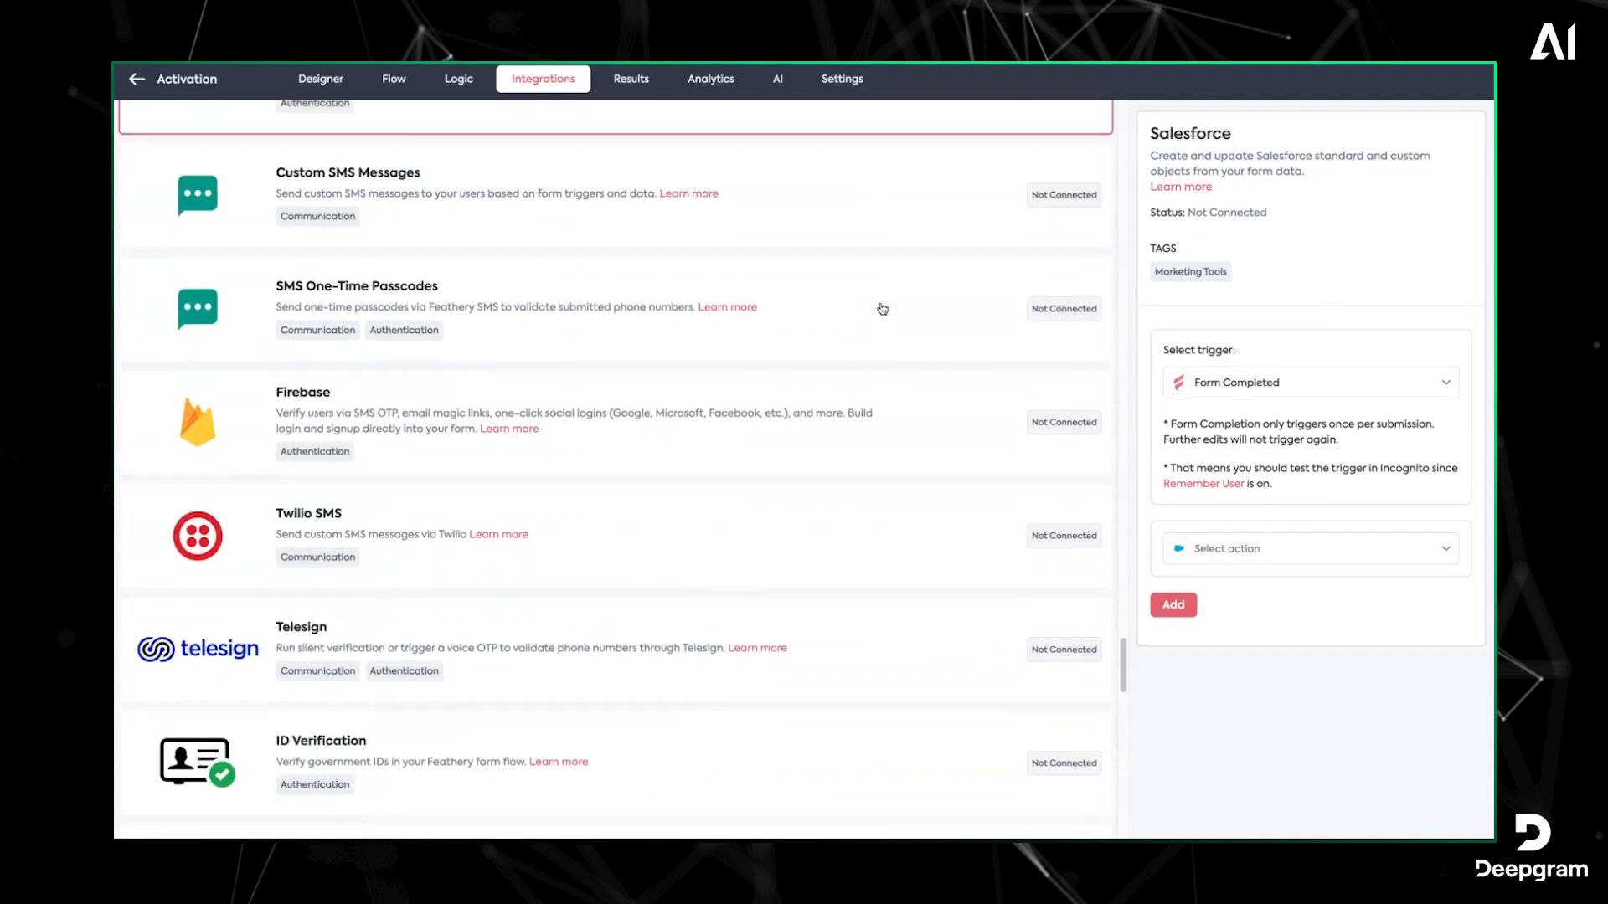
scroll(down, 3)
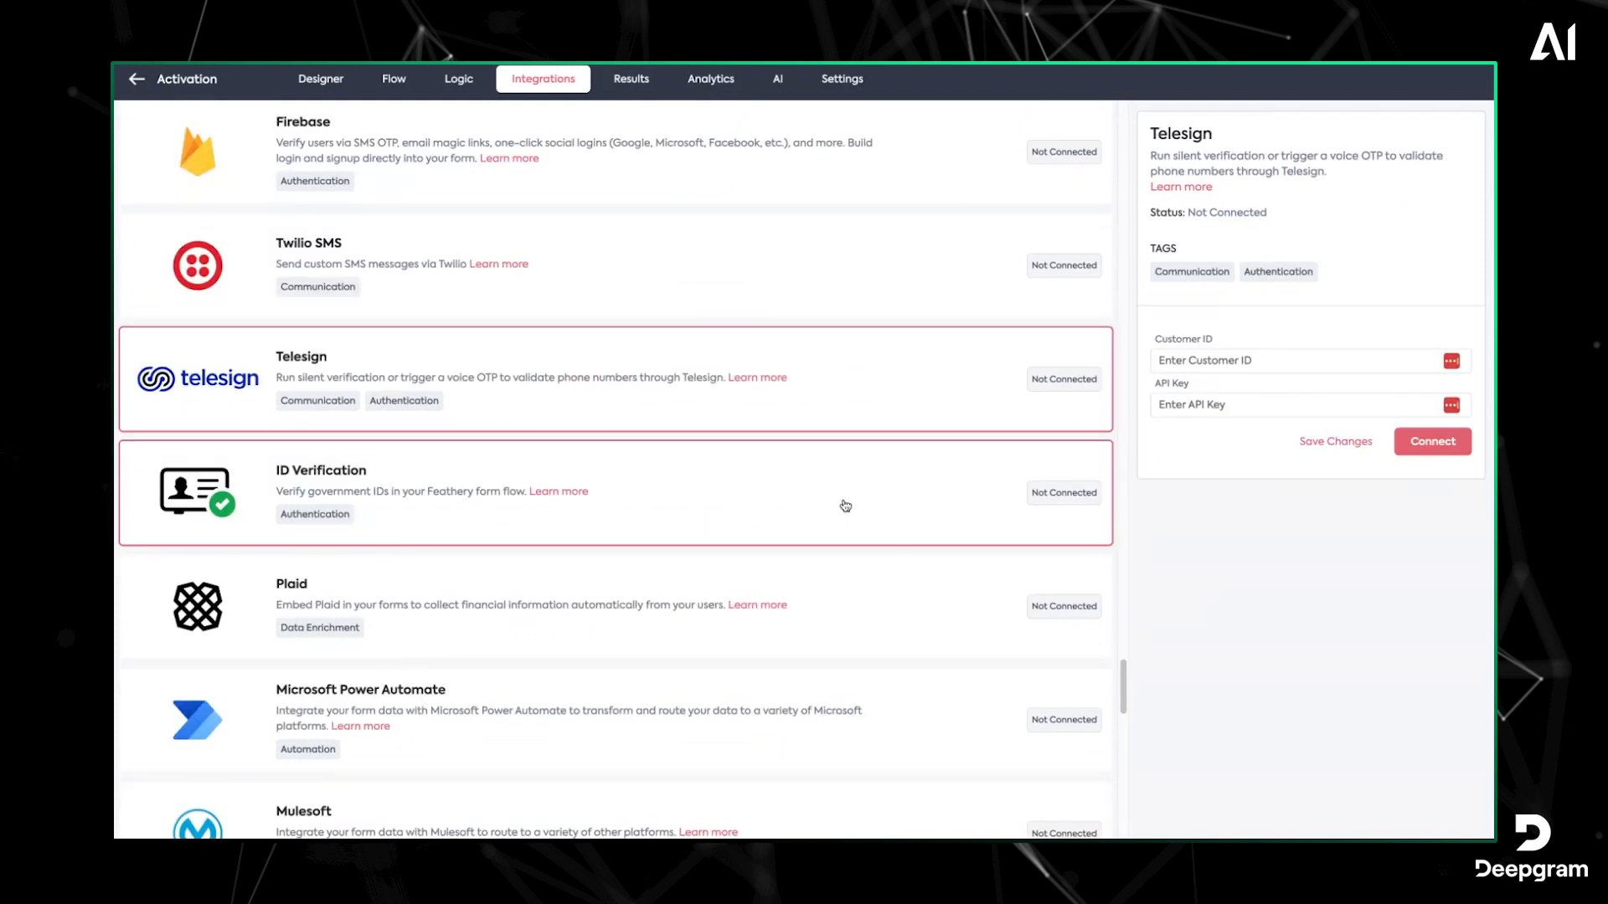
scroll(down, 3)
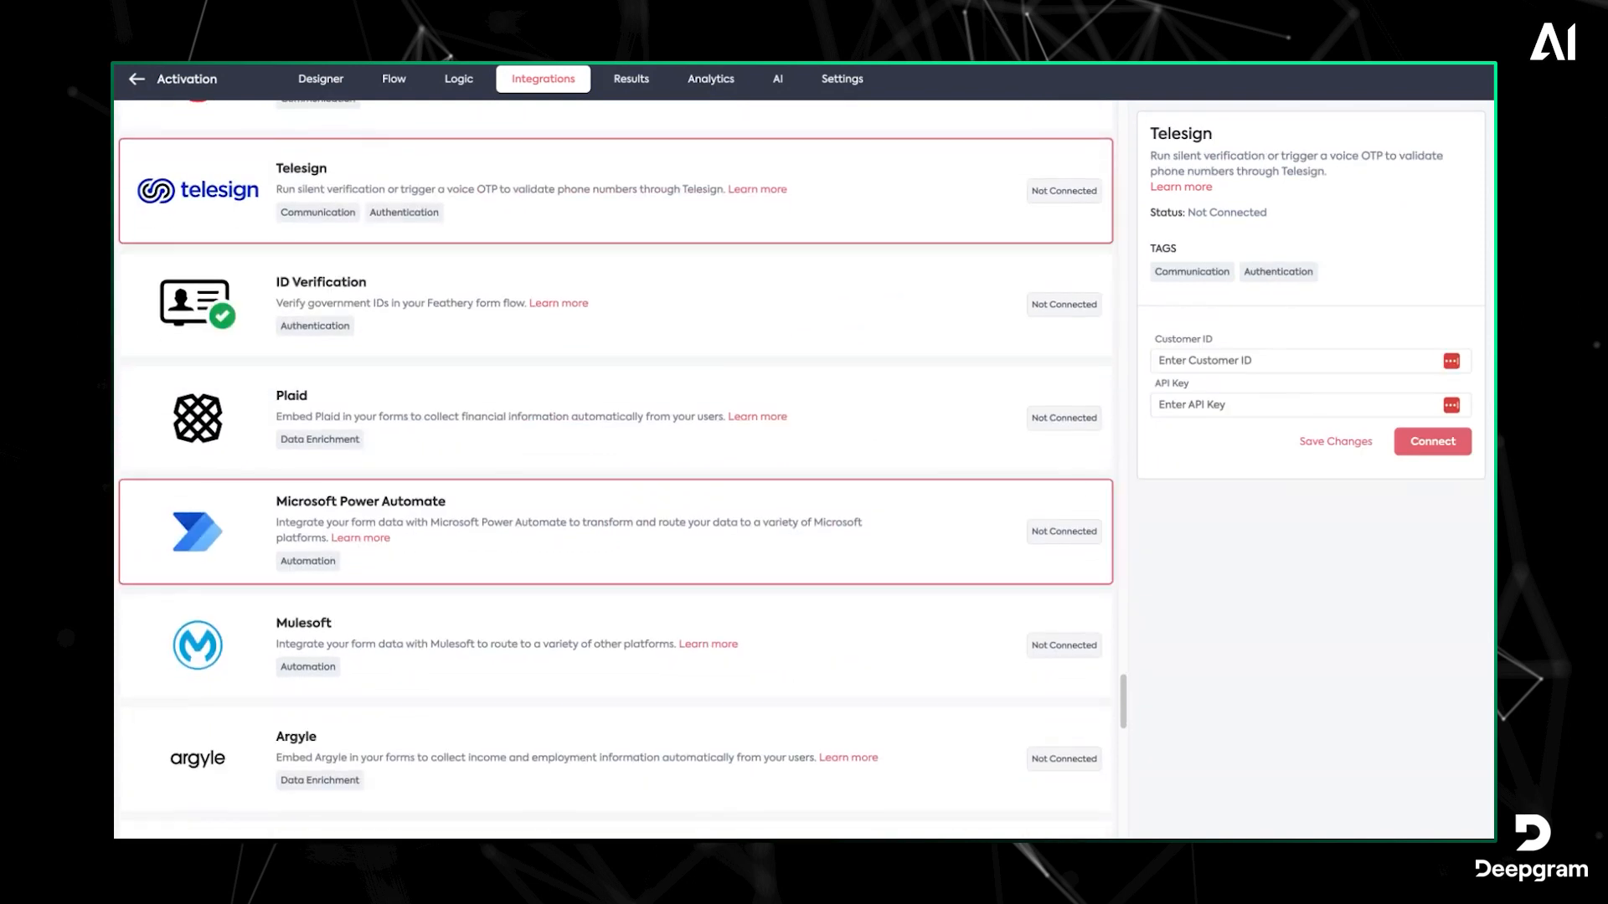
scroll(down, 3)
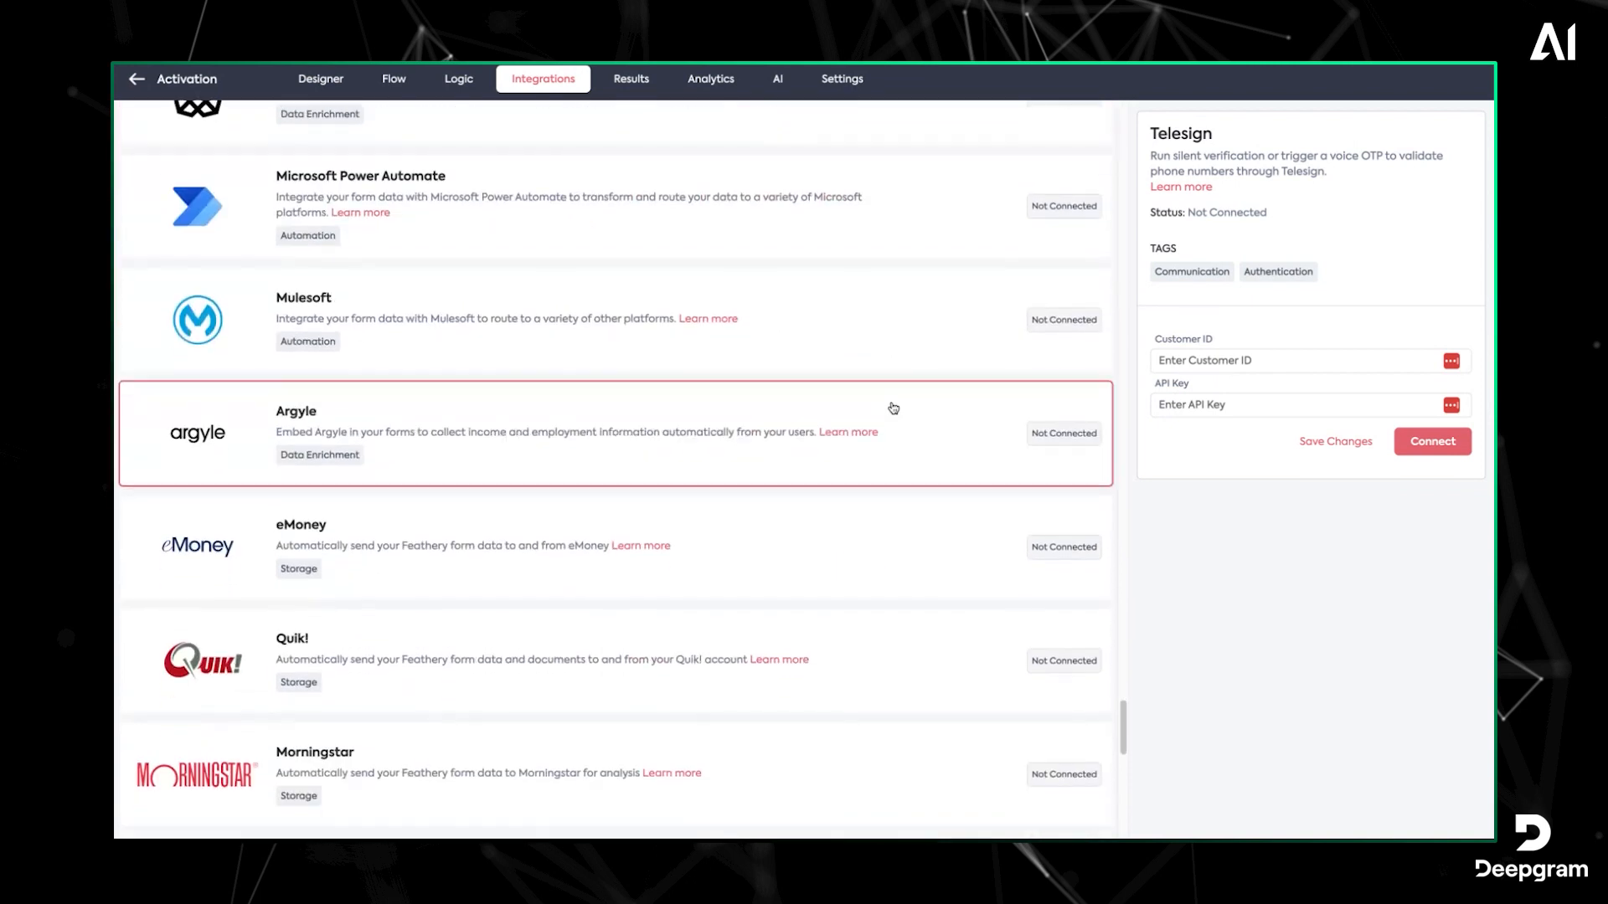
scroll(down, 3)
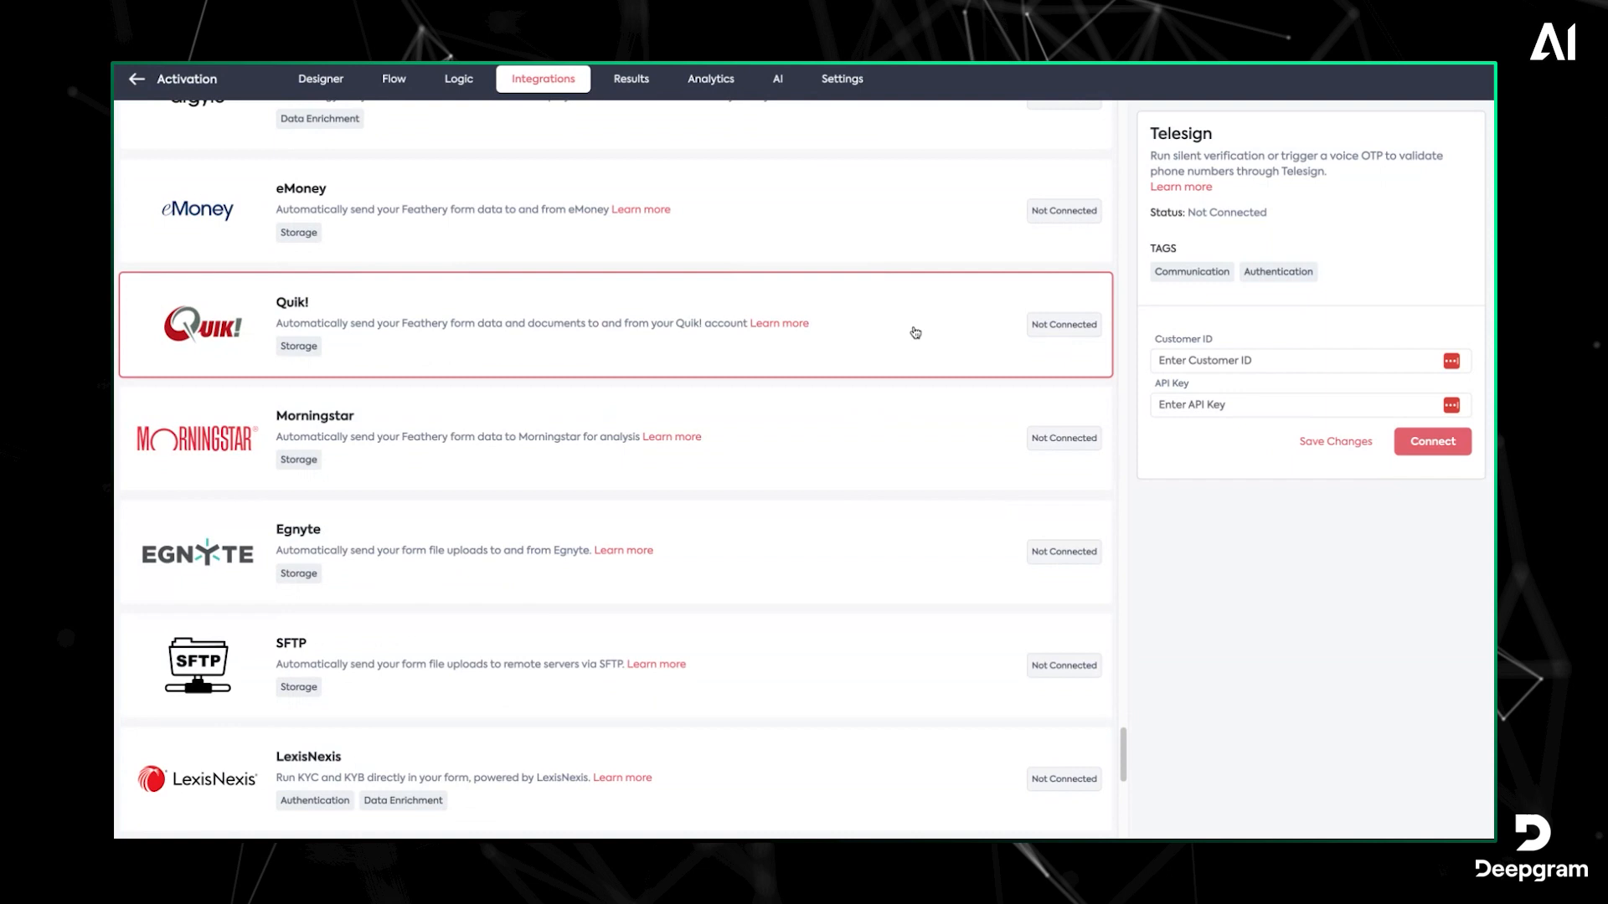
scroll(down, 3)
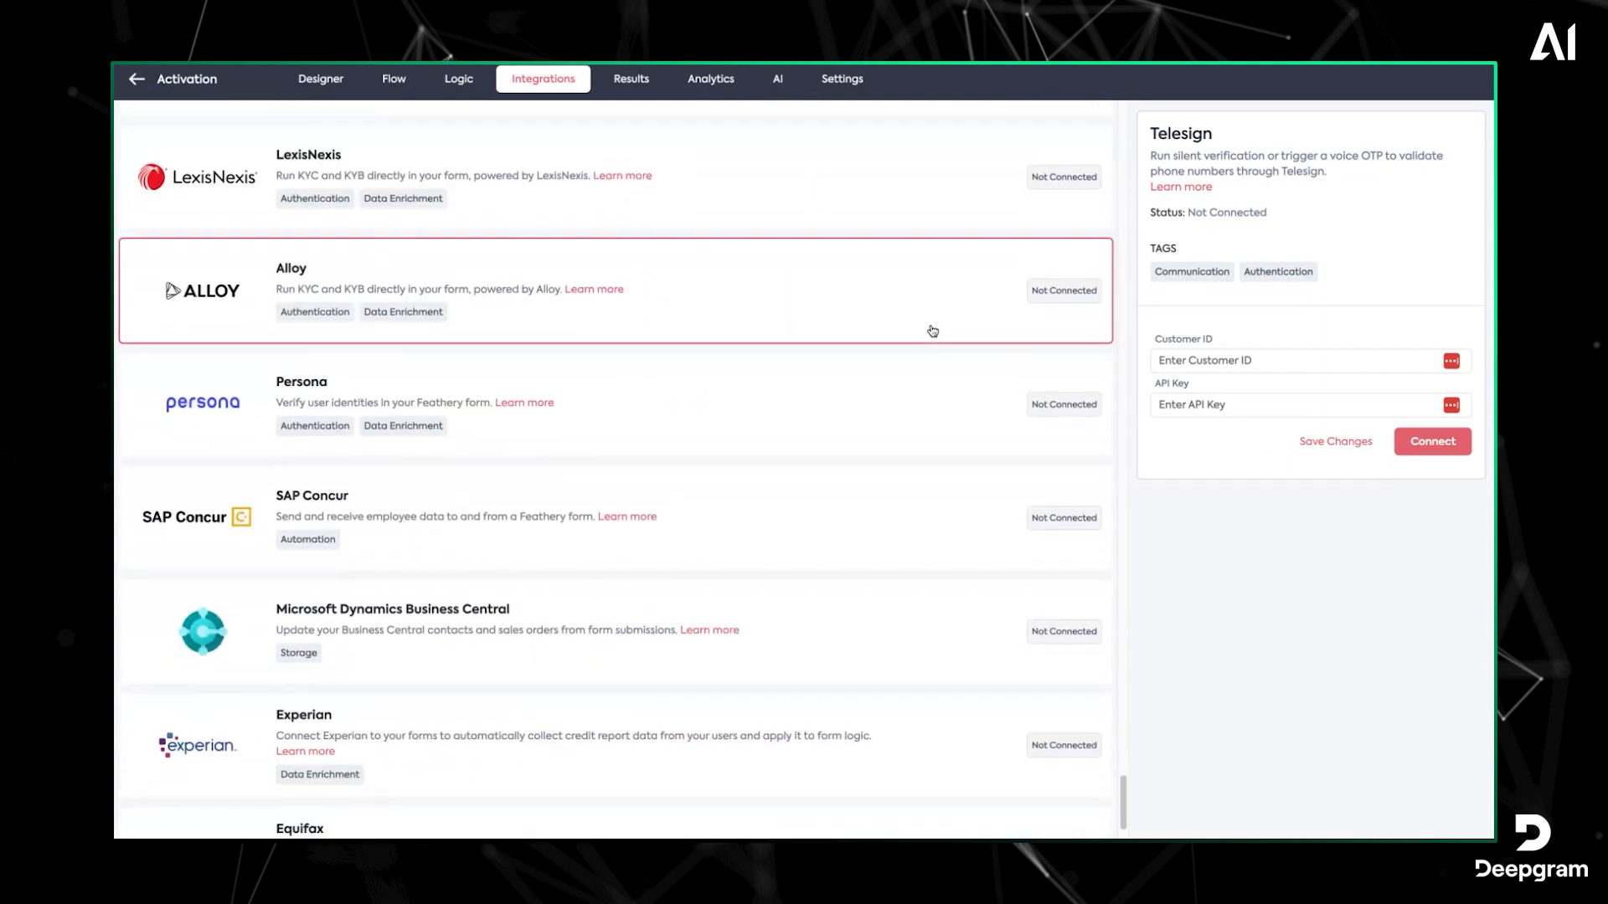
scroll(down, 3)
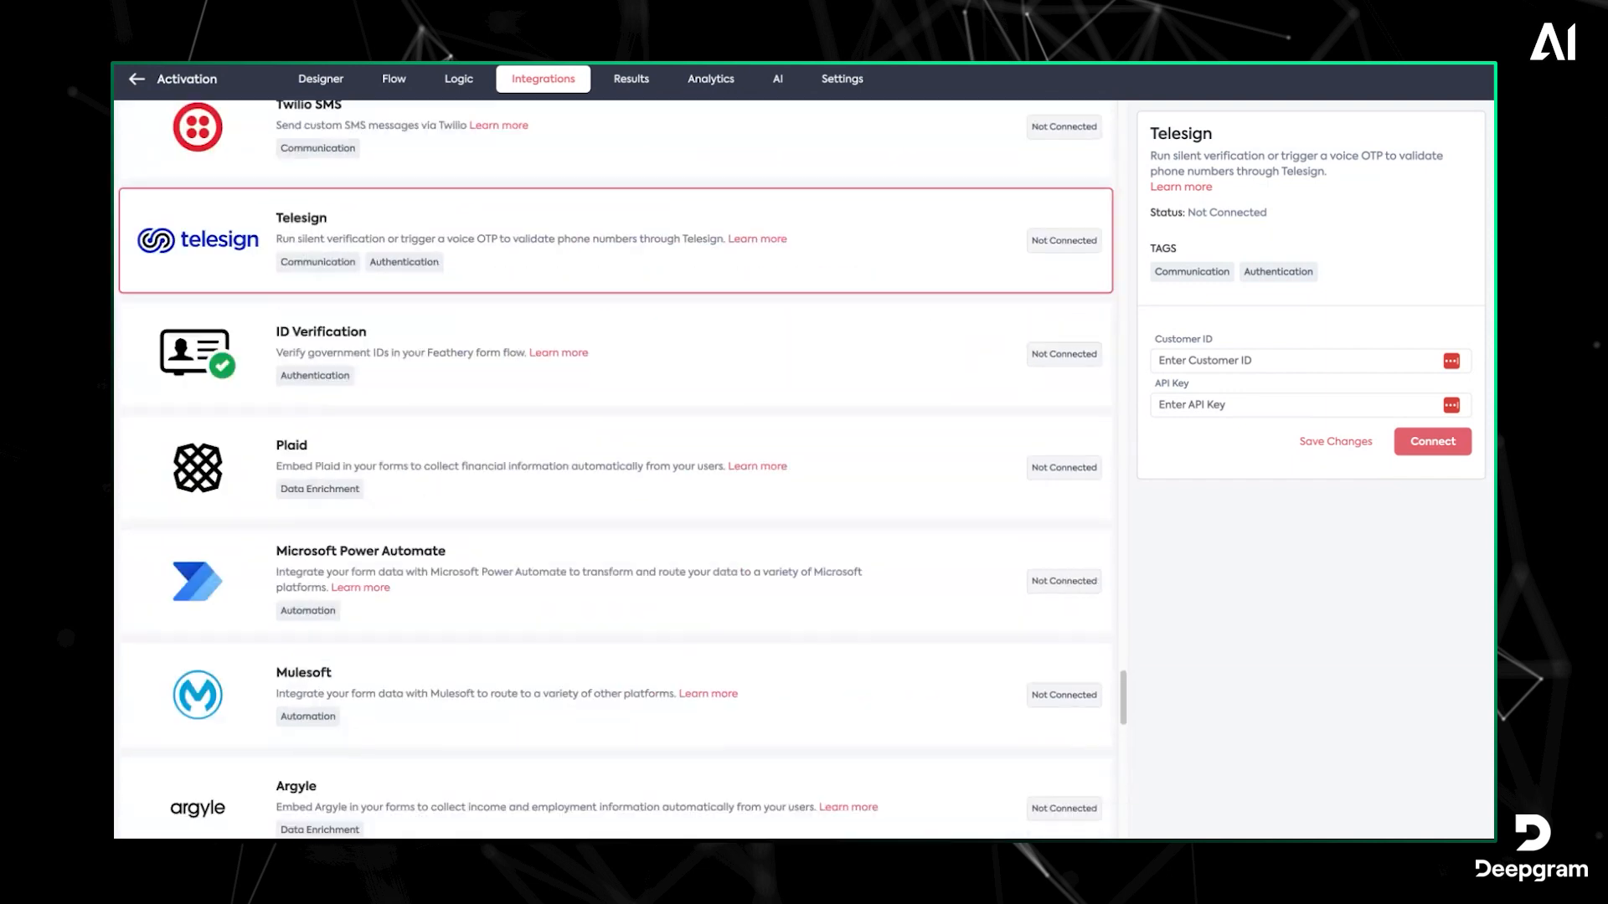
scroll(down, 3)
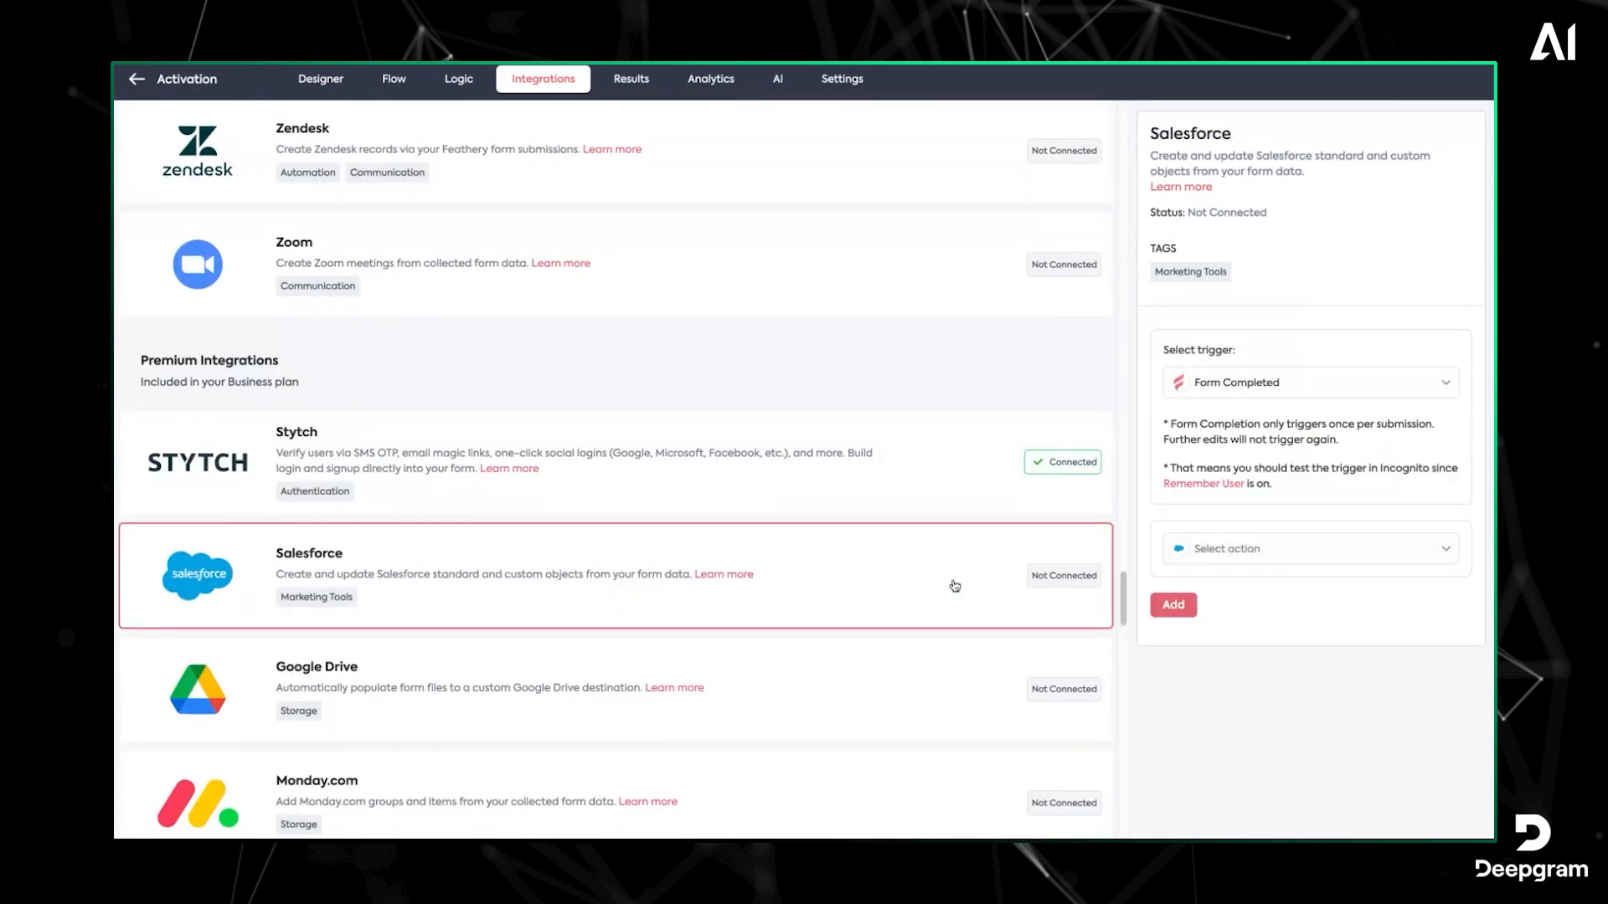
Browse Salesforce's available actions, then switch to the intake form's Analytics page
click(1308, 547)
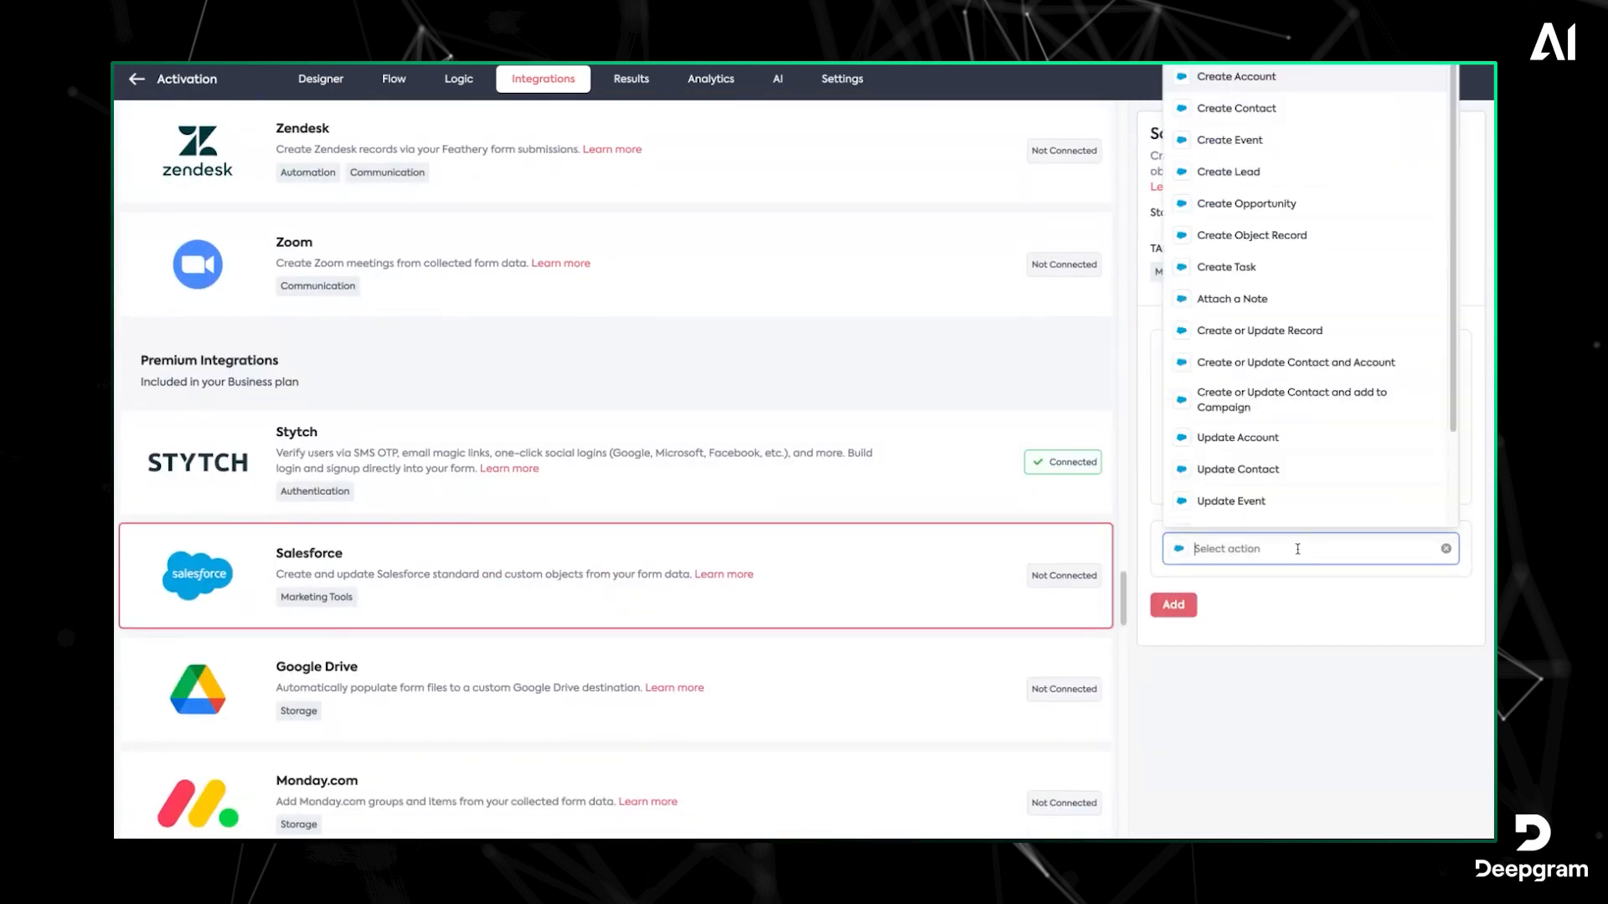
click(458, 79)
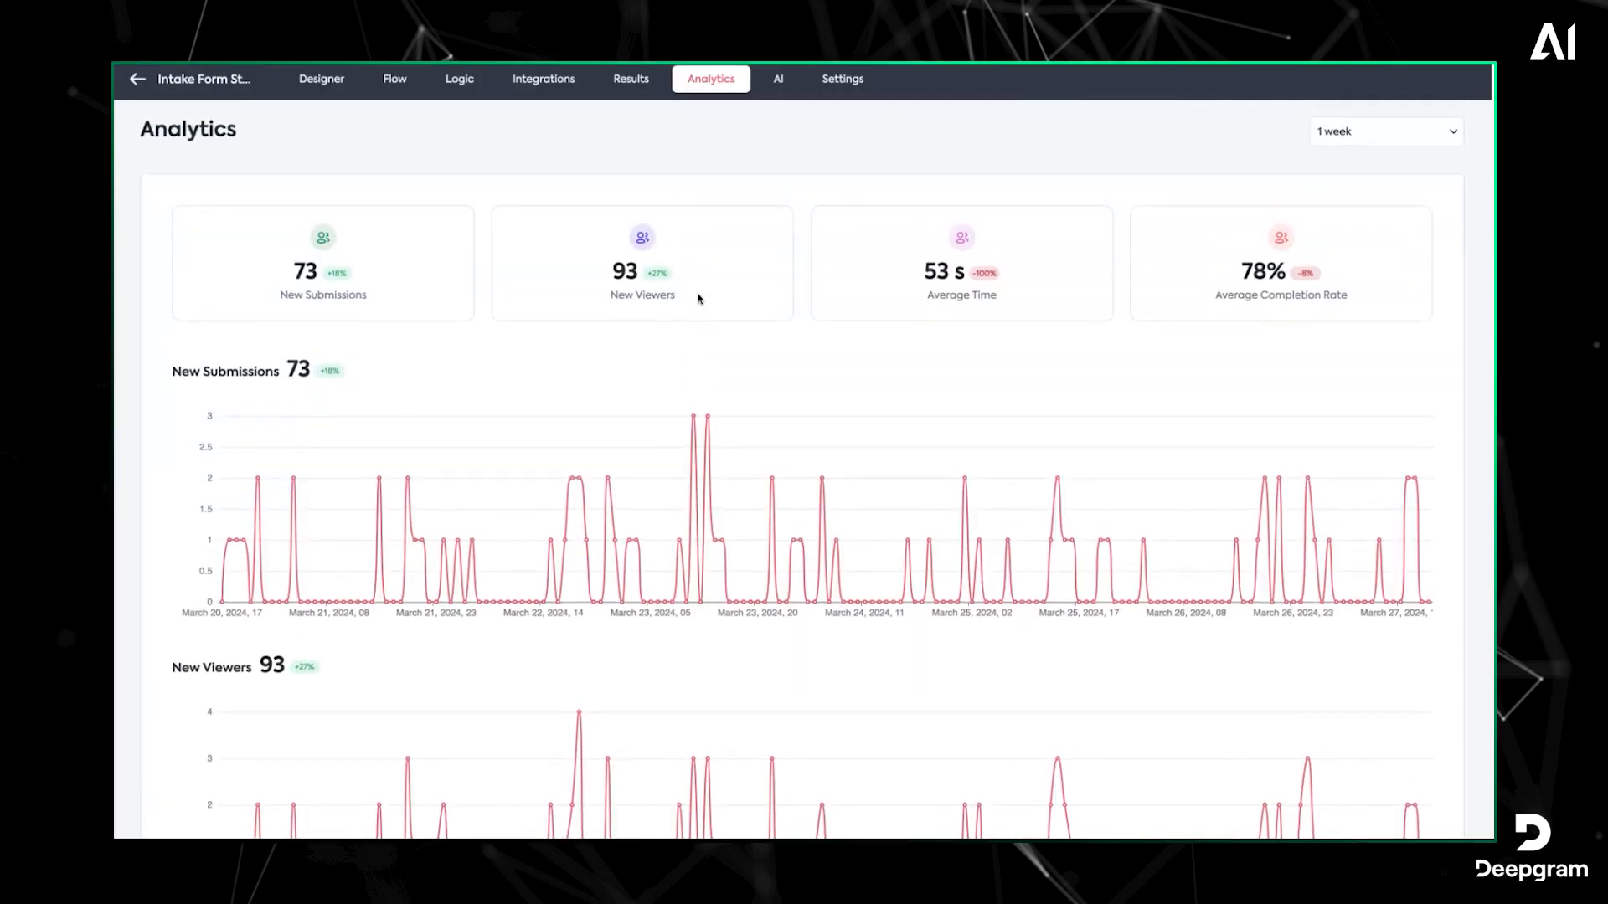
Scroll through the Analytics charts and step completion rates, such as Location at 97%
scroll(down, 3)
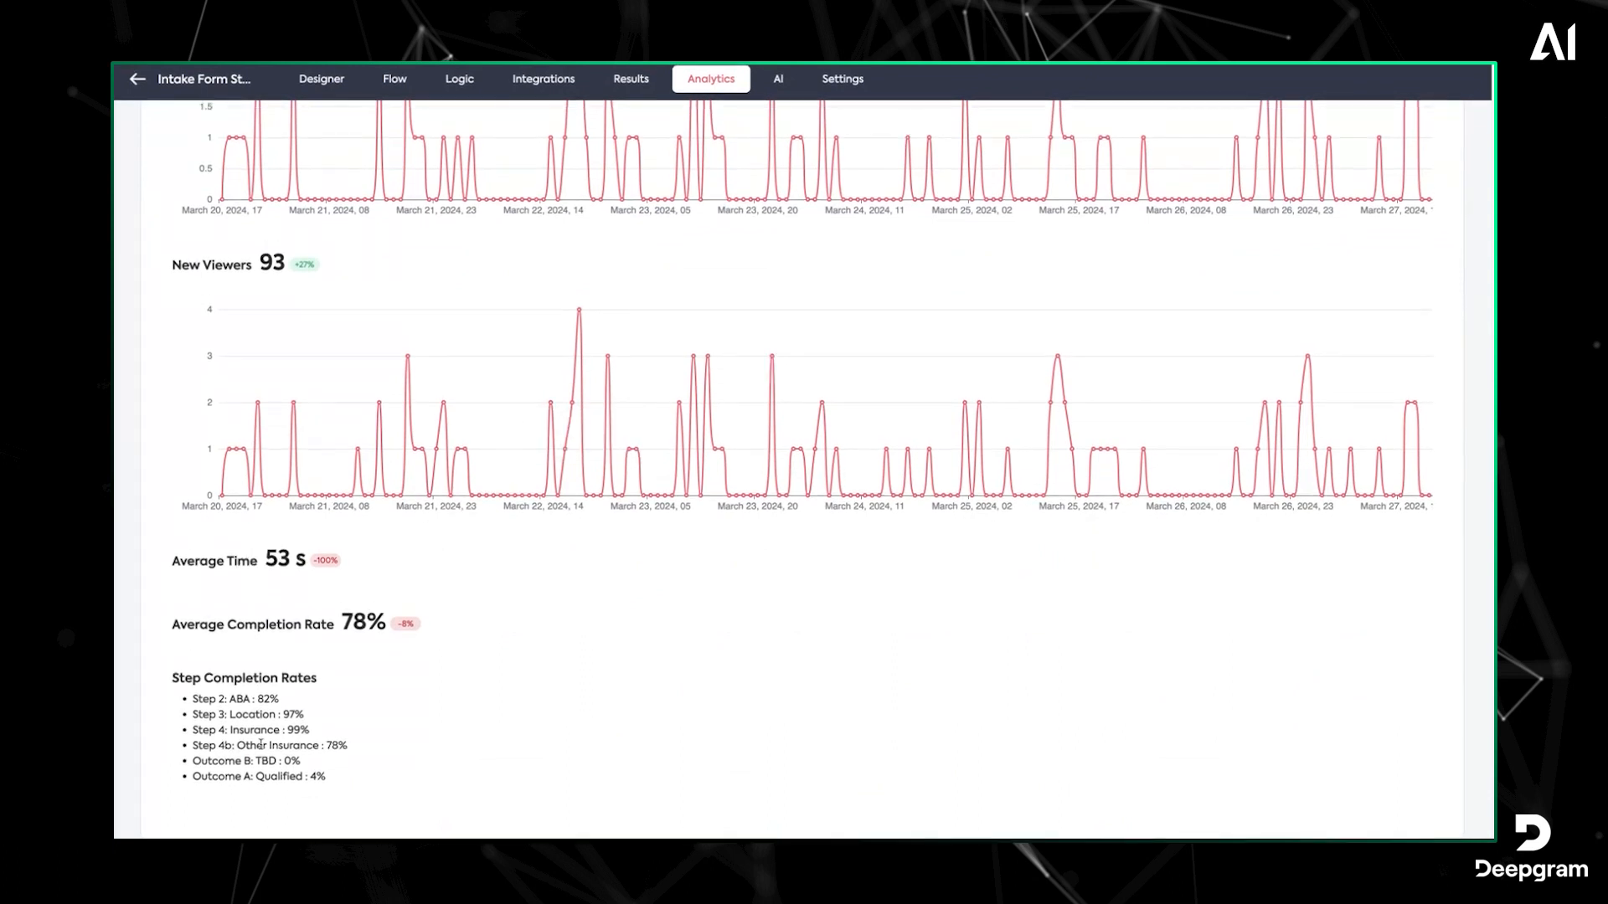
scroll(up, 3)
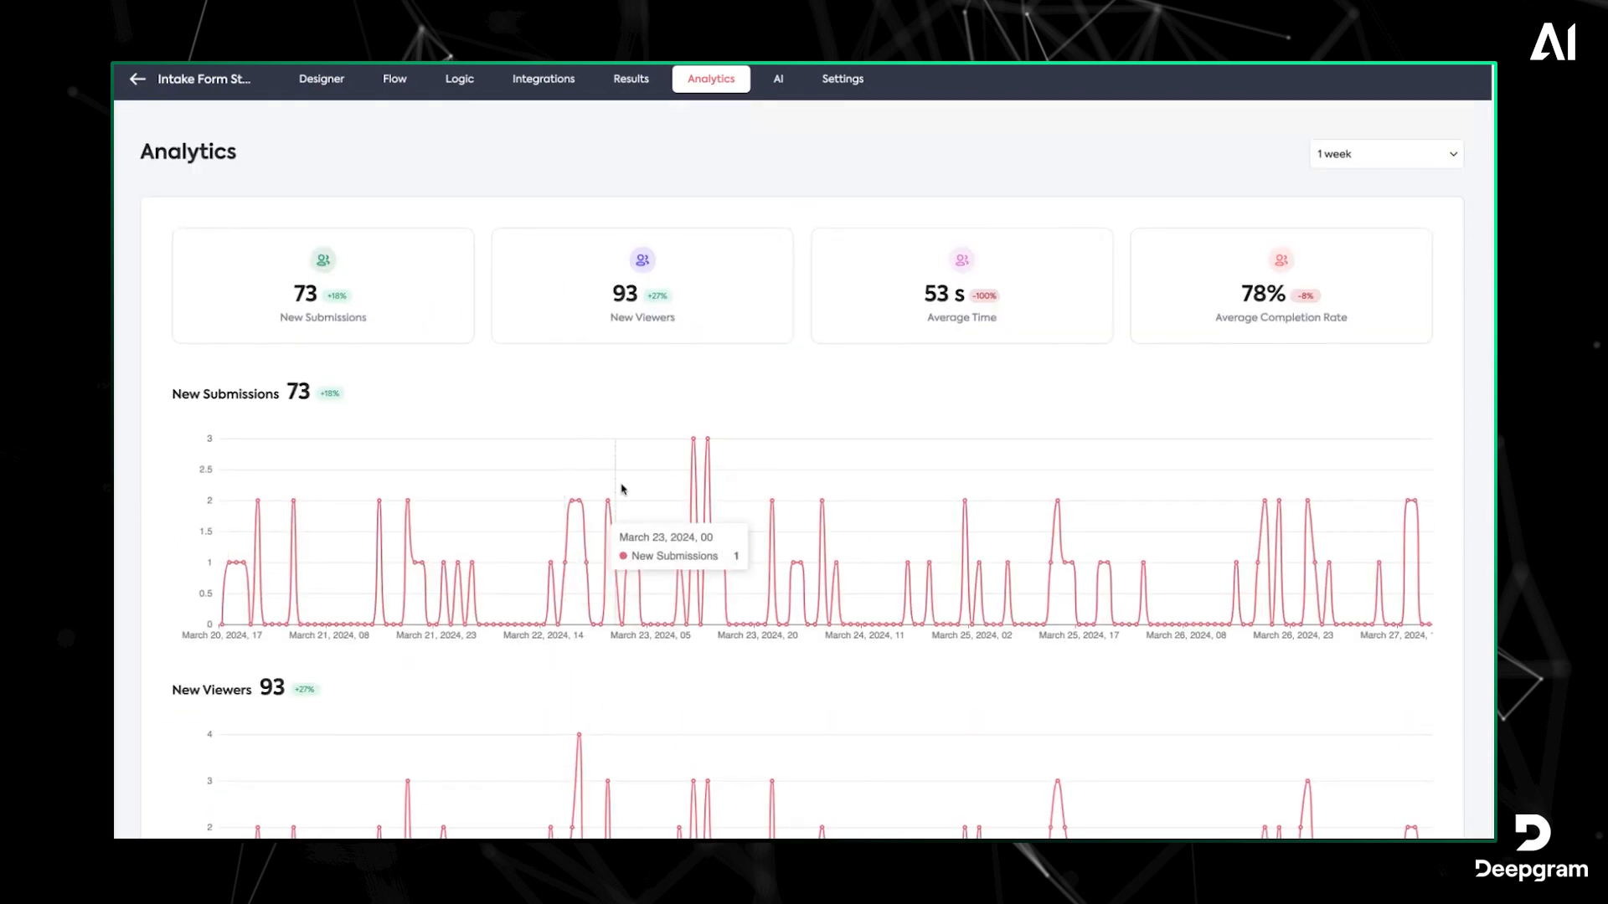
mouse_move(653, 502)
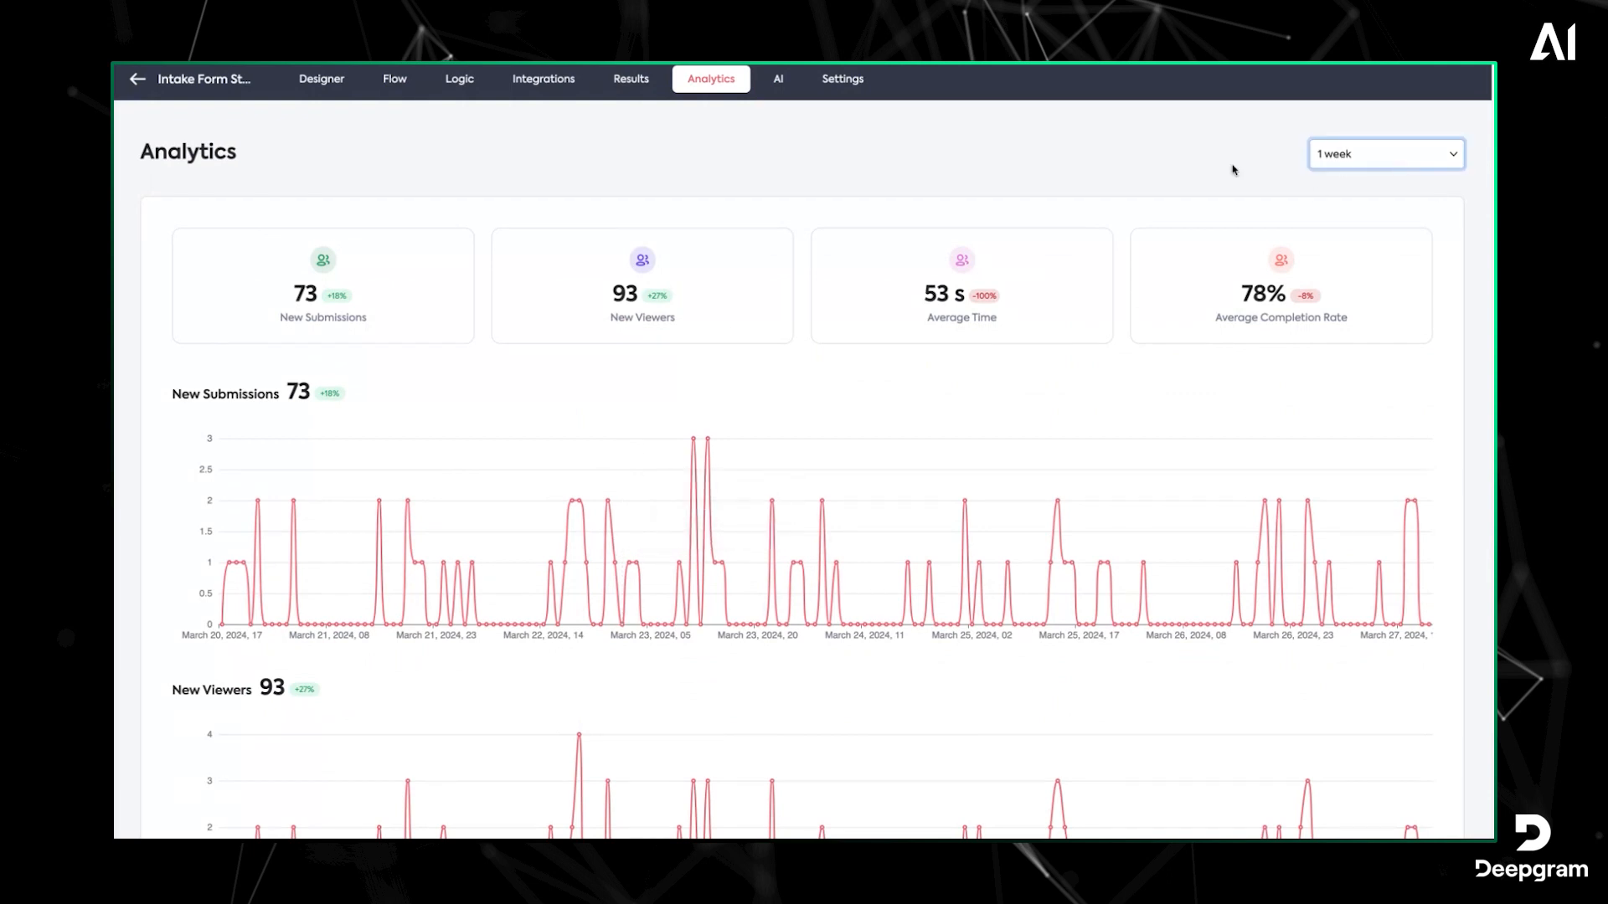
mouse_move(1251, 152)
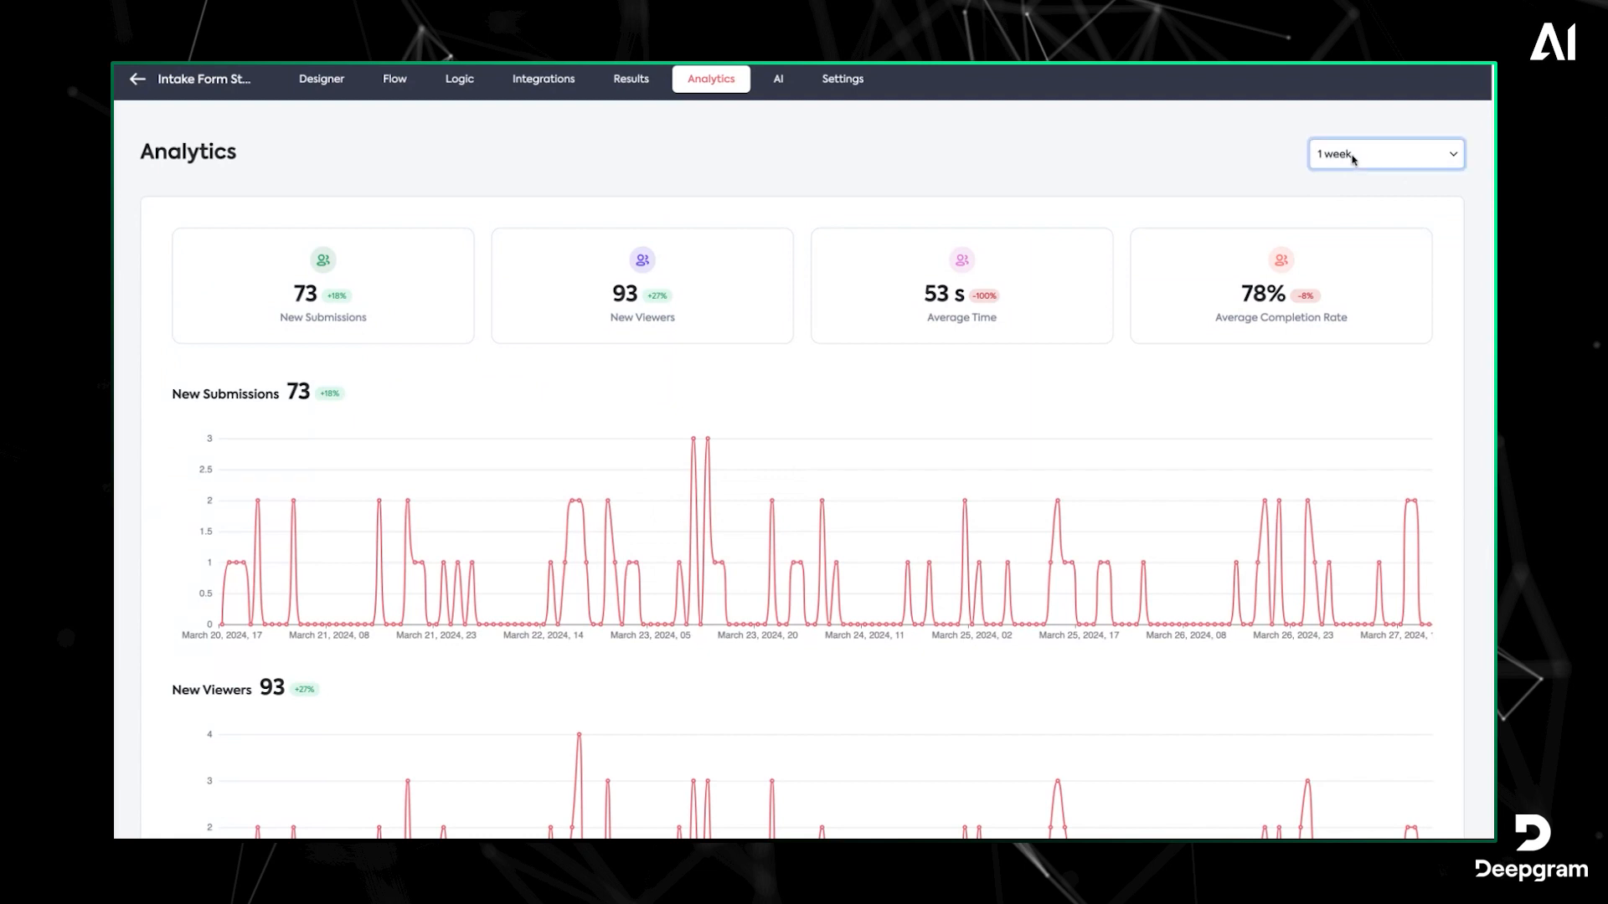
mouse_move(1198, 141)
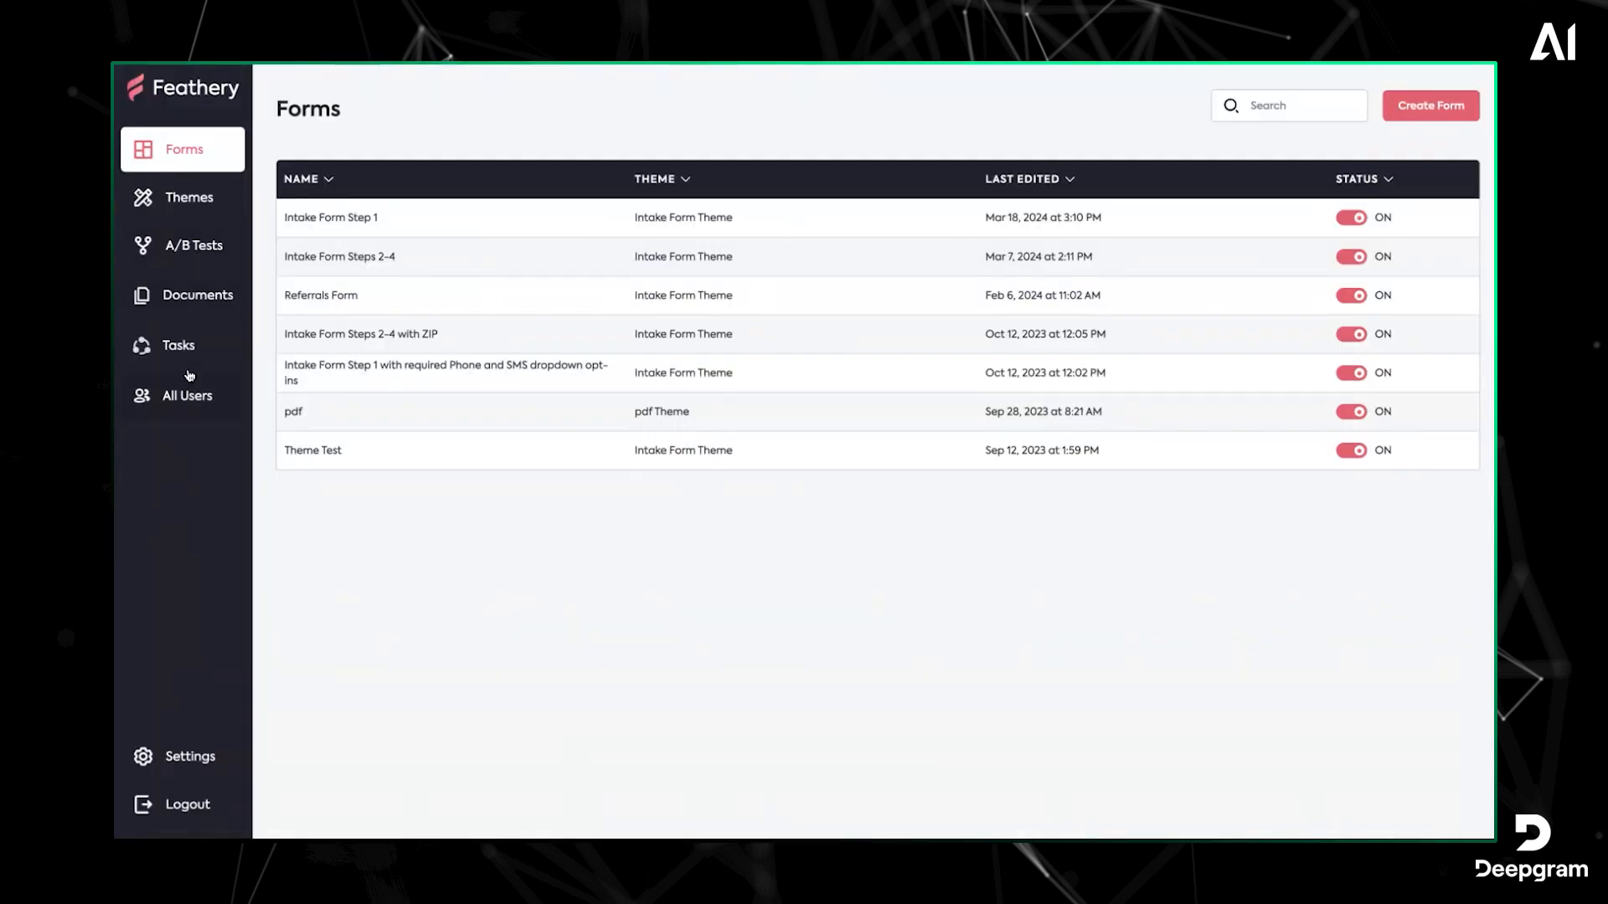
Check the empty A/B Tests page, cancel a new test, and open the intake form designer
click(191, 245)
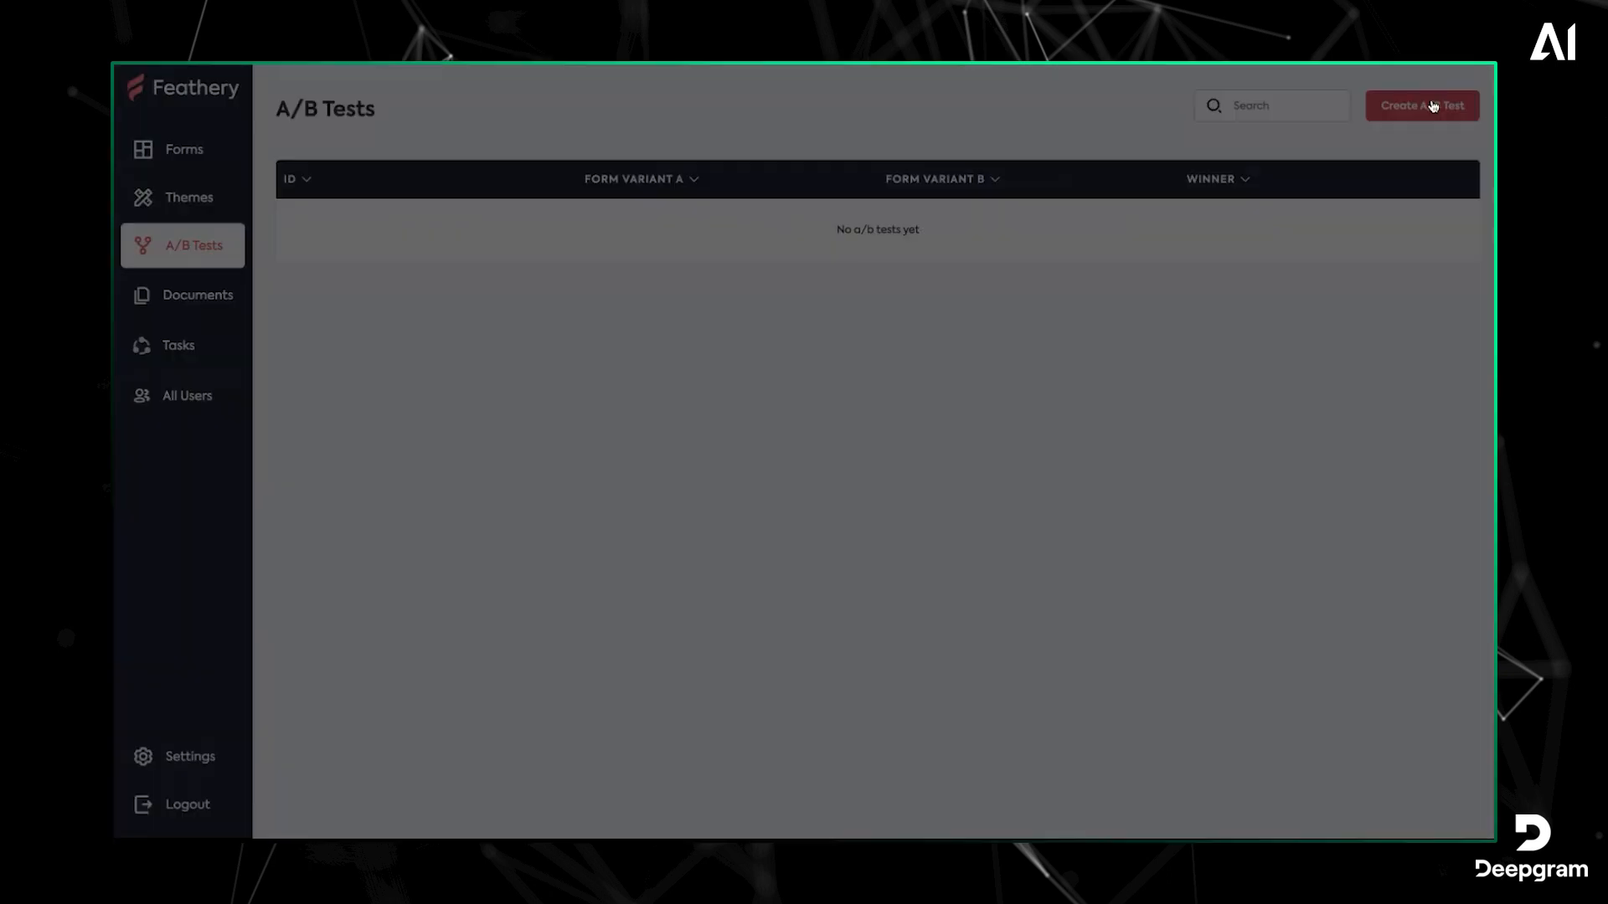
click(1422, 105)
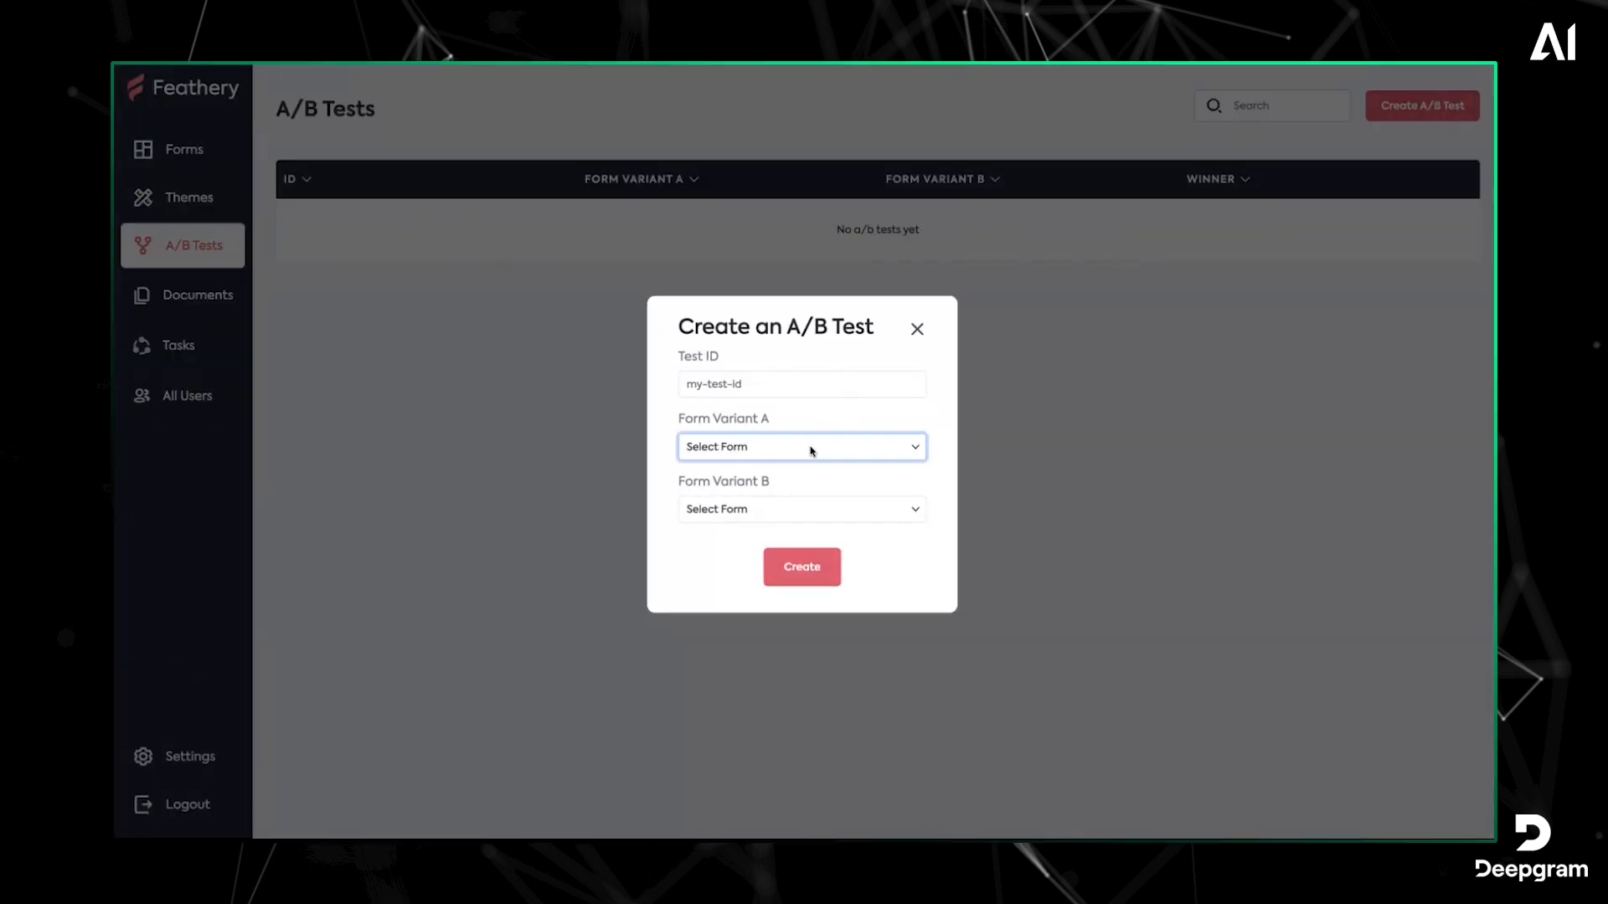
click(800, 384)
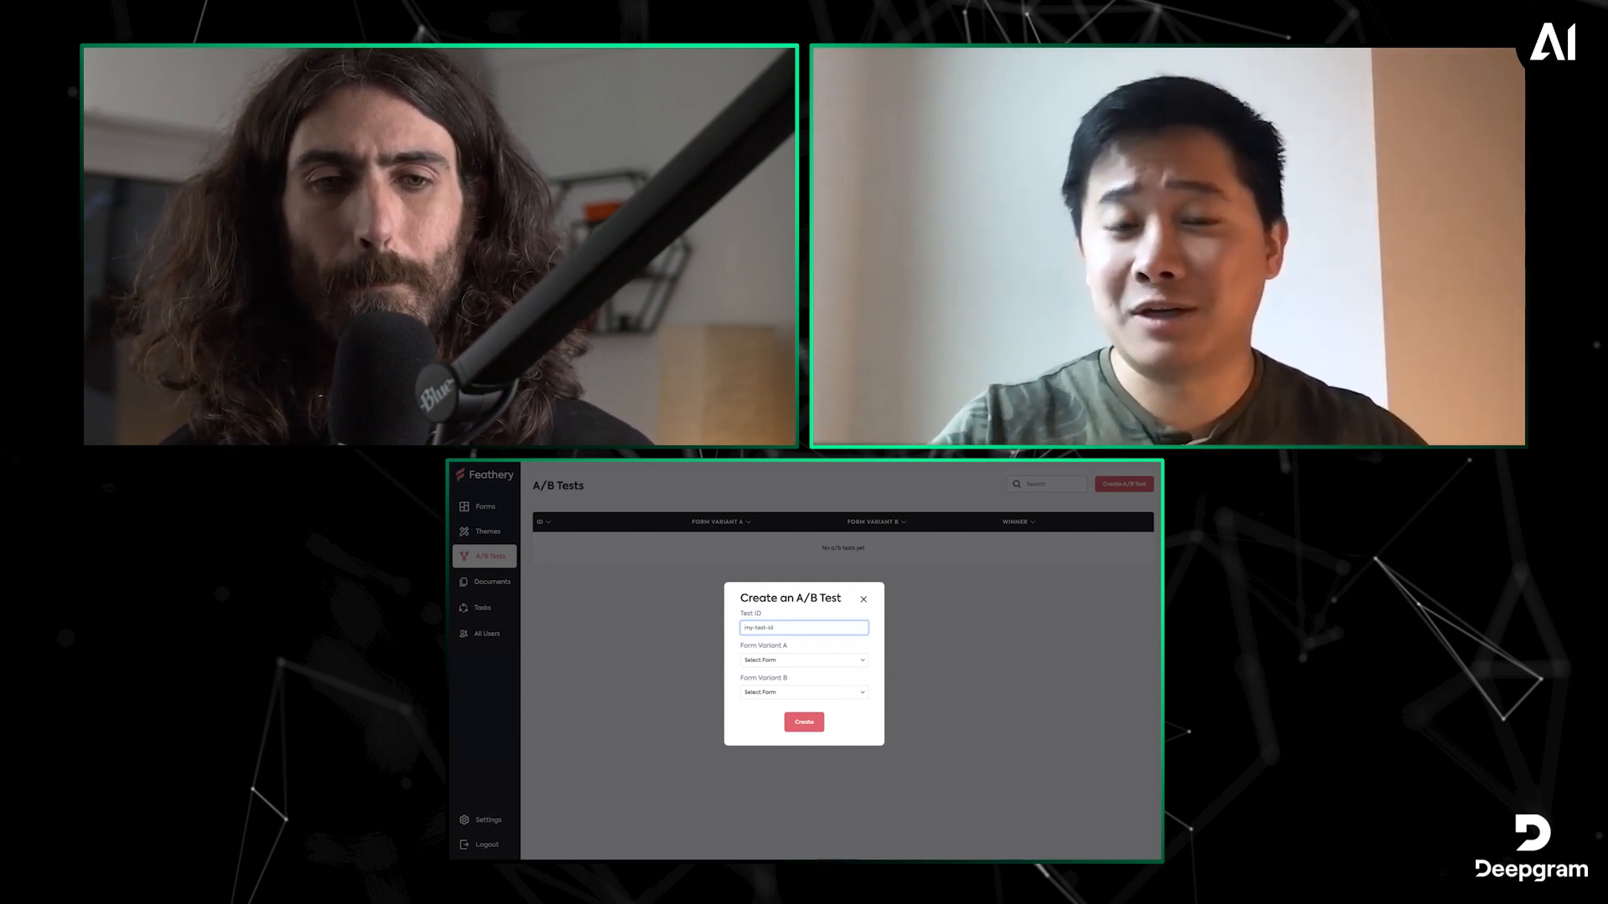
click(863, 599)
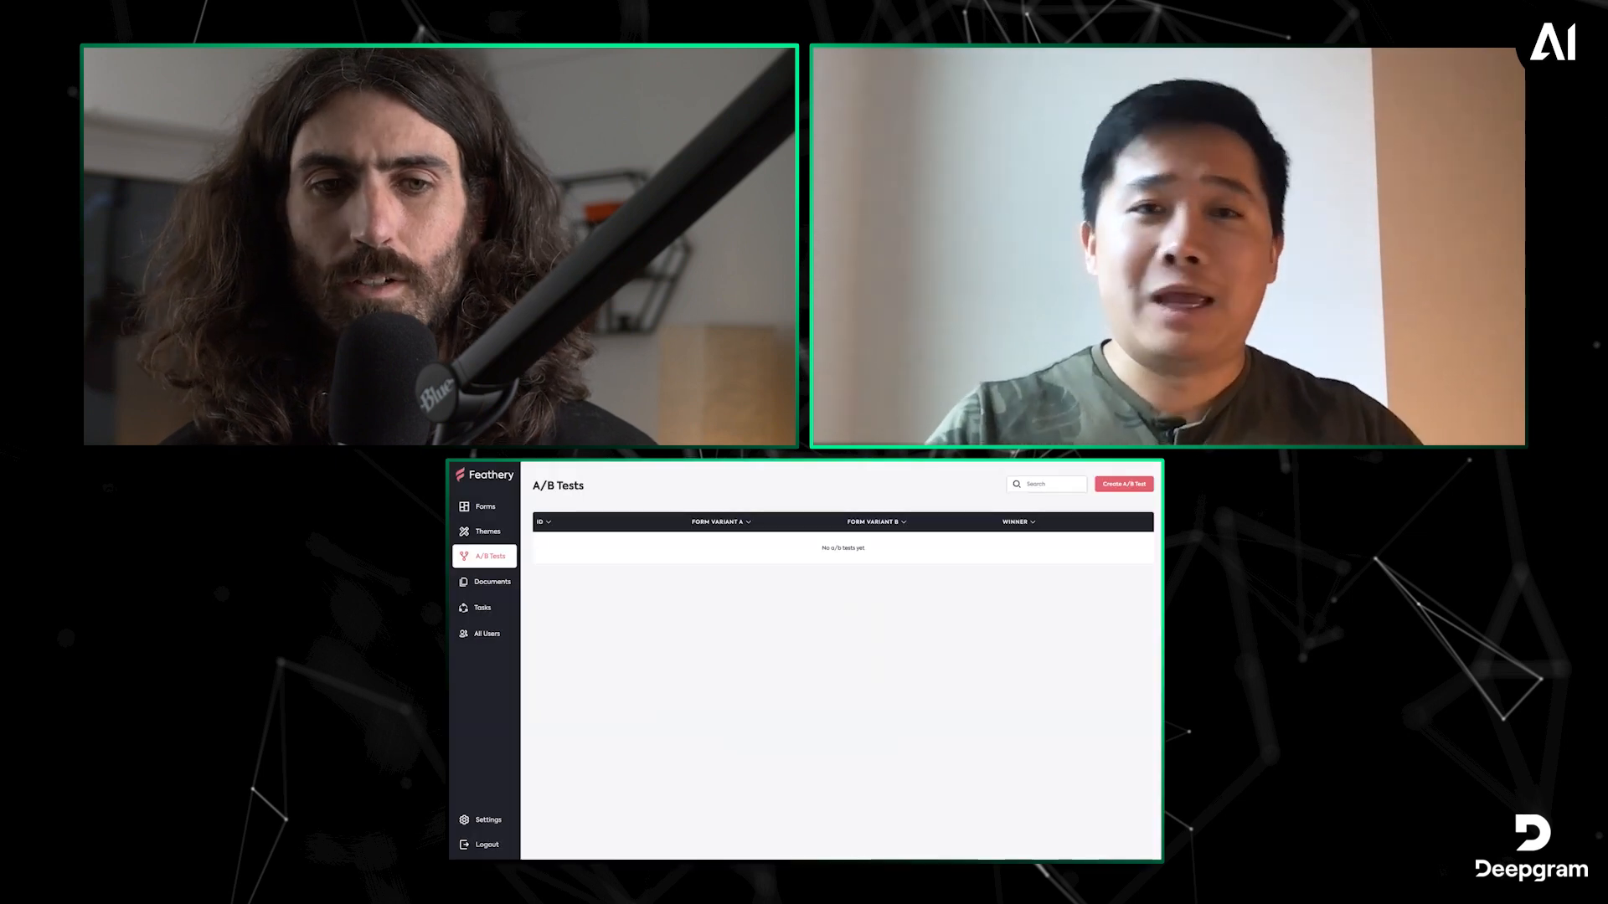
click(485, 505)
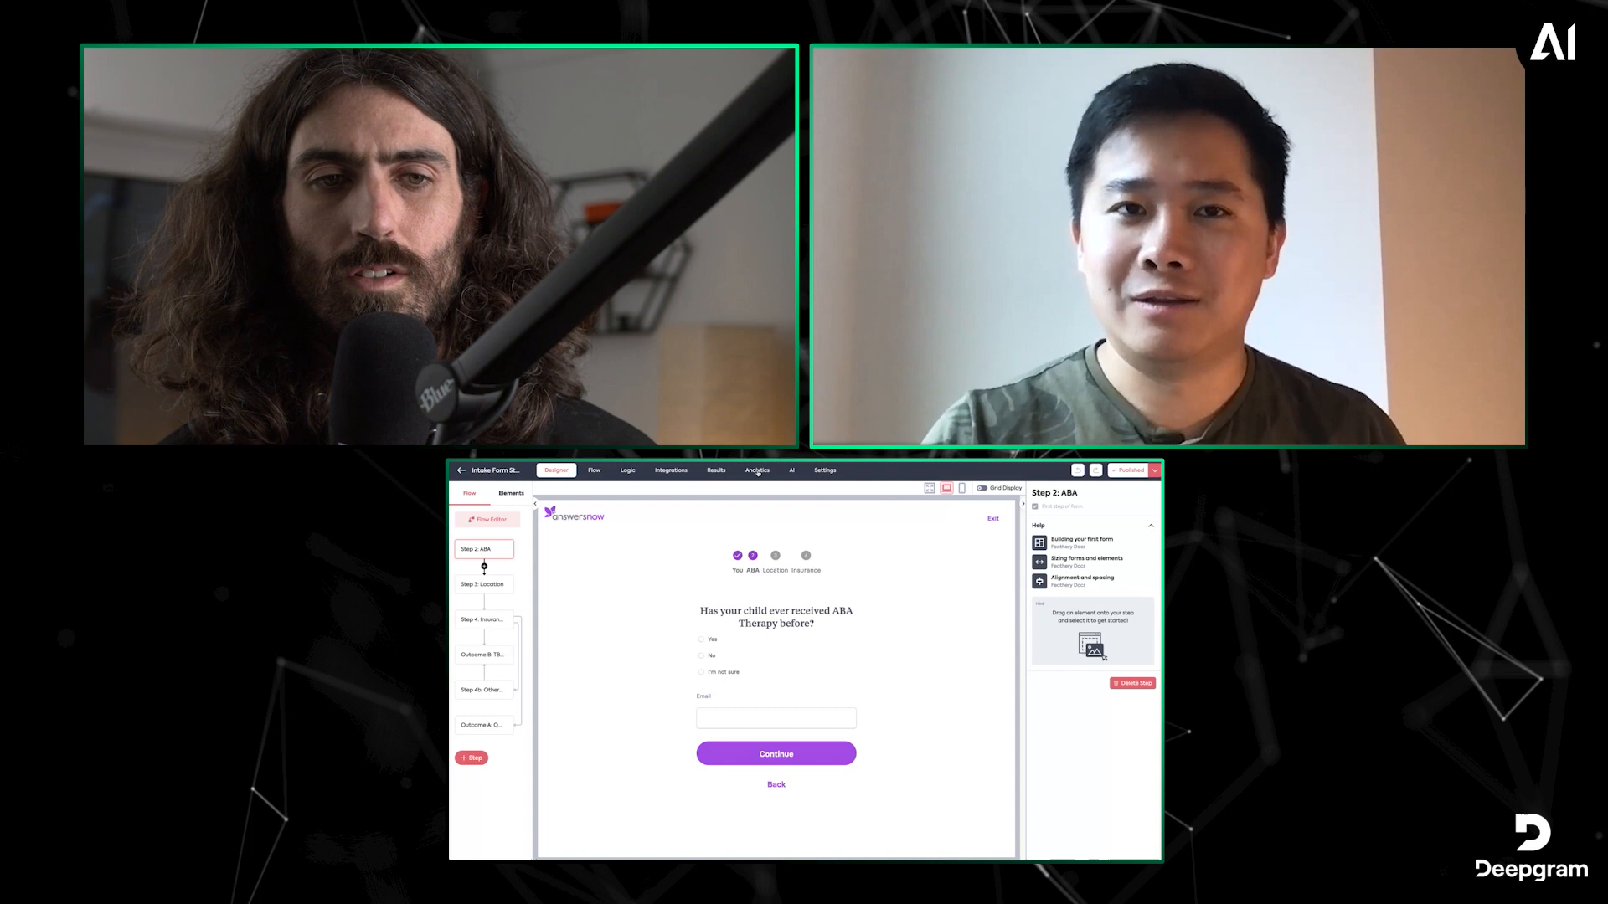
View intake analytics: 73 submissions, 93 viewers, 53 s average, 78% completion
click(756, 471)
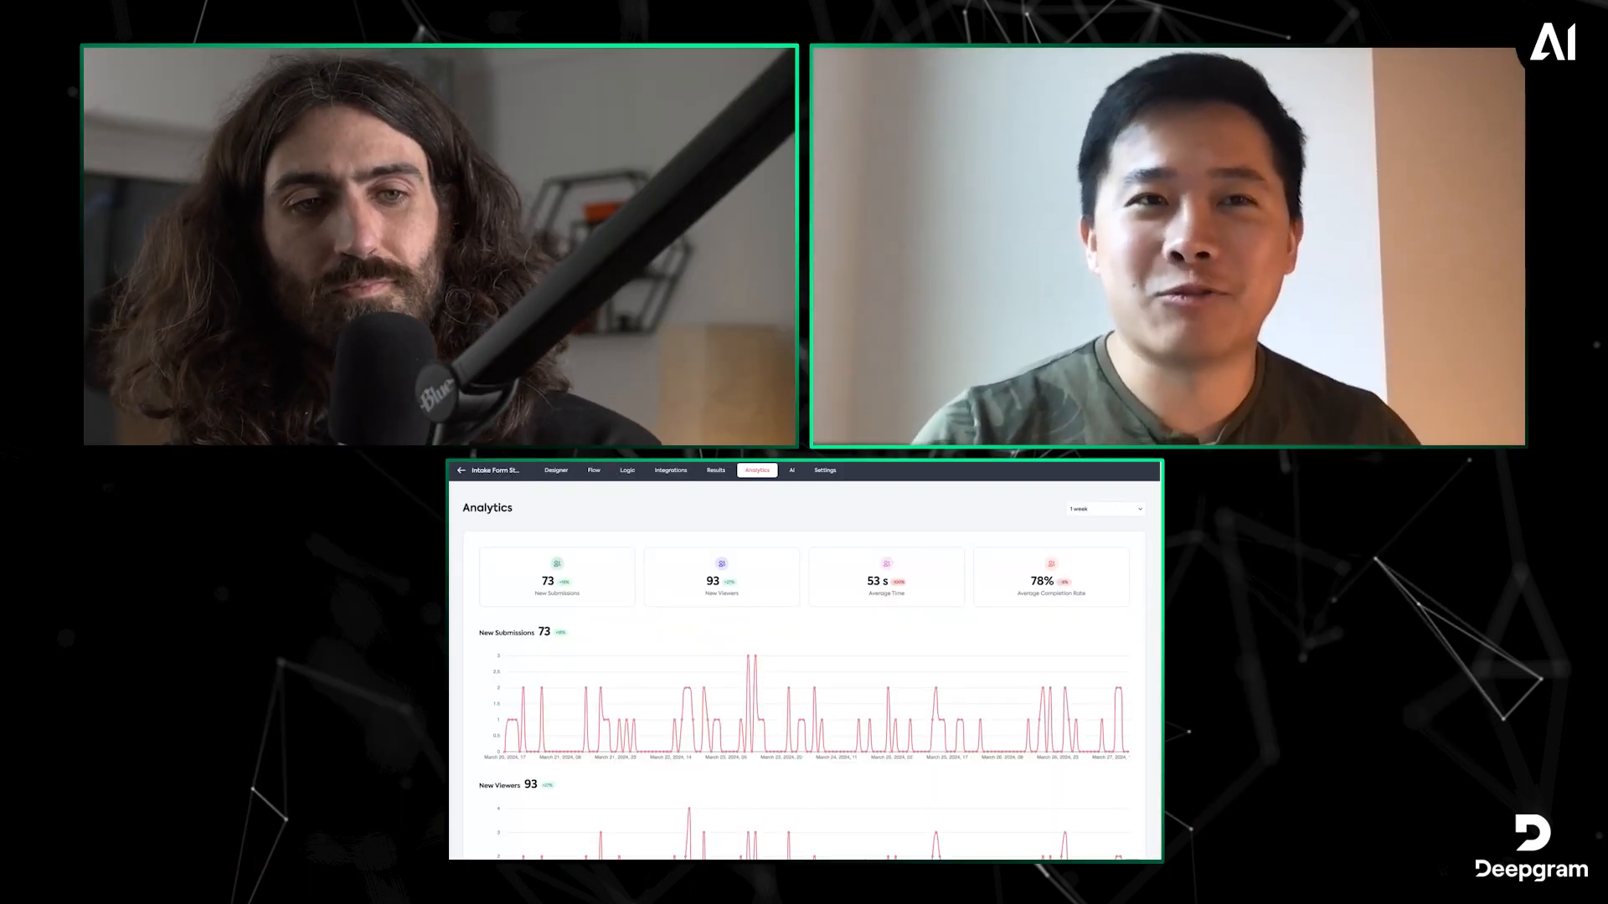
Open the Prod: AI Extraction form in the designer on its Upload Files step
click(555, 470)
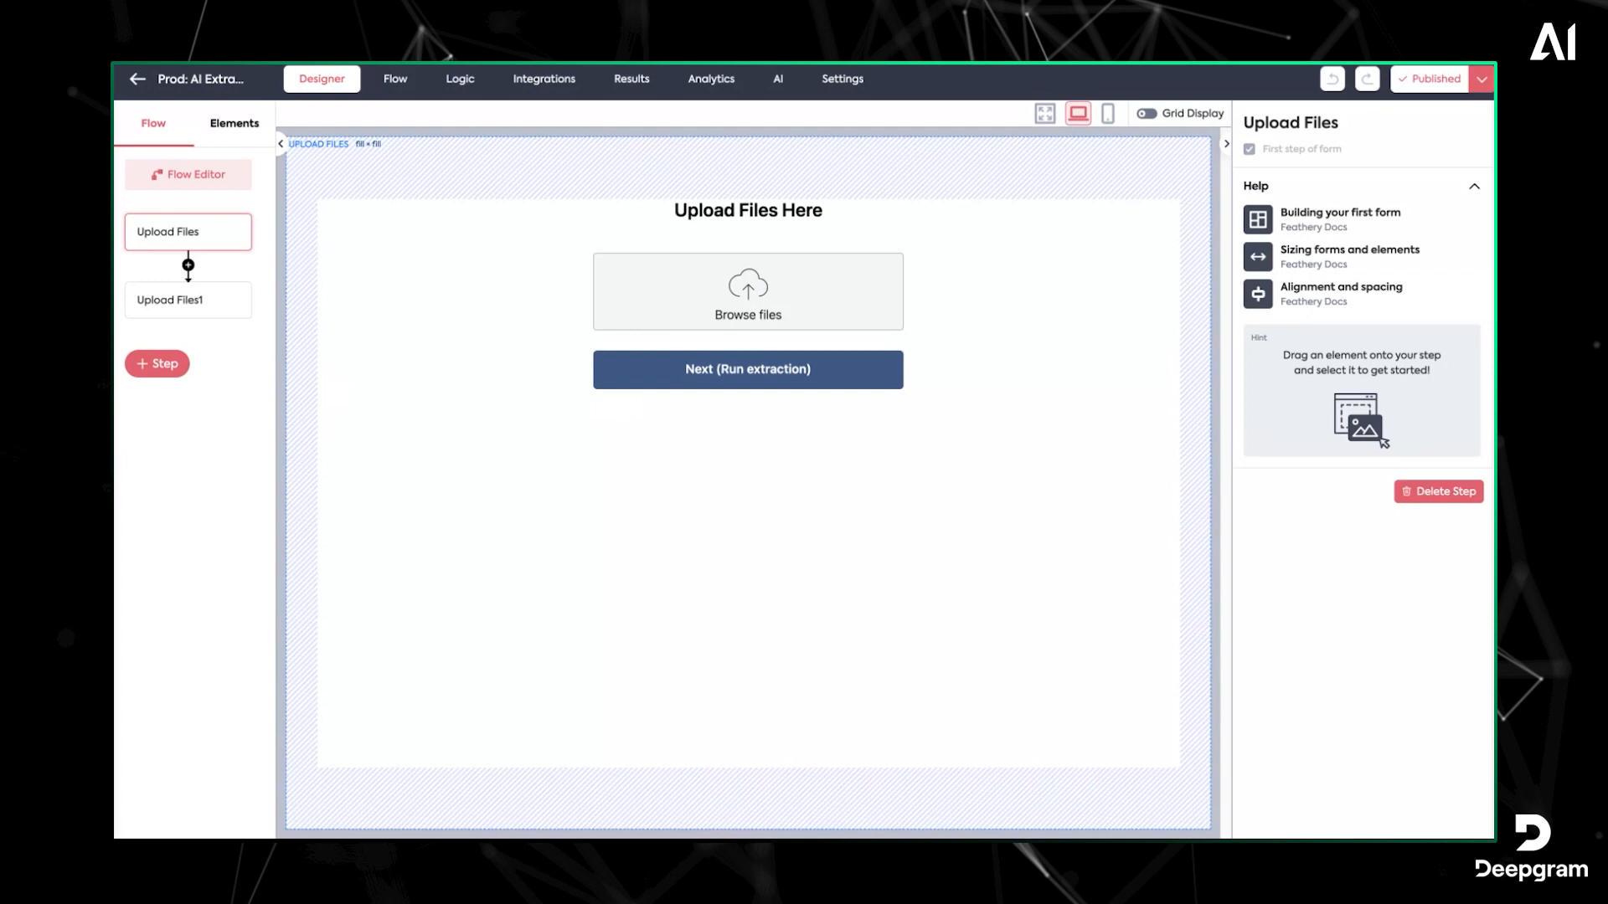
Inspect the Run extraction button's actions, then list the form's AI Document Extractions
click(748, 369)
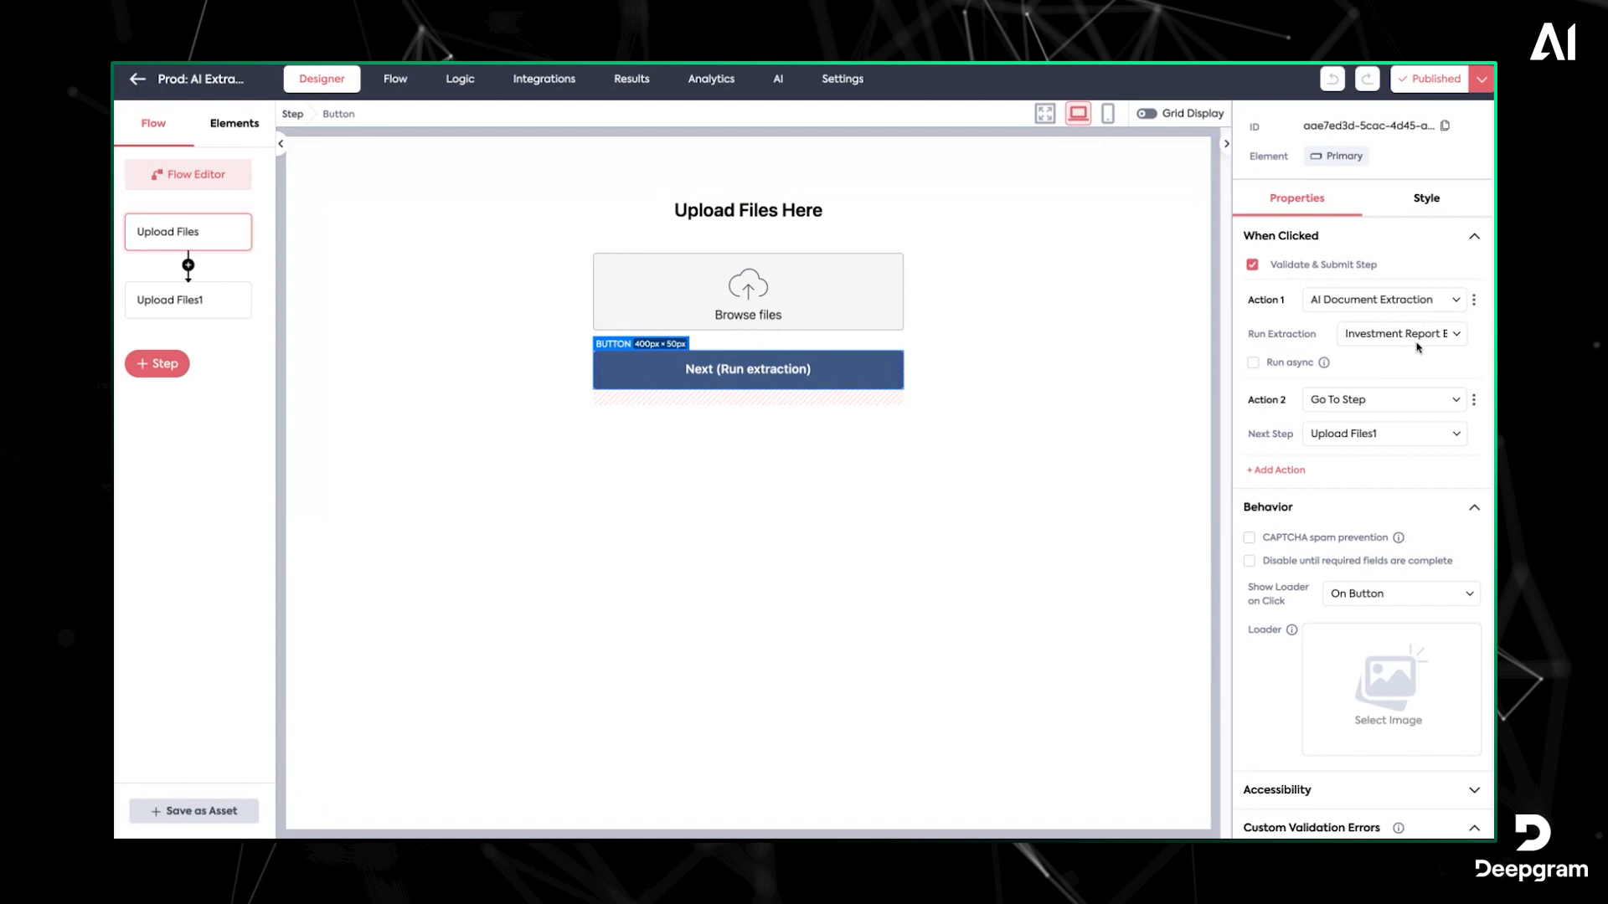
mouse_move(777, 79)
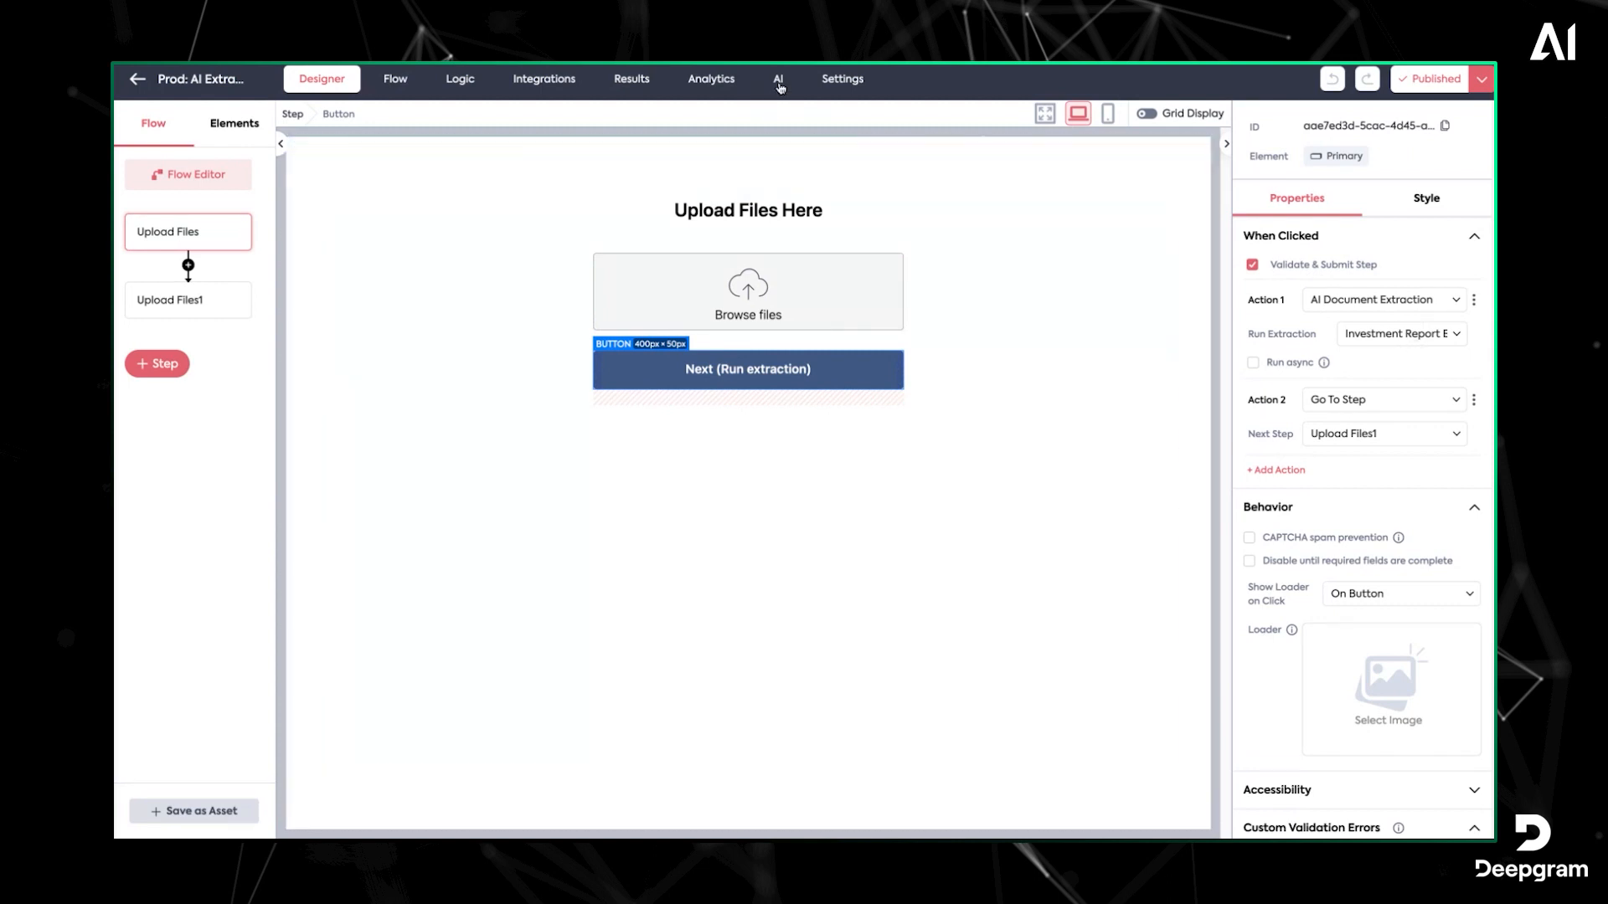
click(777, 79)
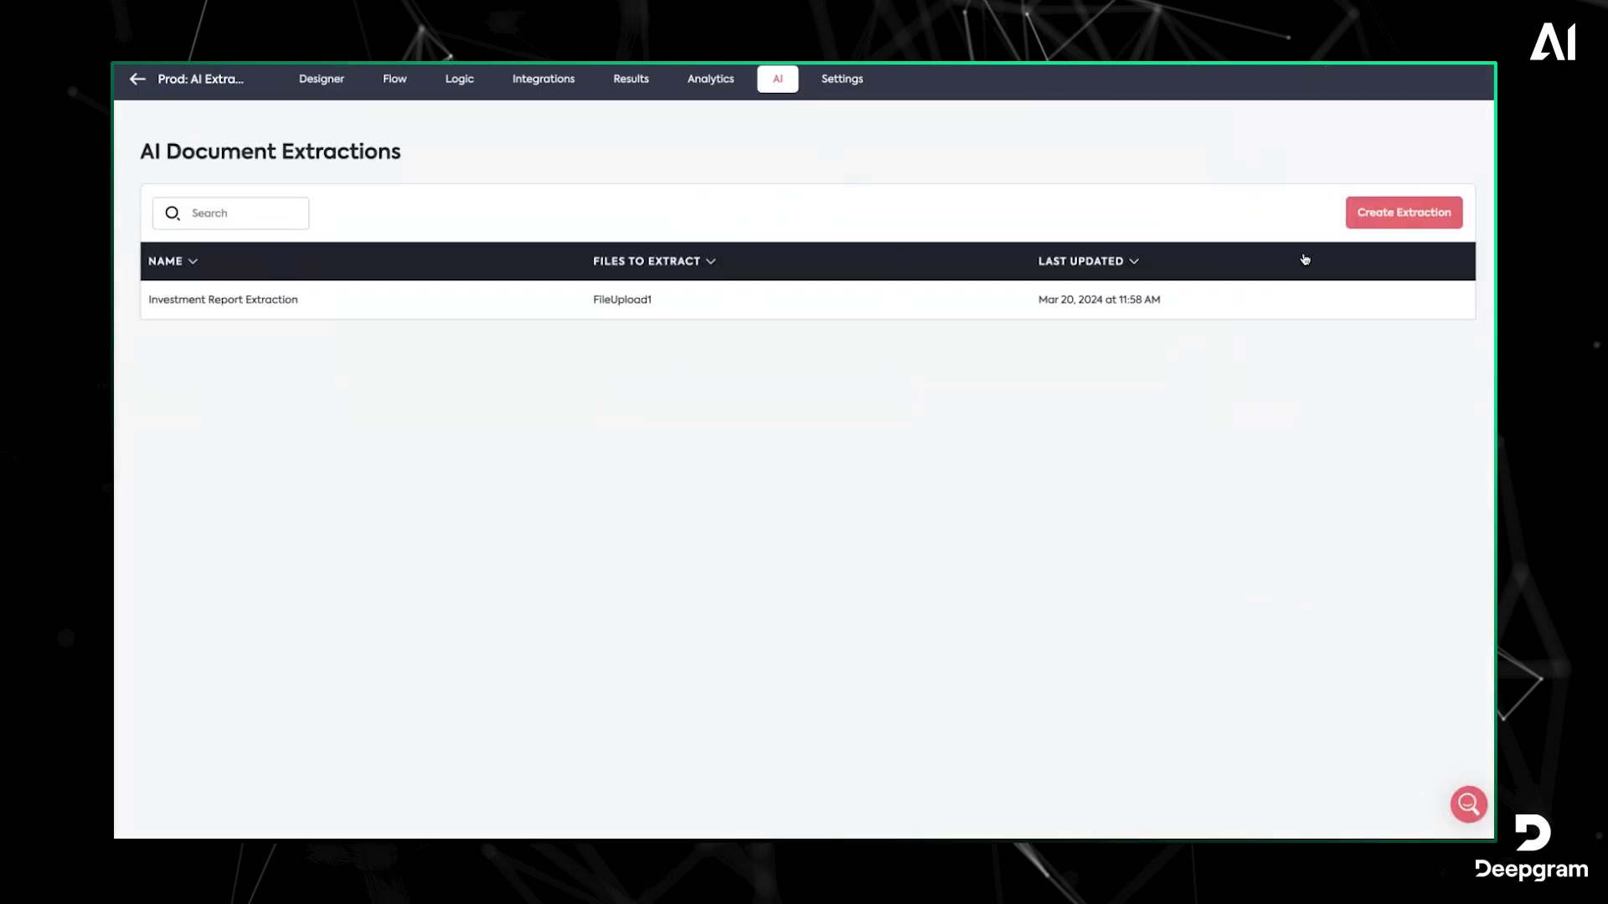
Start a new AI document extraction and close it without creating it
click(1402, 212)
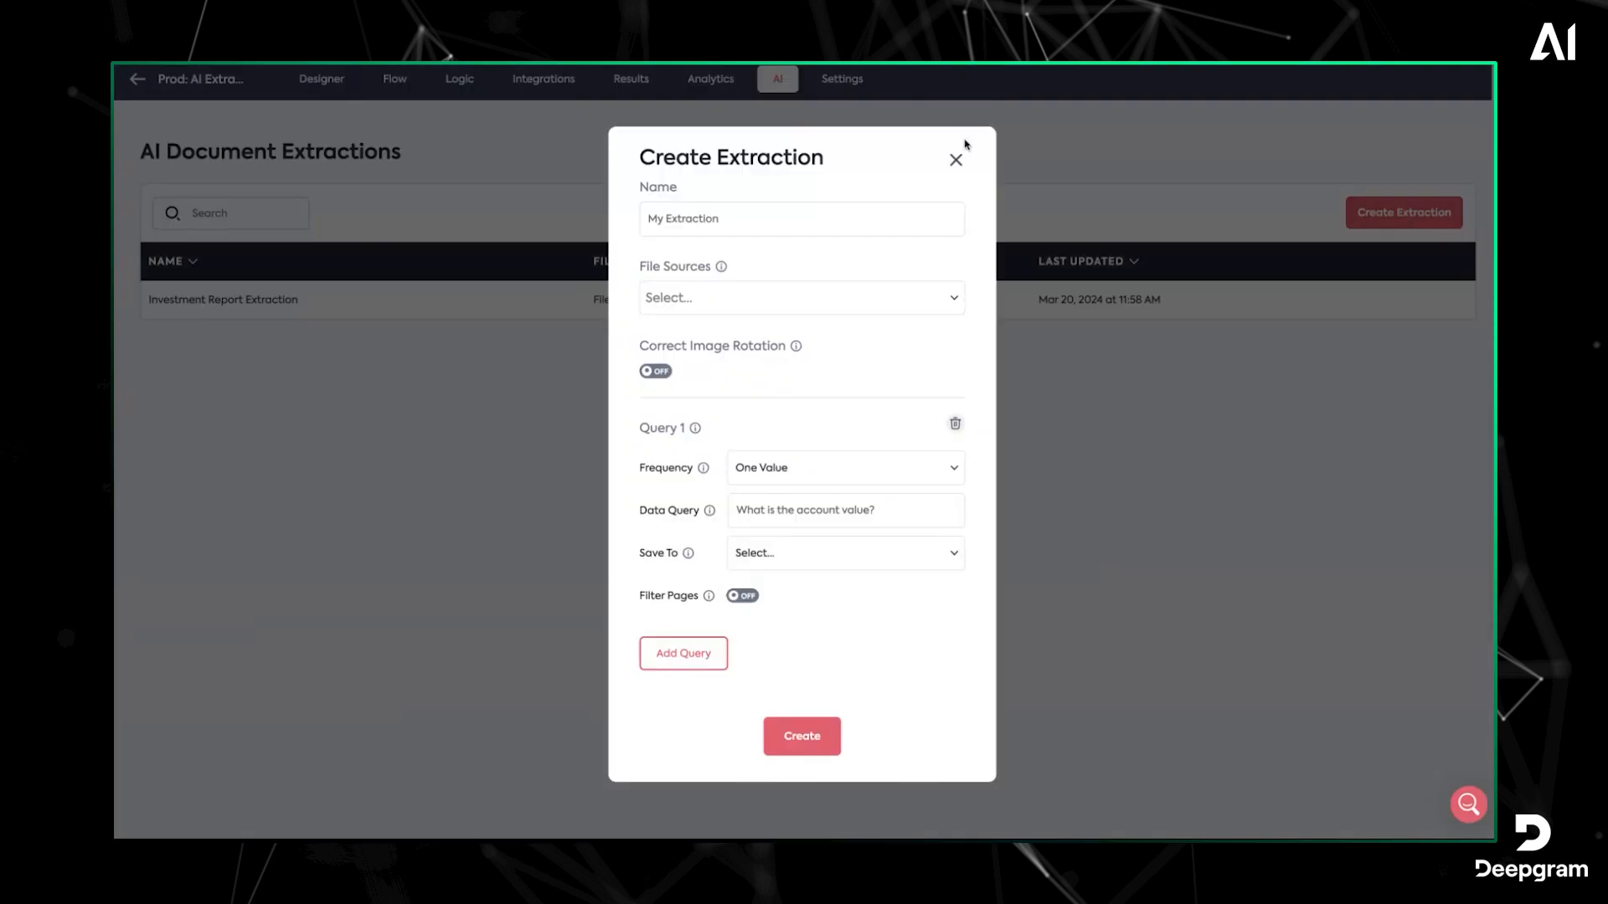
click(954, 160)
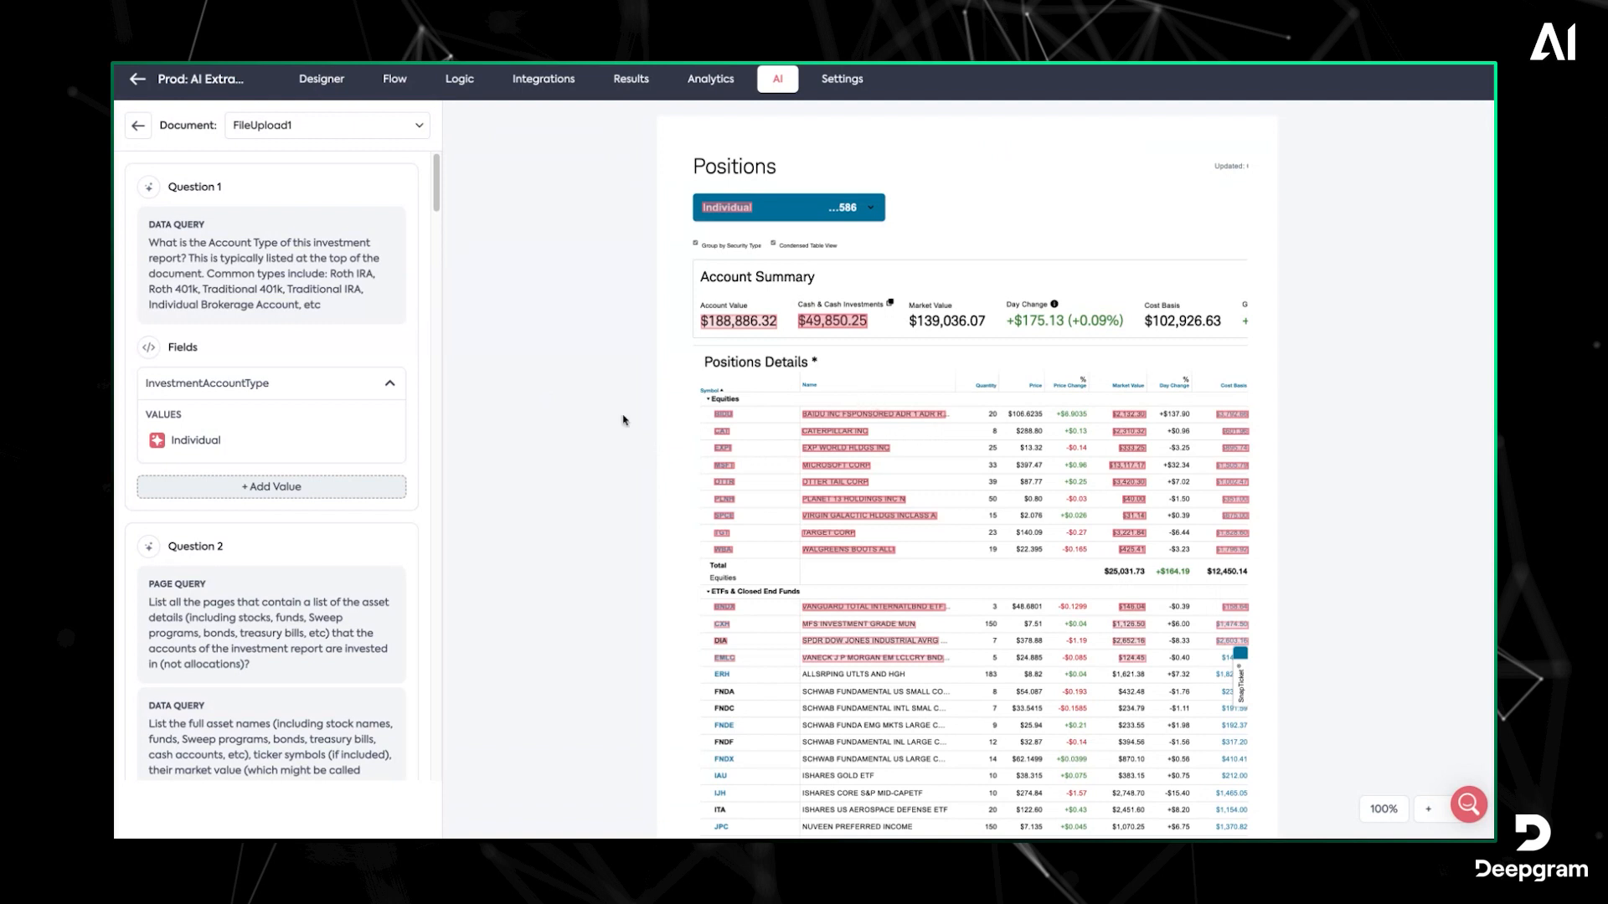
Scroll the FileUpload1 results to review asset names and tickers like BIDU, CAT and MSFT
scroll(down, 3)
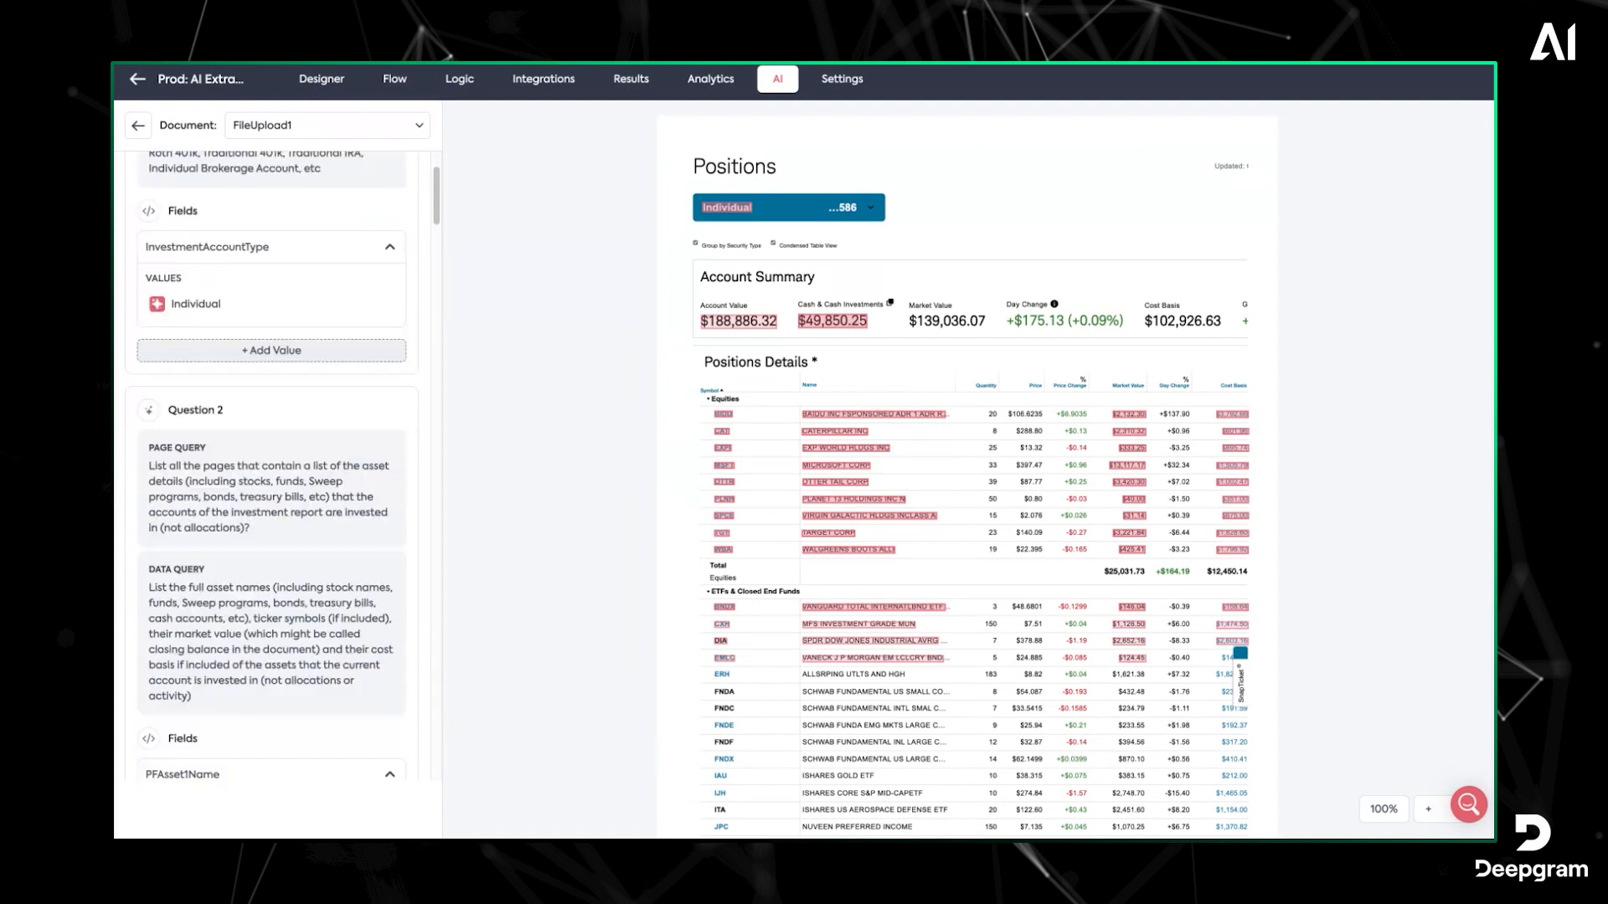
scroll(down, 3)
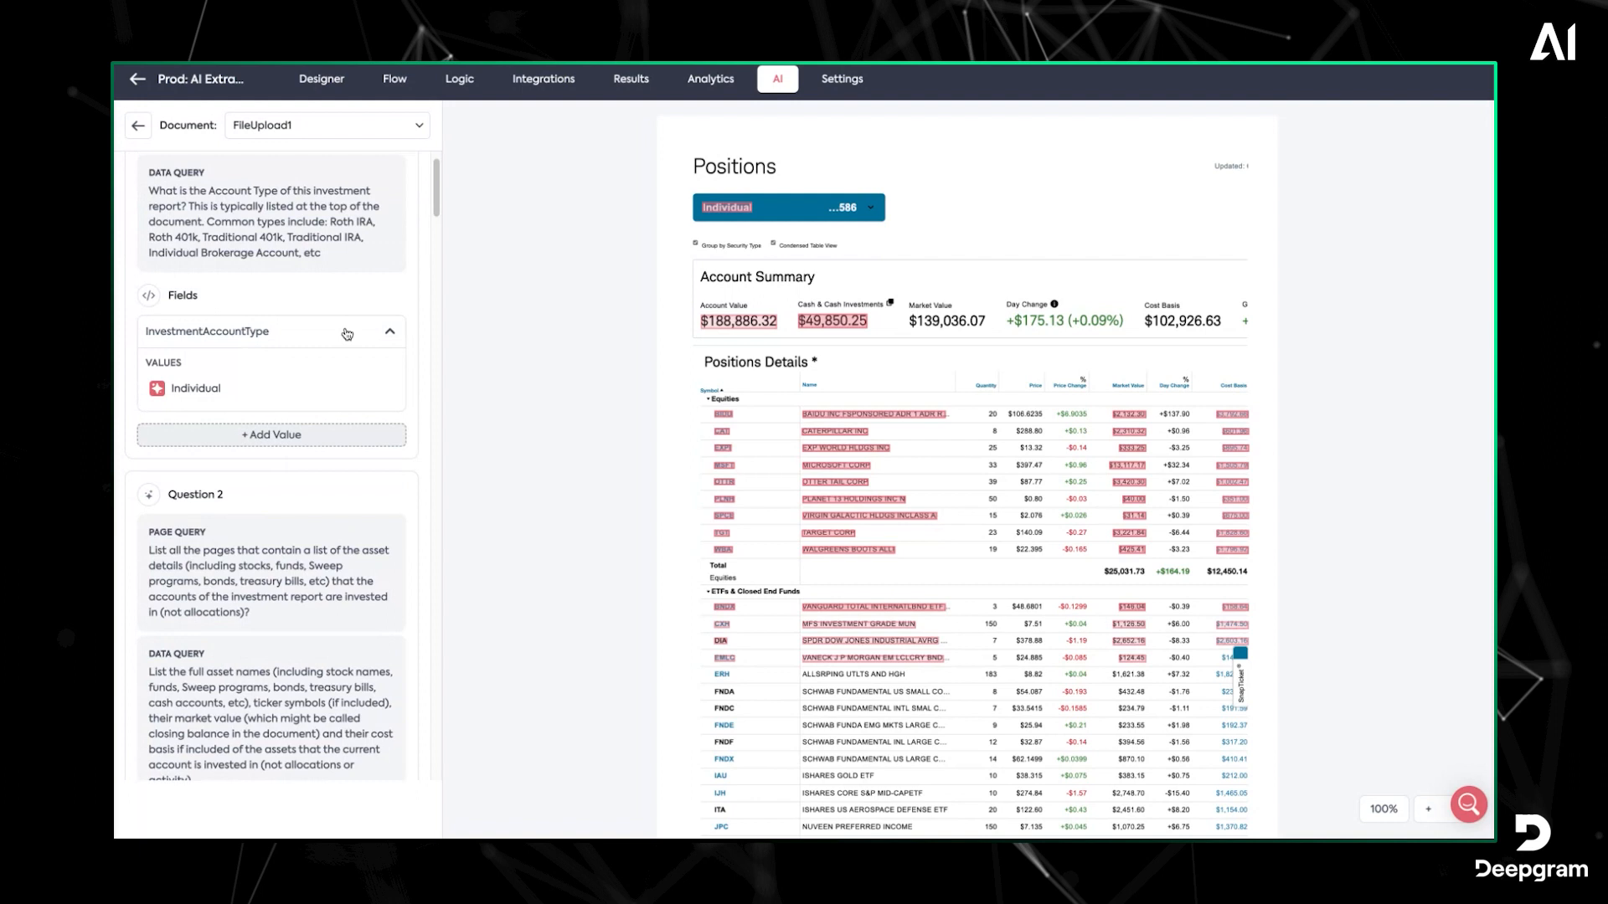
scroll(down, 3)
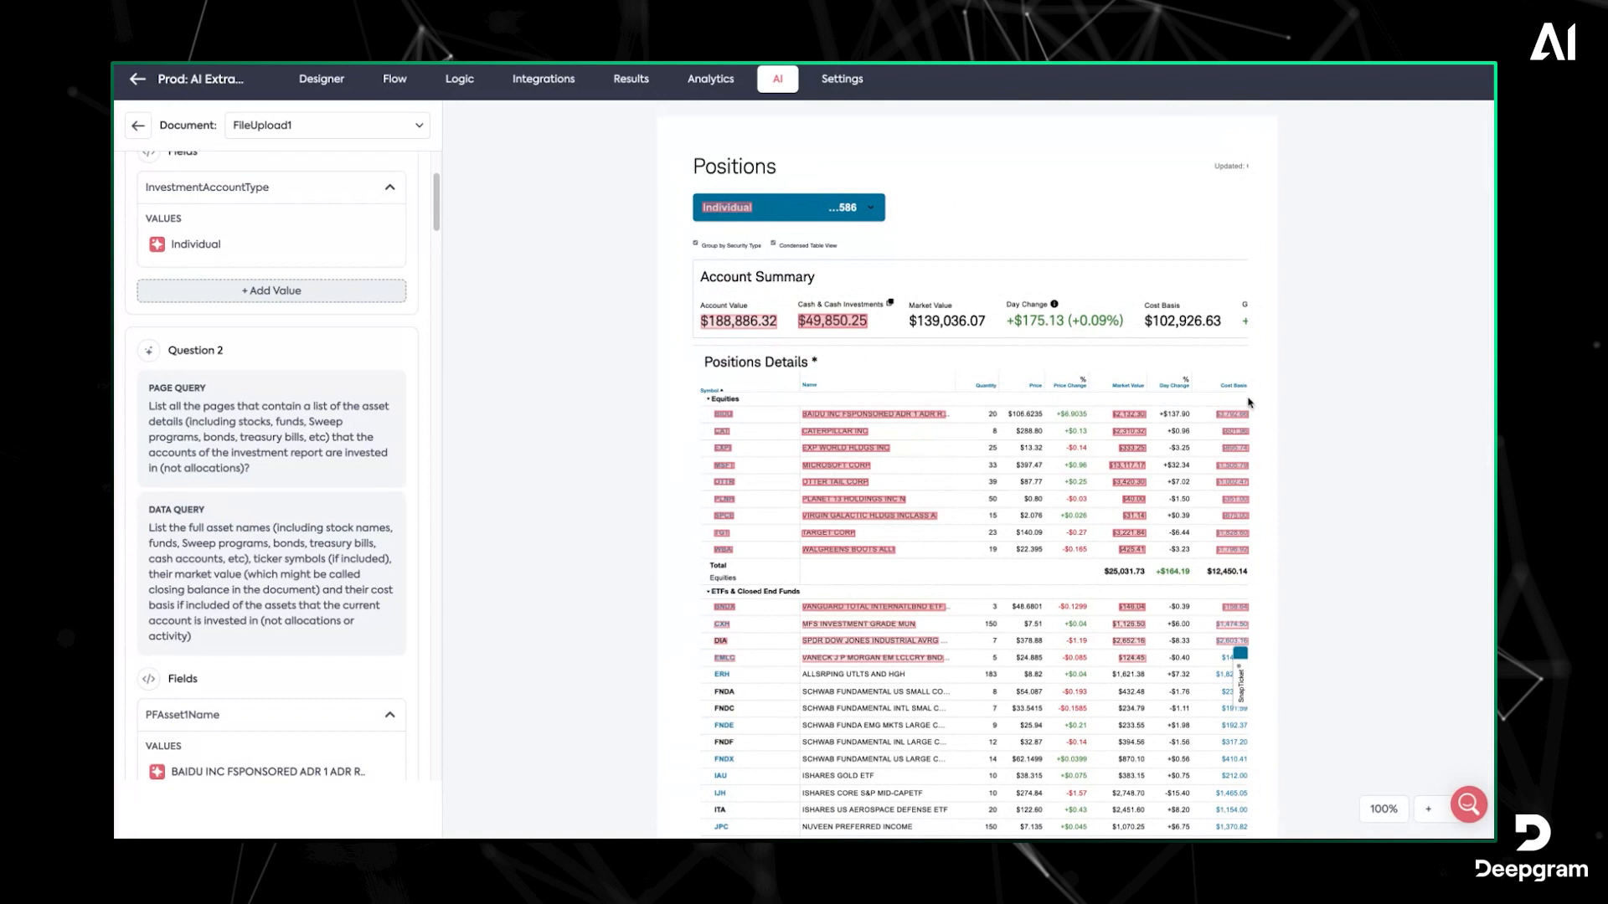
scroll(down, 3)
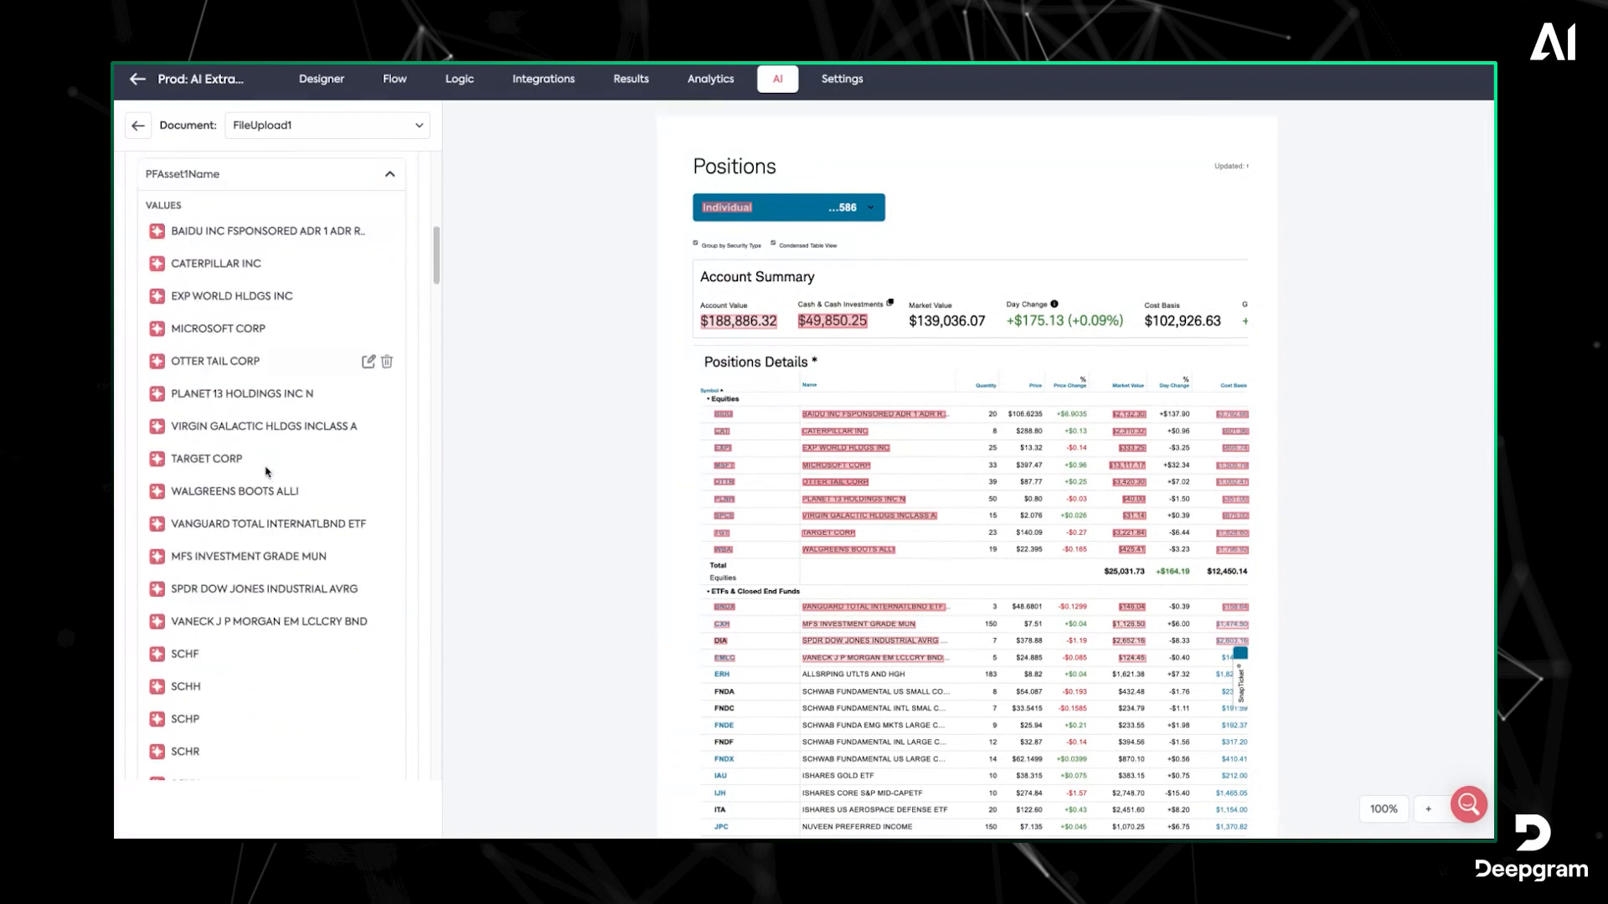
scroll(down, 3)
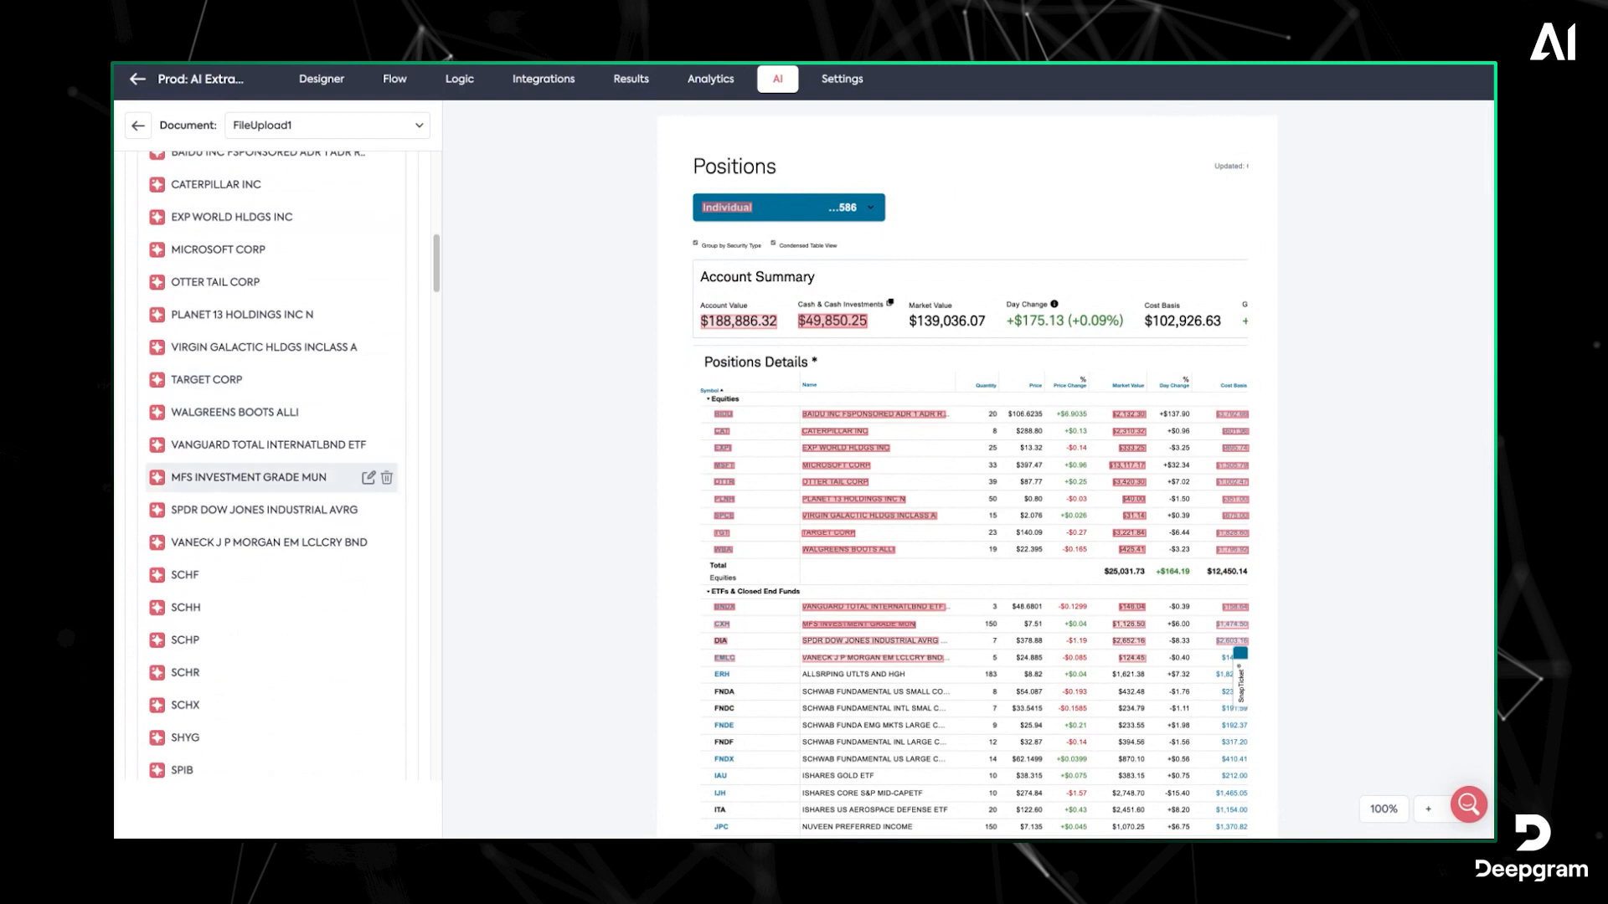
scroll(down, 3)
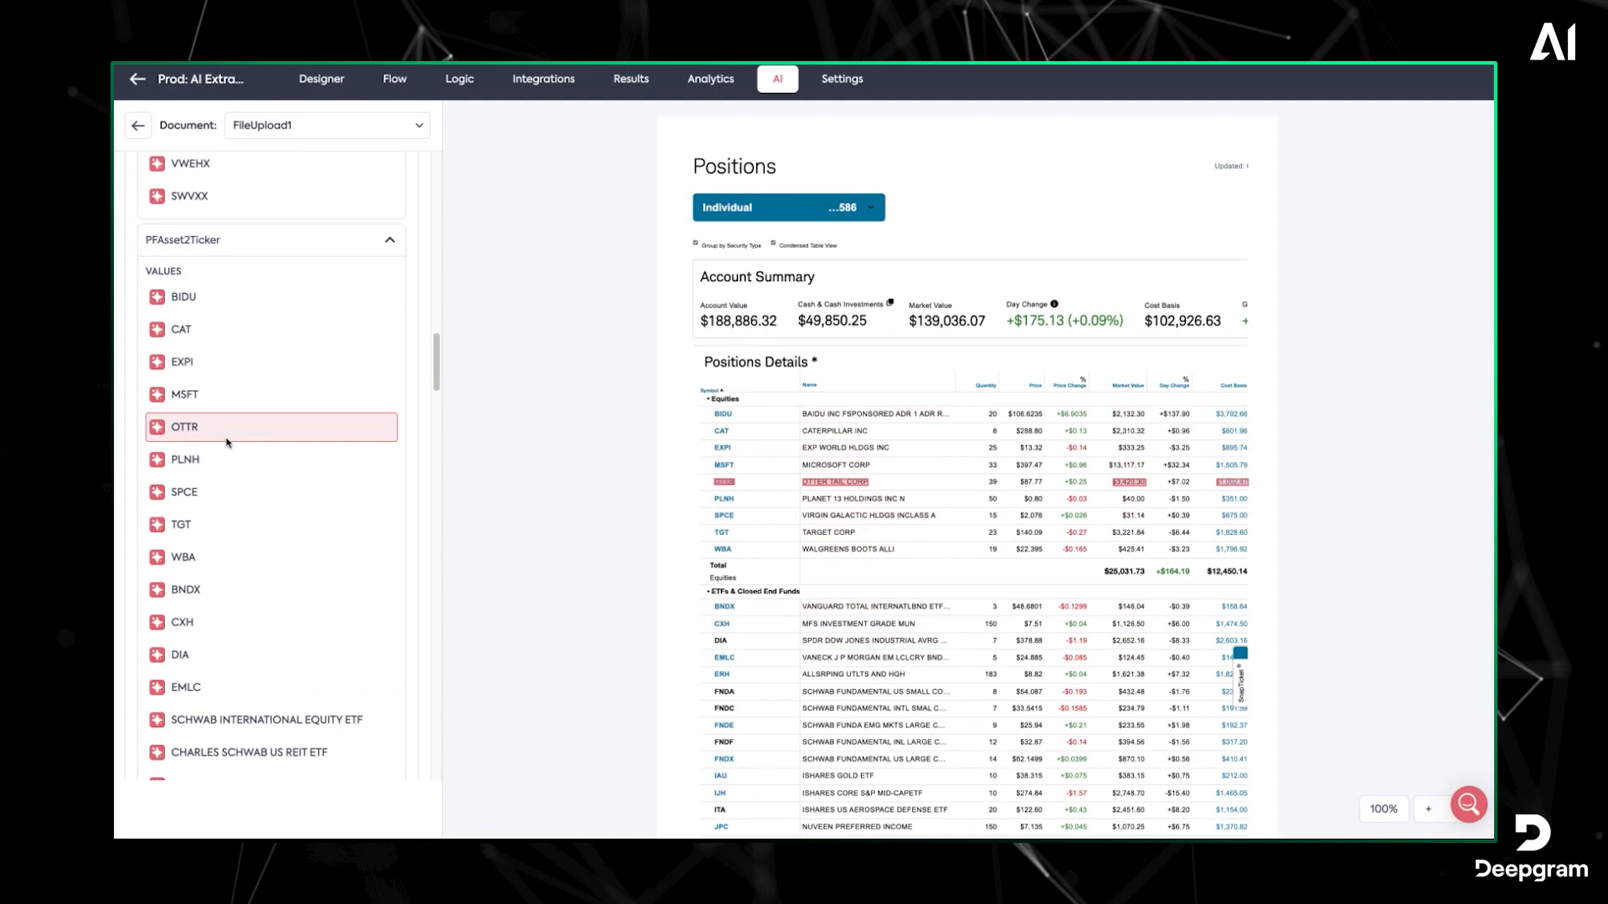
mouse_move(786, 485)
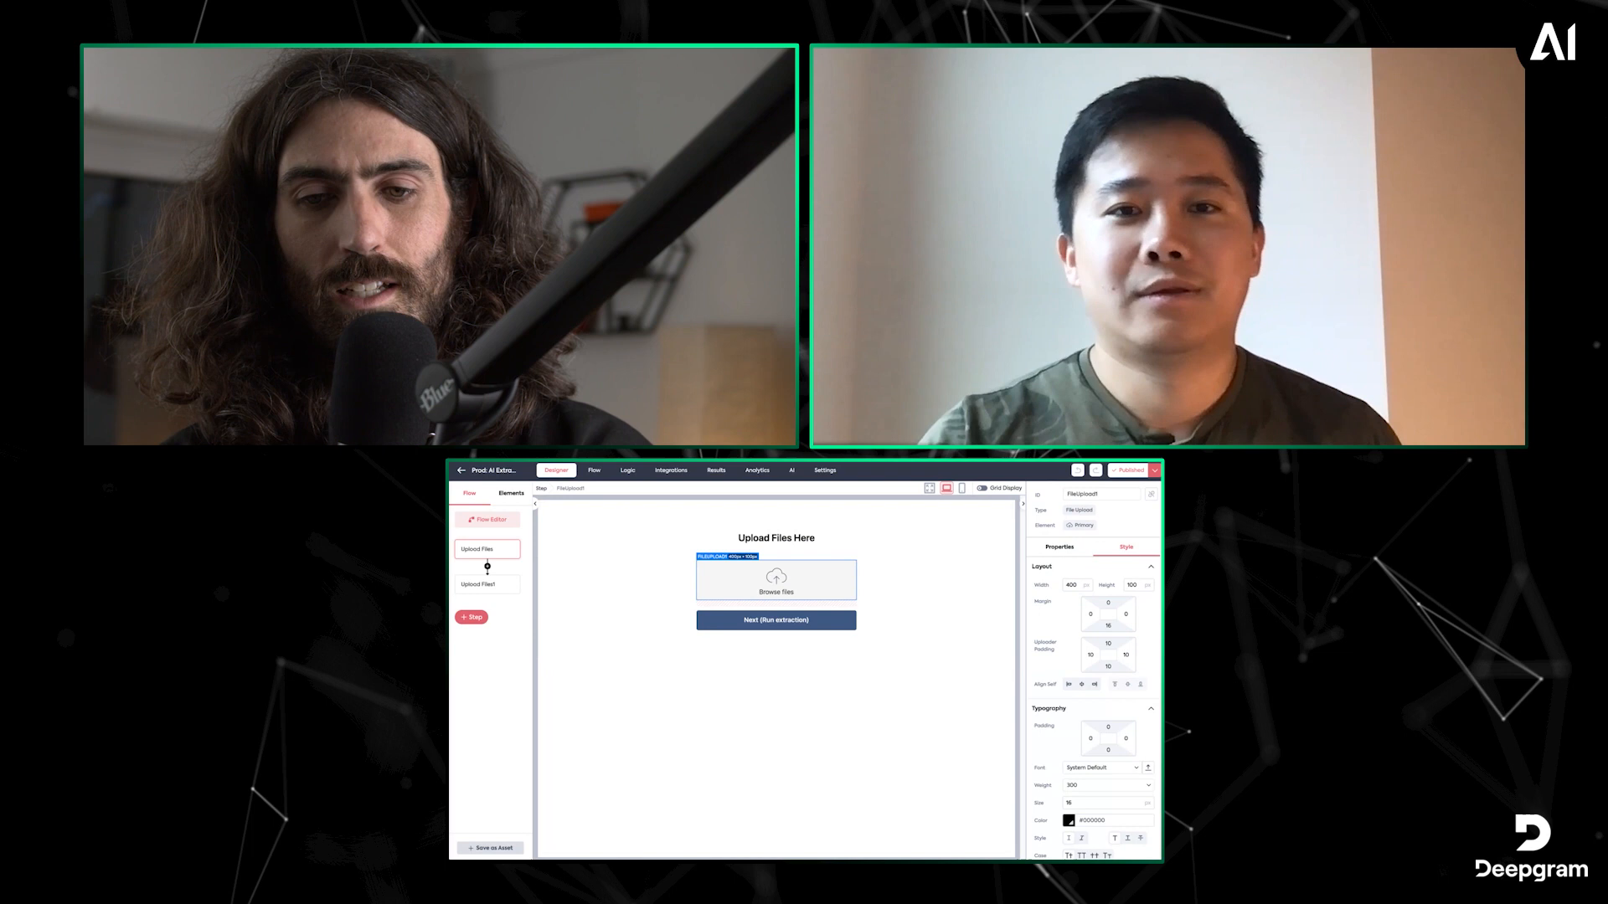
Change the upload step heading to 'Please upload your investment statements'
click(775, 539)
text(Please)
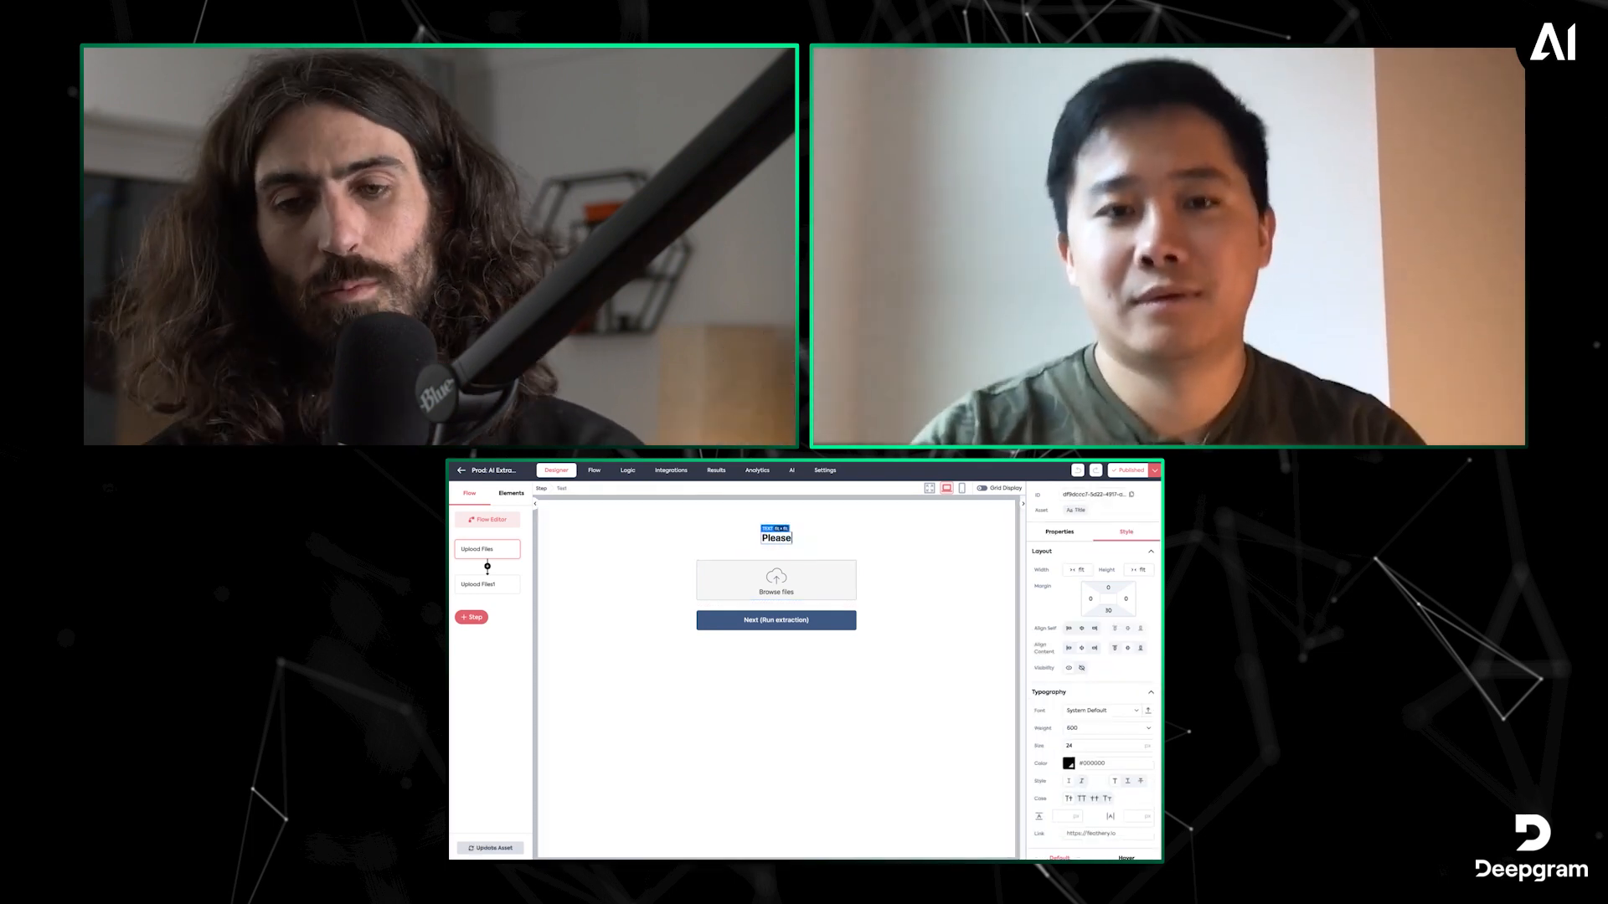
text(upload hy)
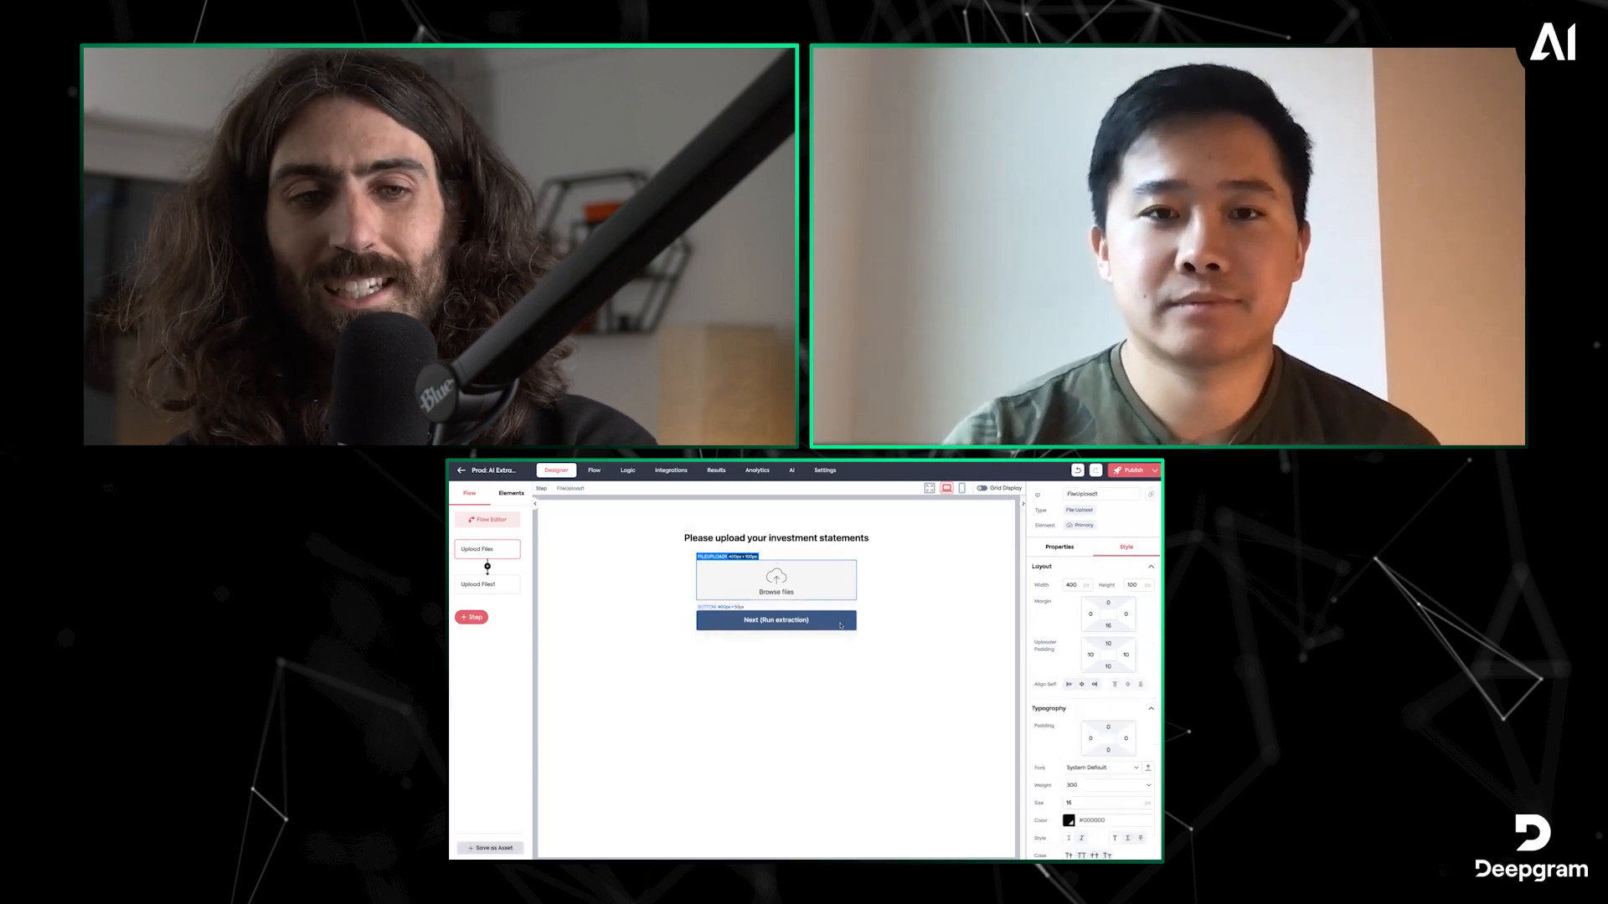
click(776, 621)
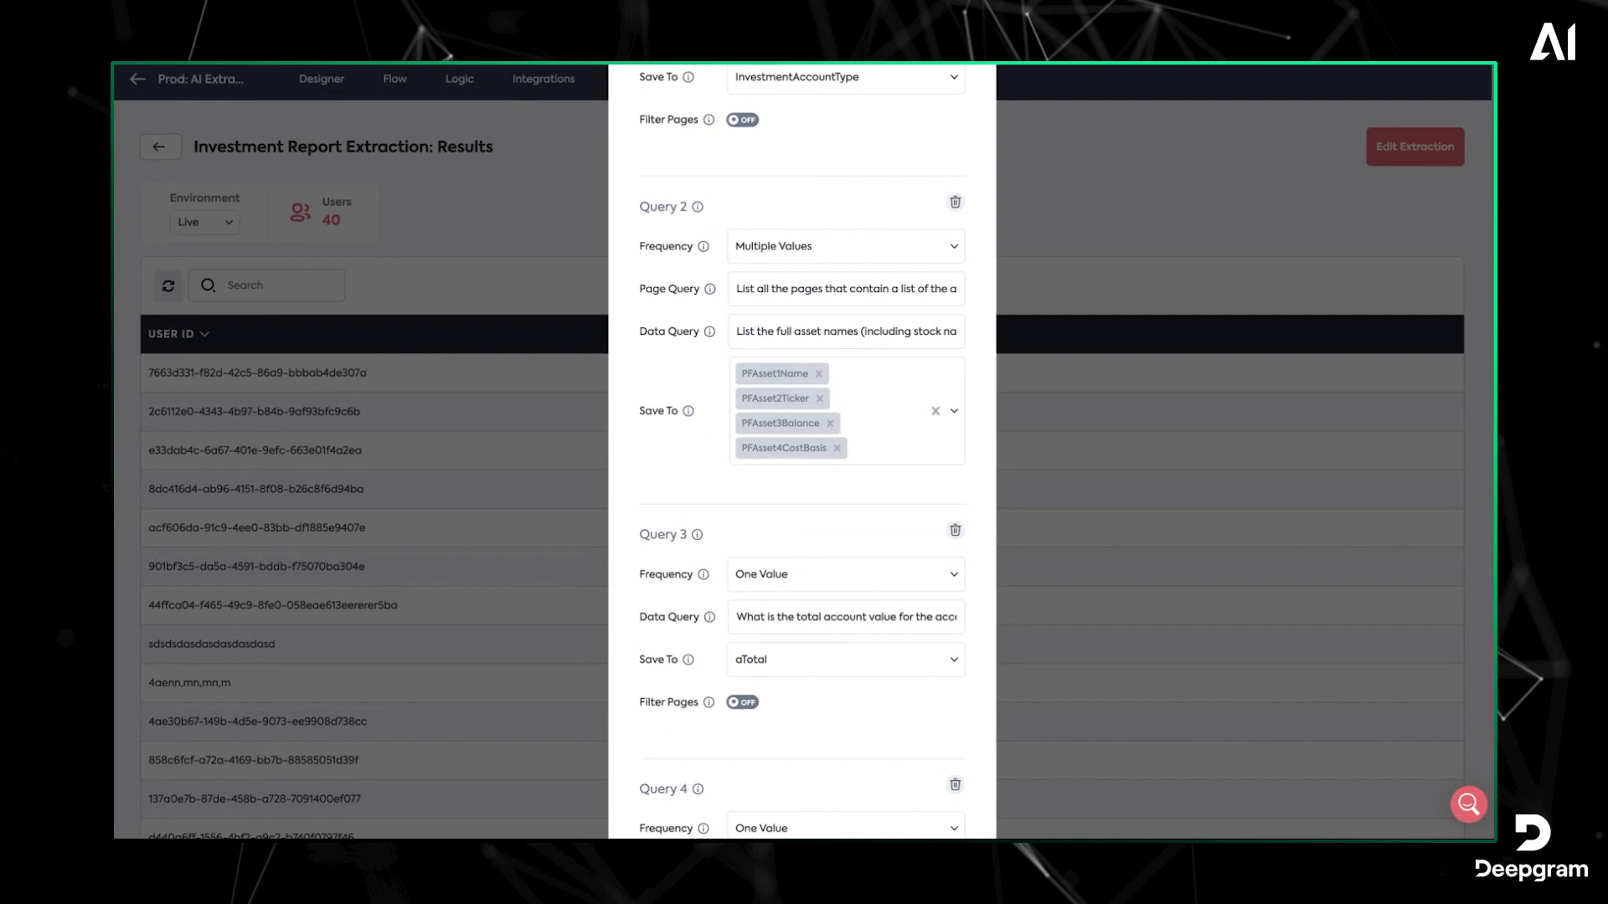
mouse_move(1105, 443)
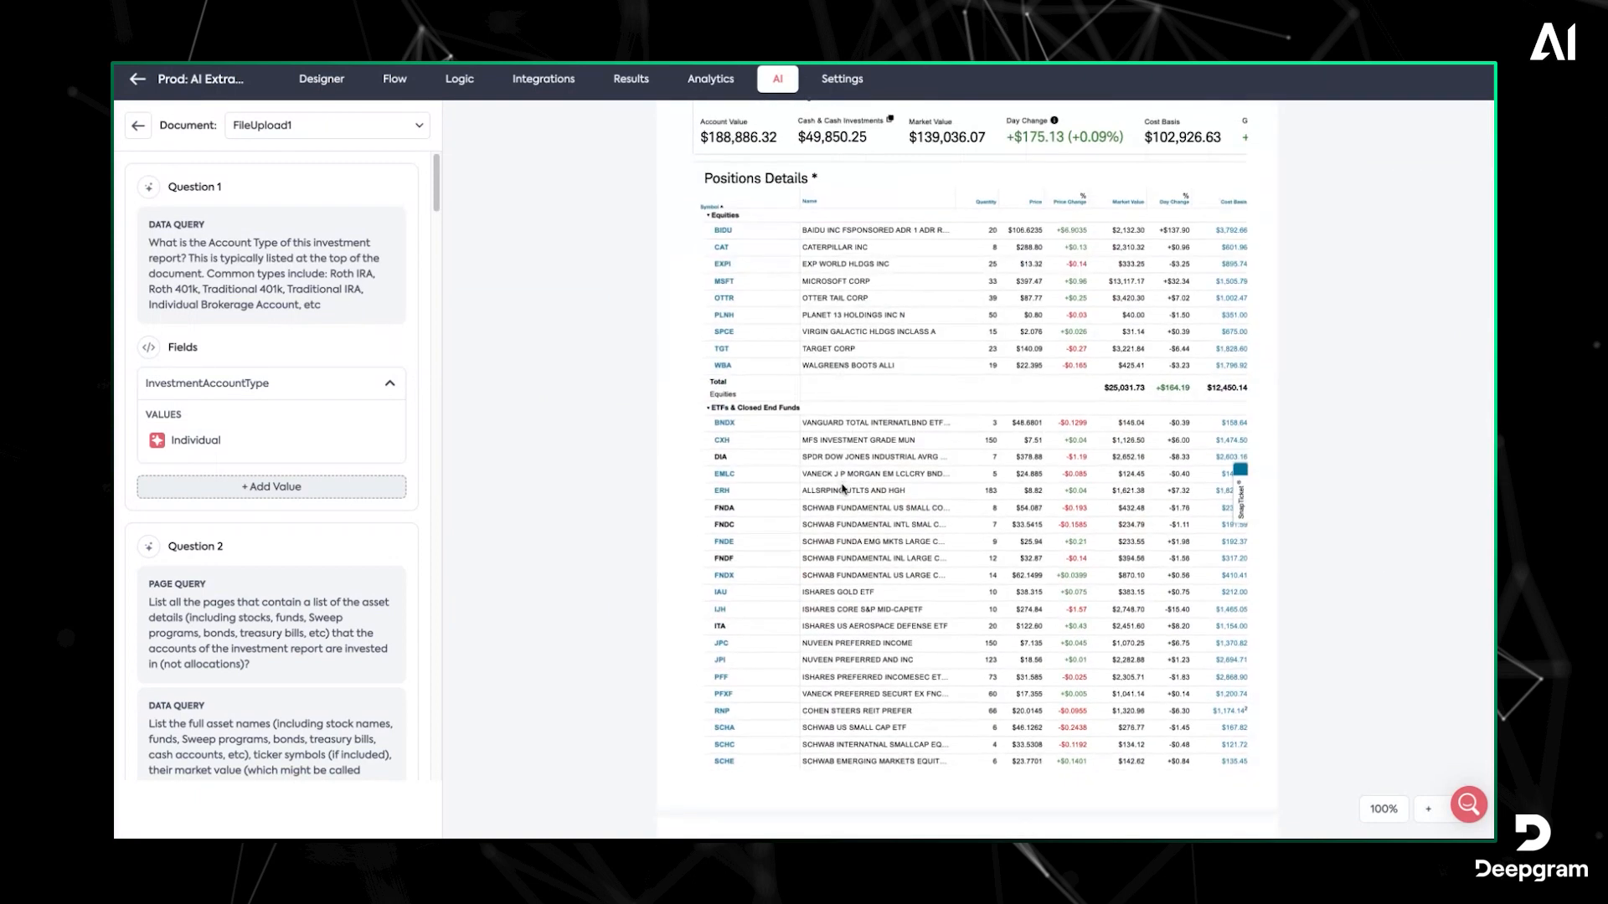
Open the most recent submission's extraction results and scroll through its highlighted holdings
scroll(down, 3)
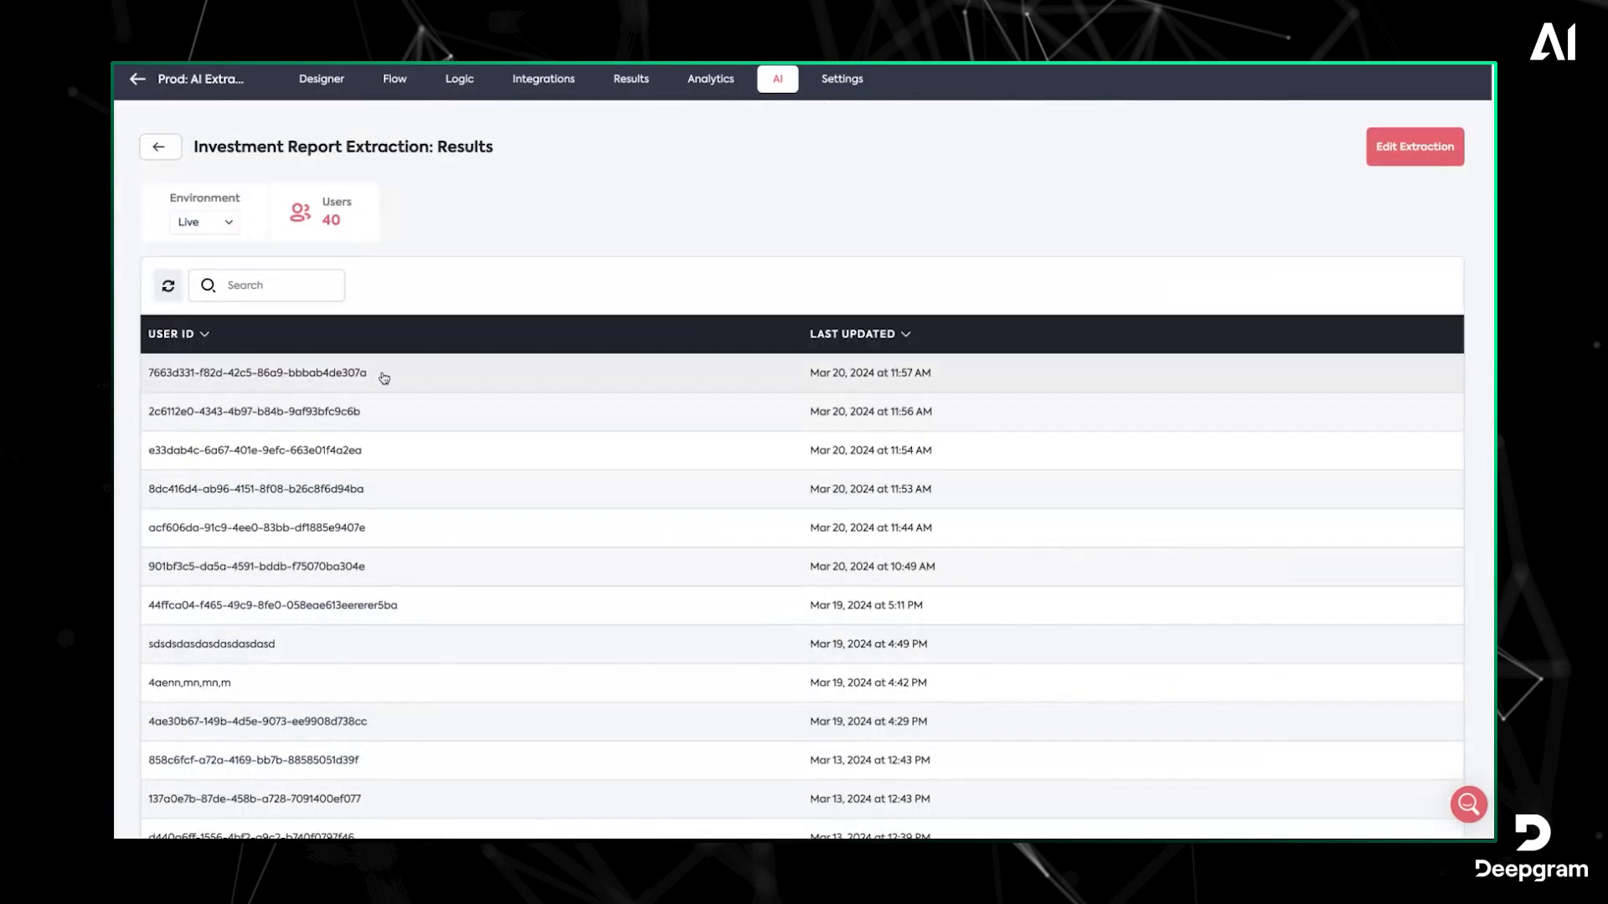
click(259, 372)
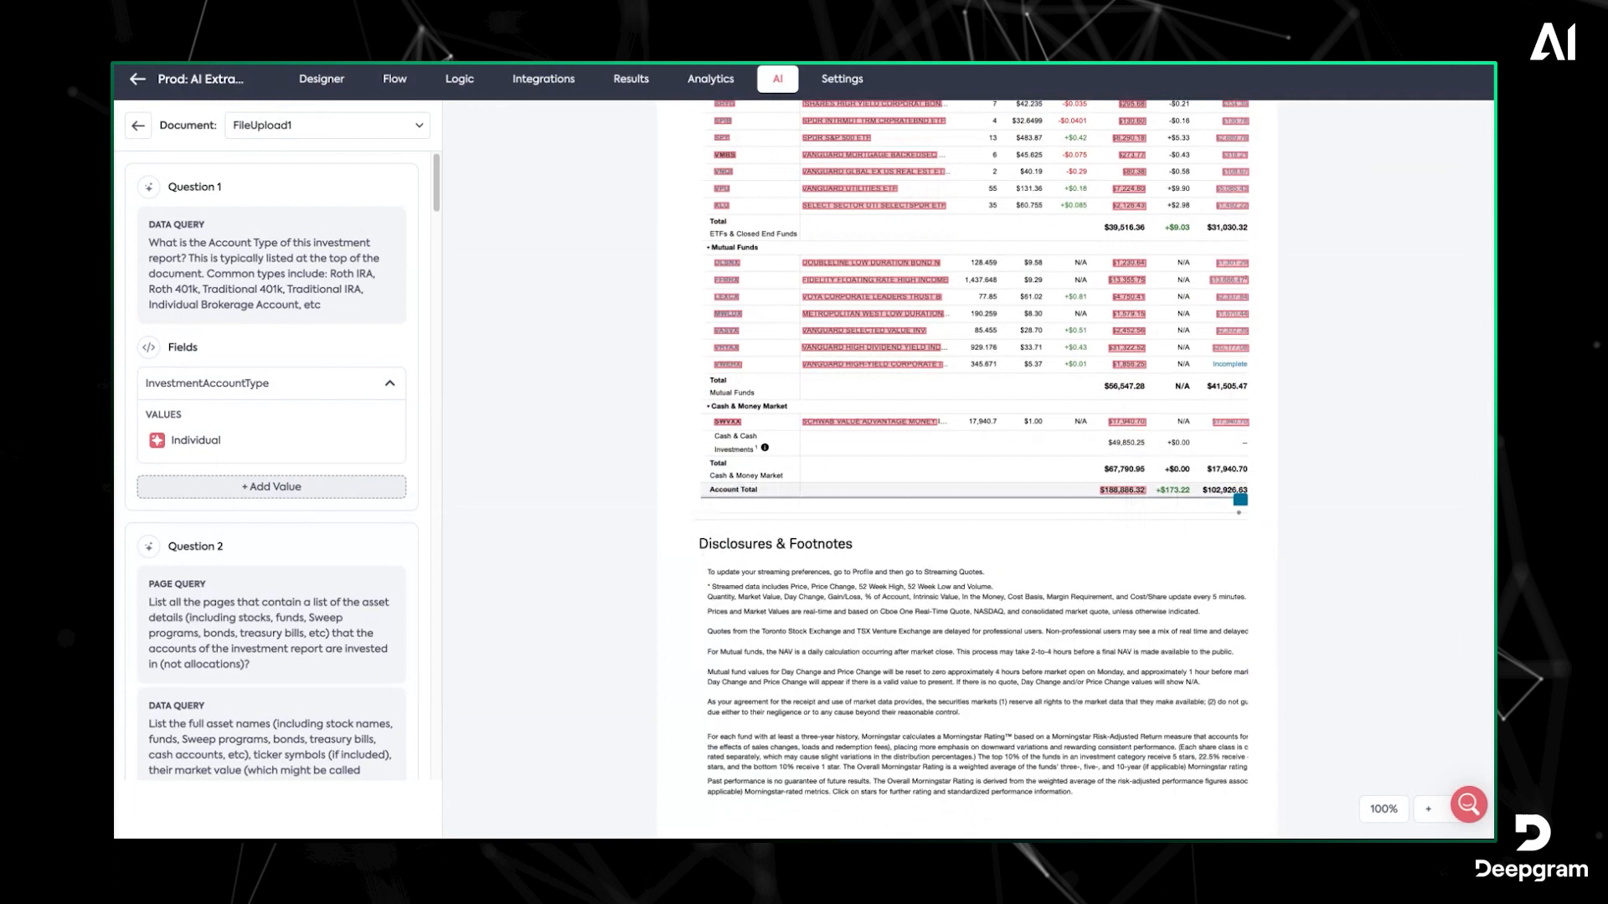
mouse_move(662, 416)
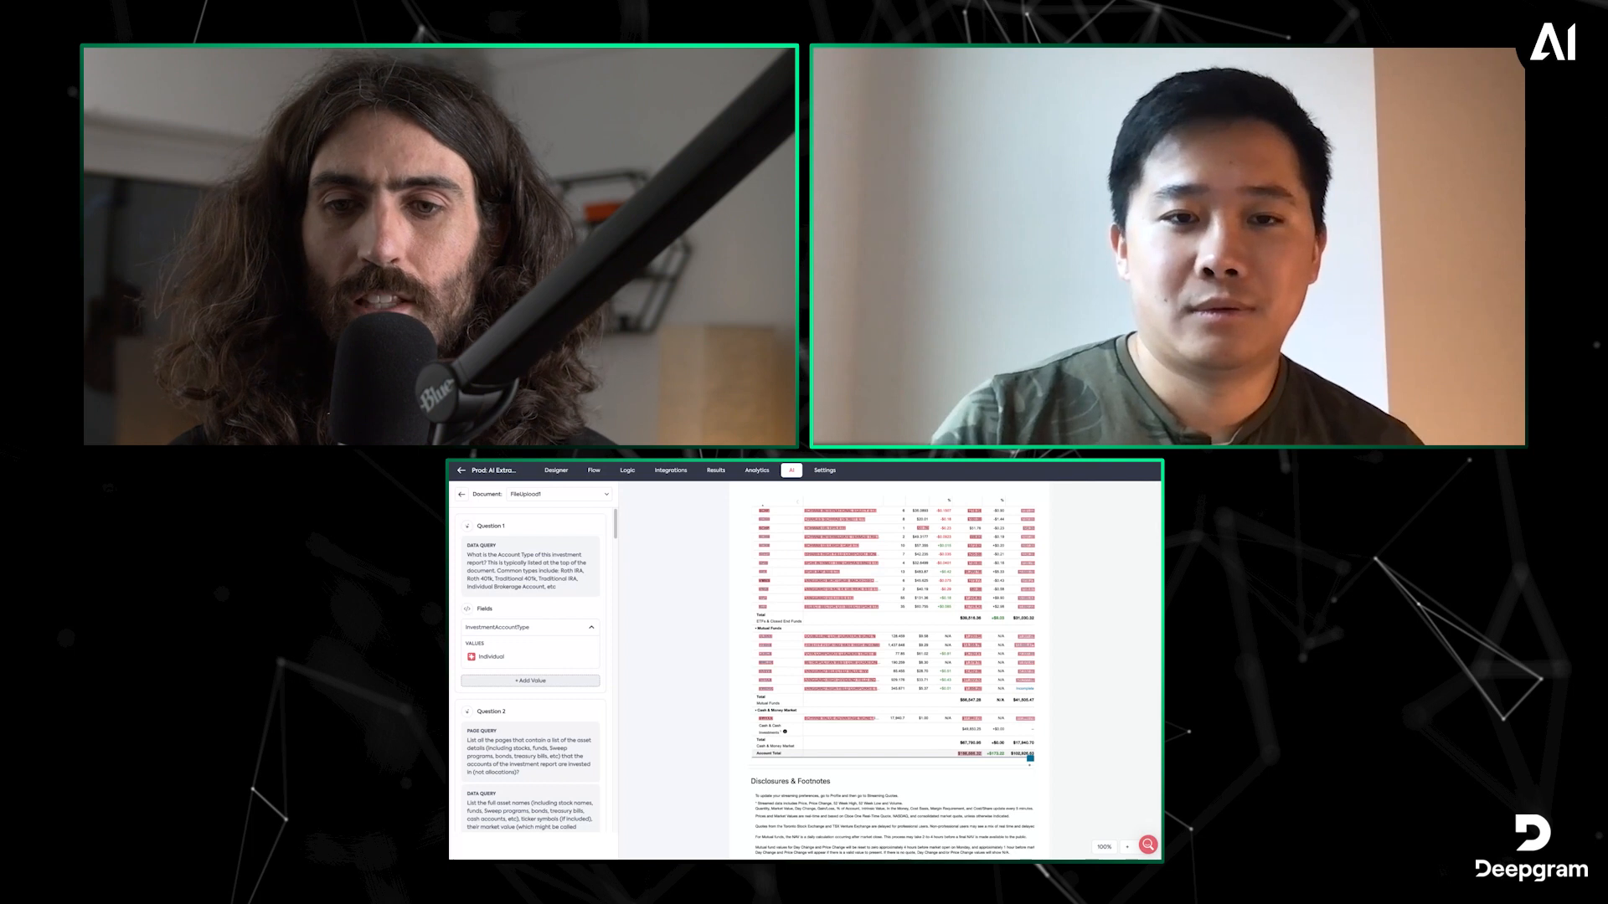
scroll(down, 3)
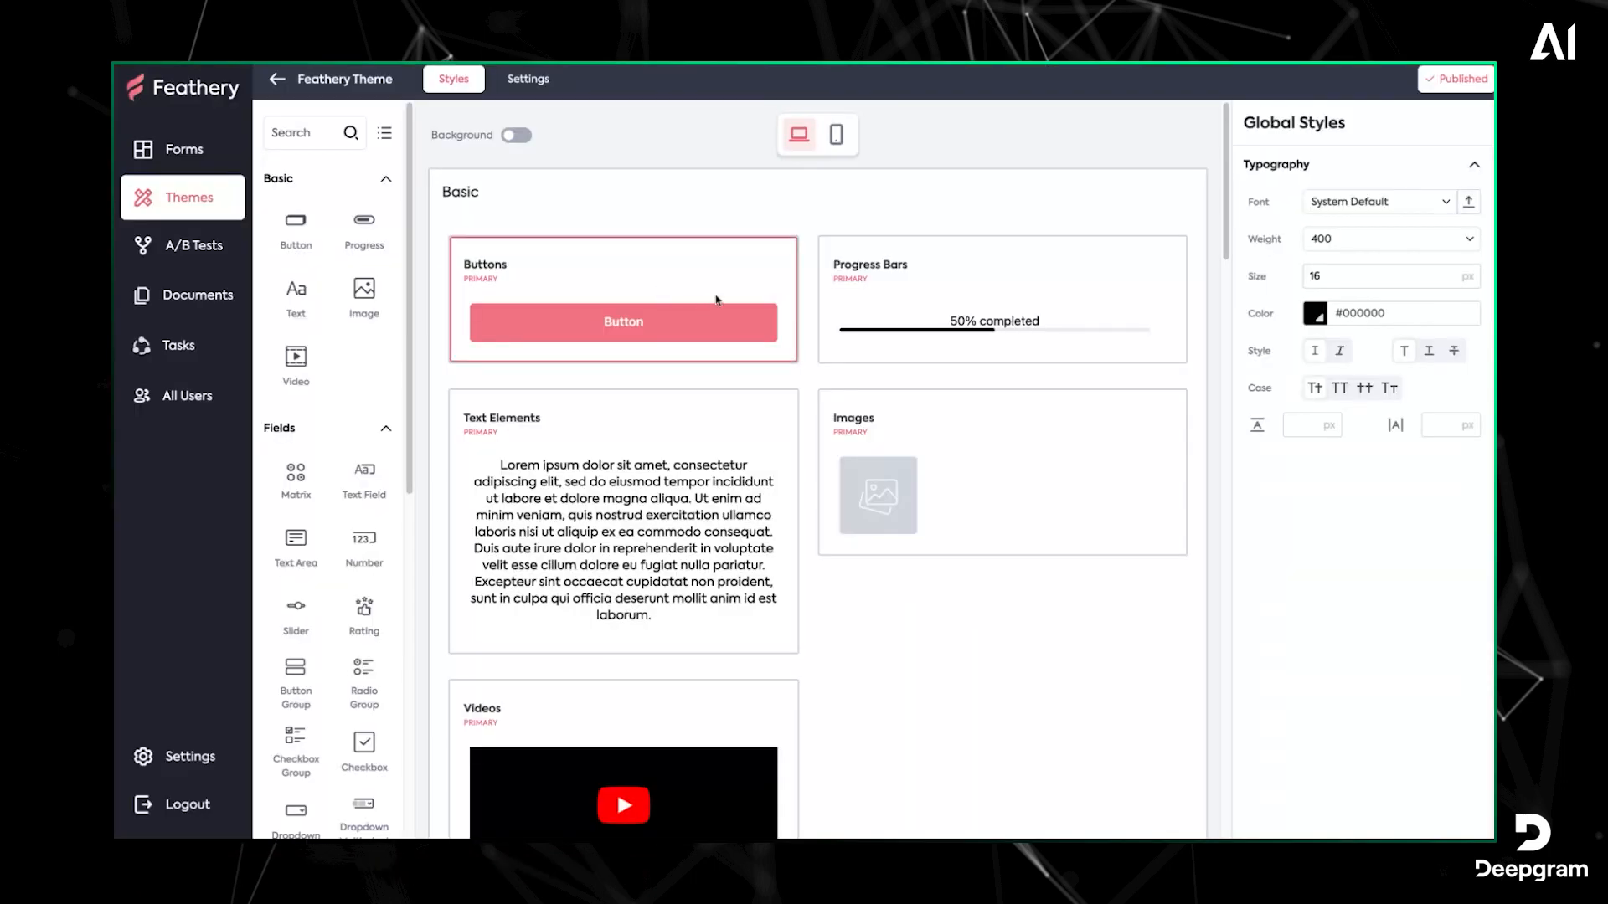
Open the primary button's styles: 400 by 50 px layout, weight 600, white text
click(622, 321)
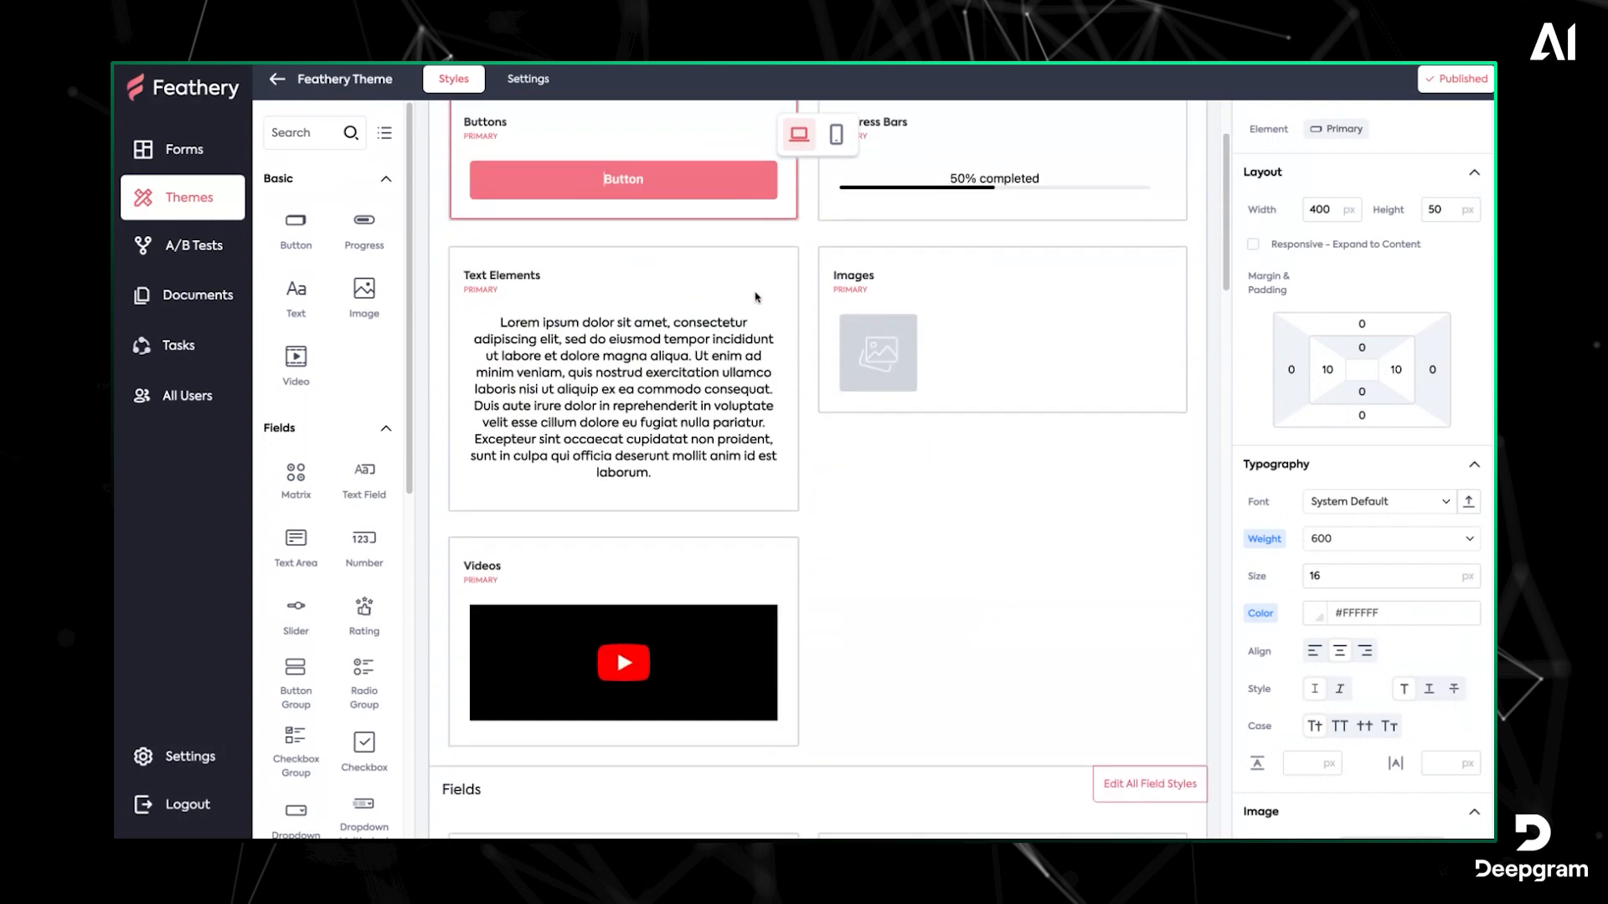
scroll(down, 3)
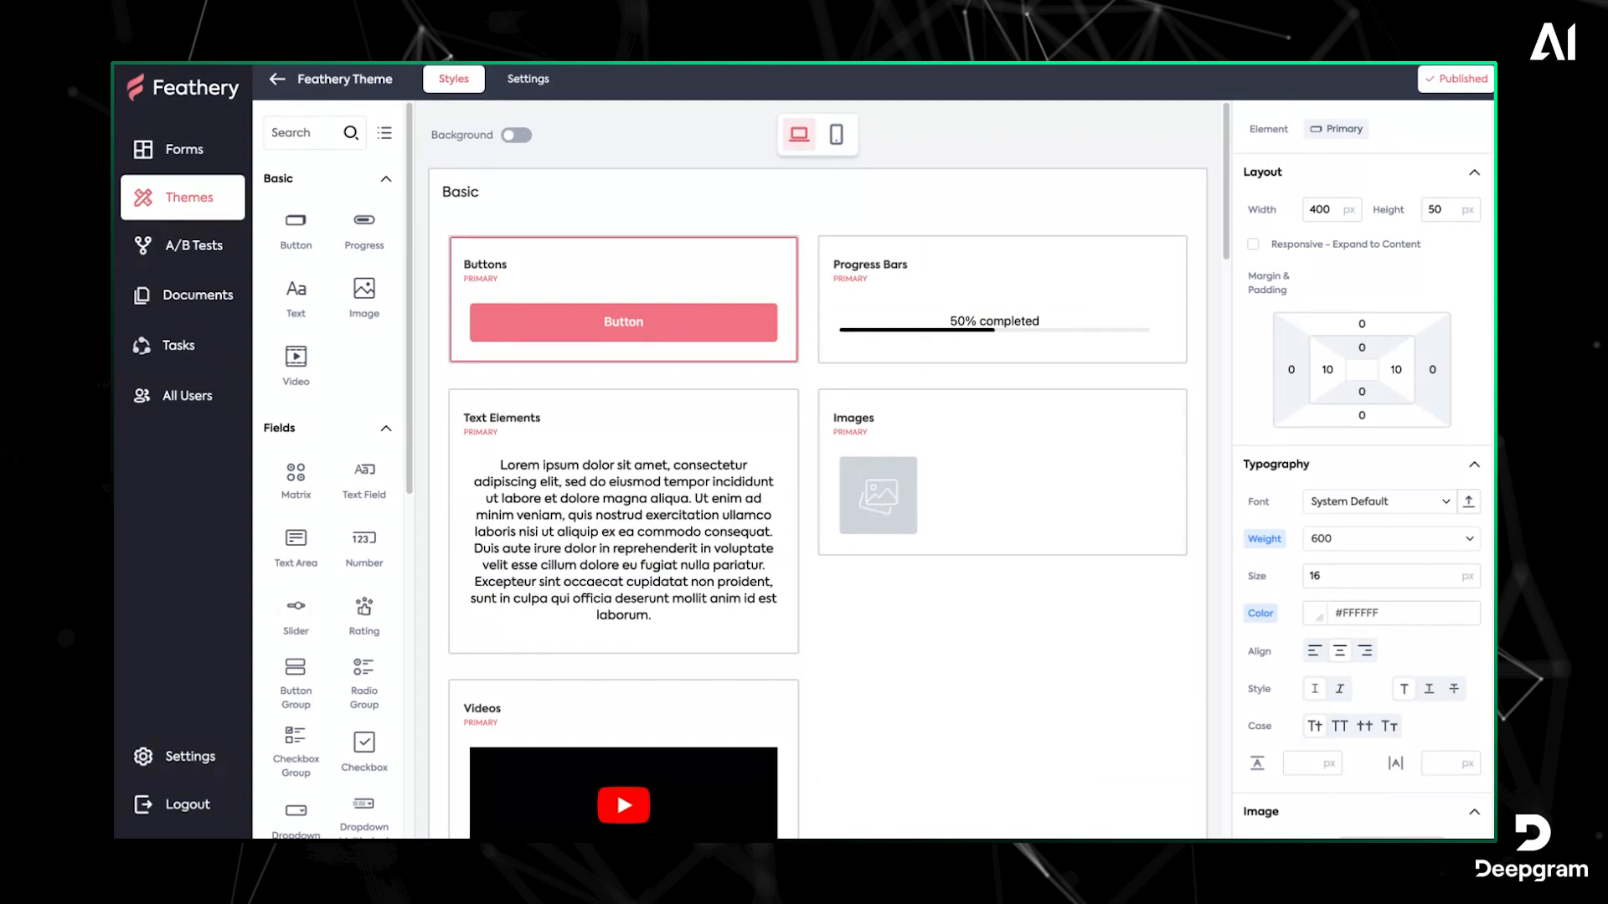
mouse_move(661, 324)
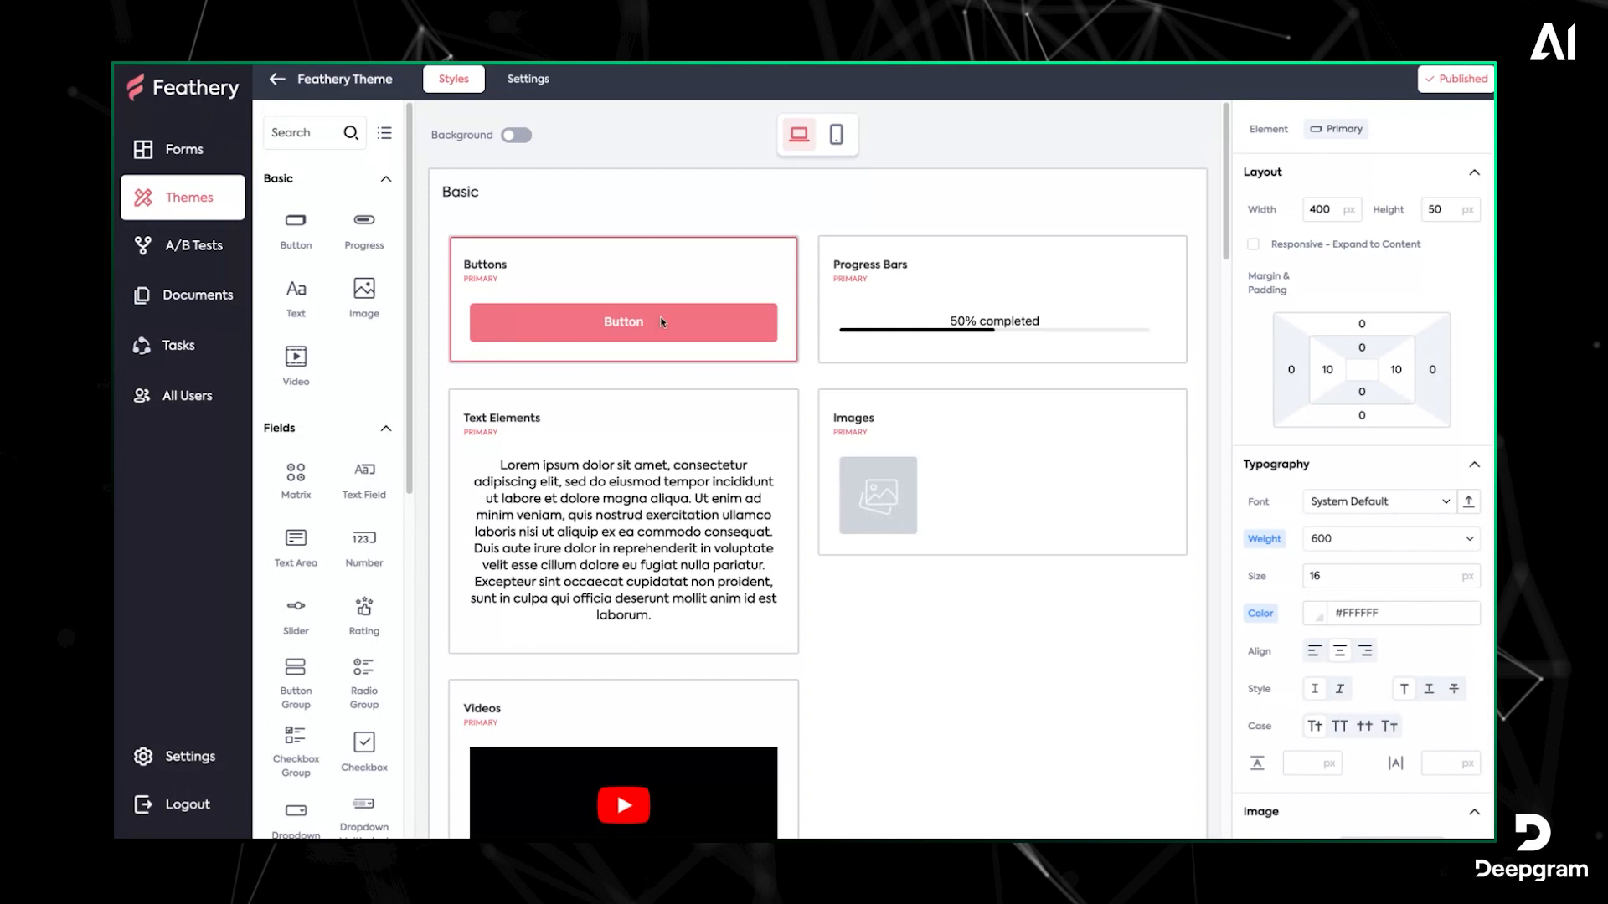